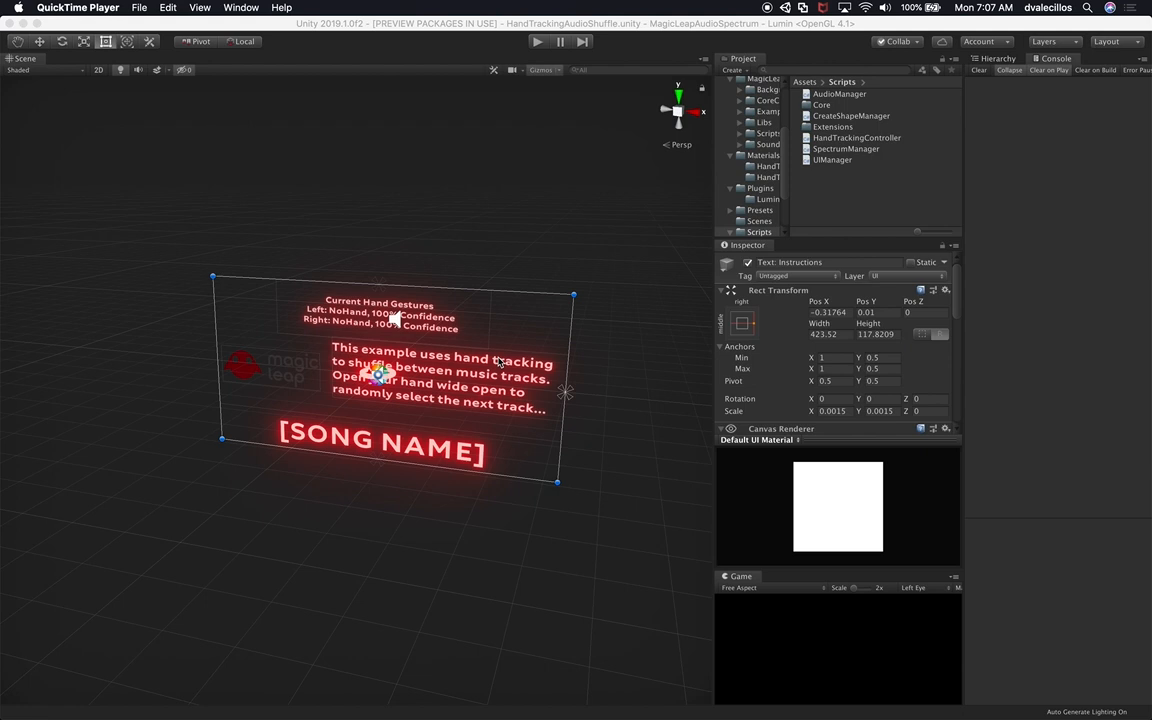
mouse_move(697, 40)
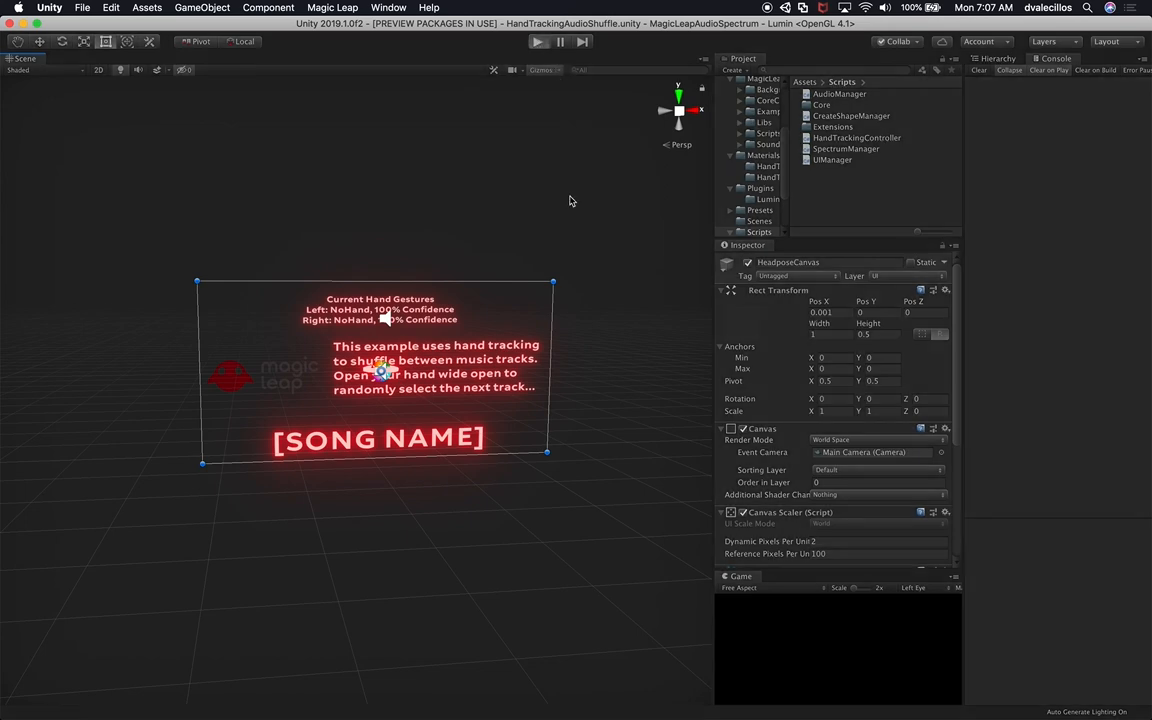
- Enter Play mode to preview the spectrum bar ring around the song-name canvas
click(538, 41)
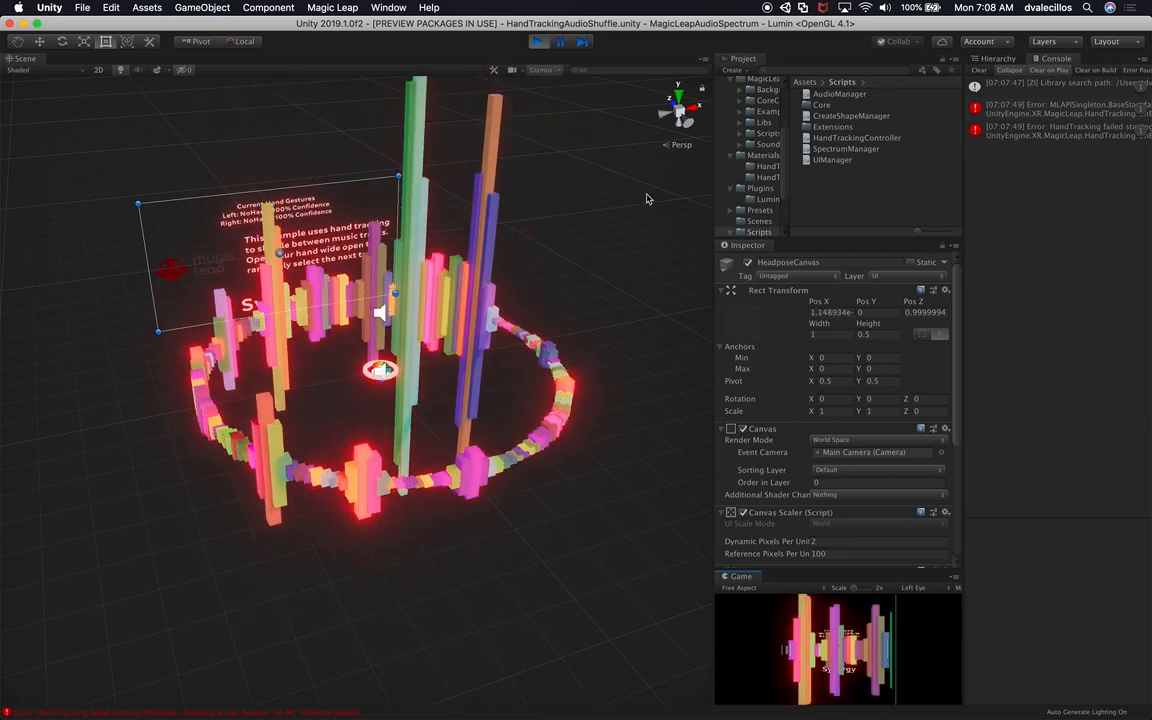
- Exit Play mode so the scene returns to its static instruction canvas
click(560, 41)
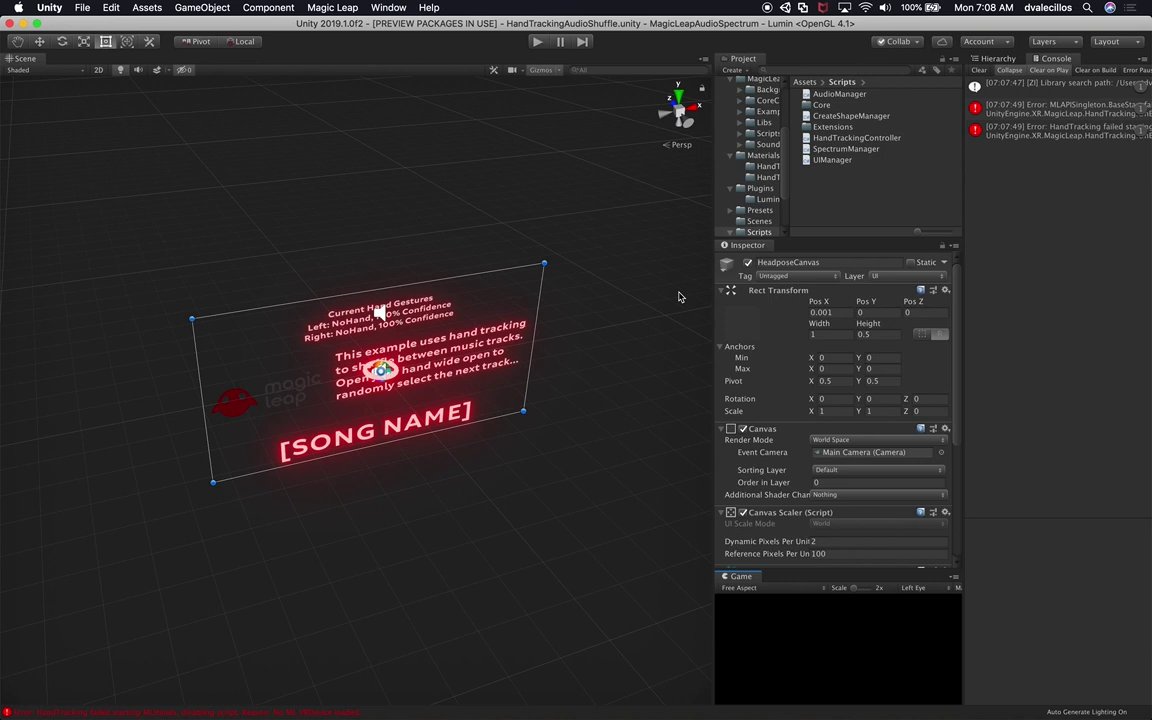
mouse_move(477, 415)
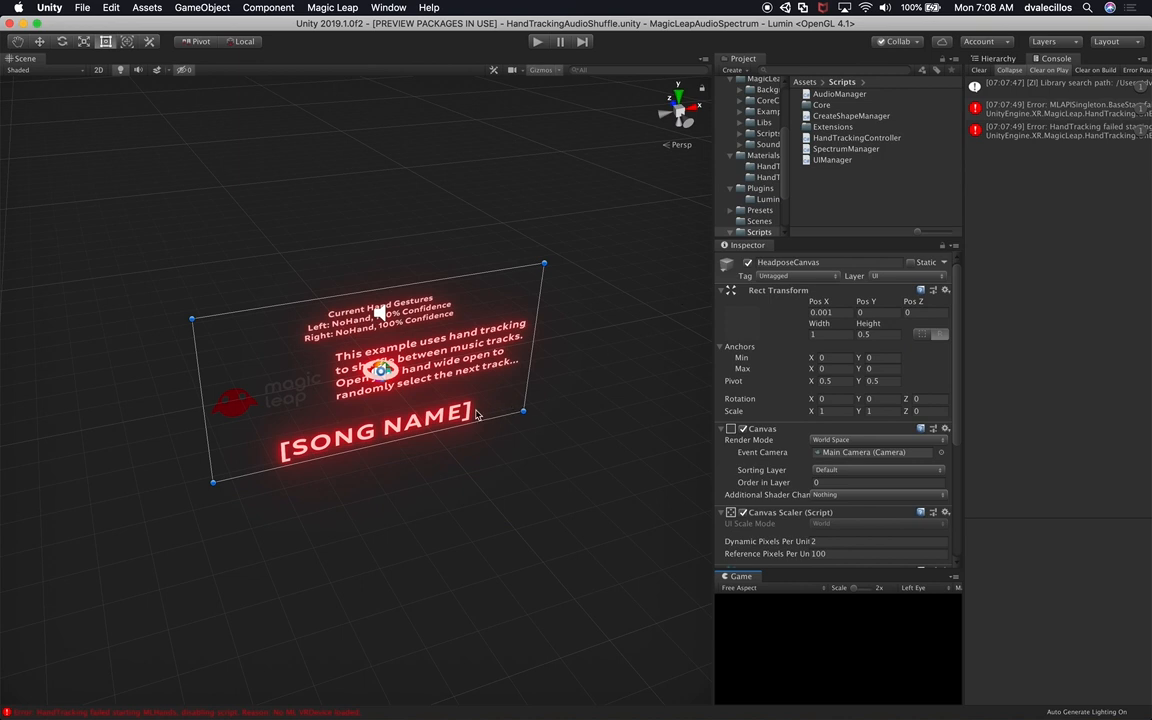
mouse_move(383, 421)
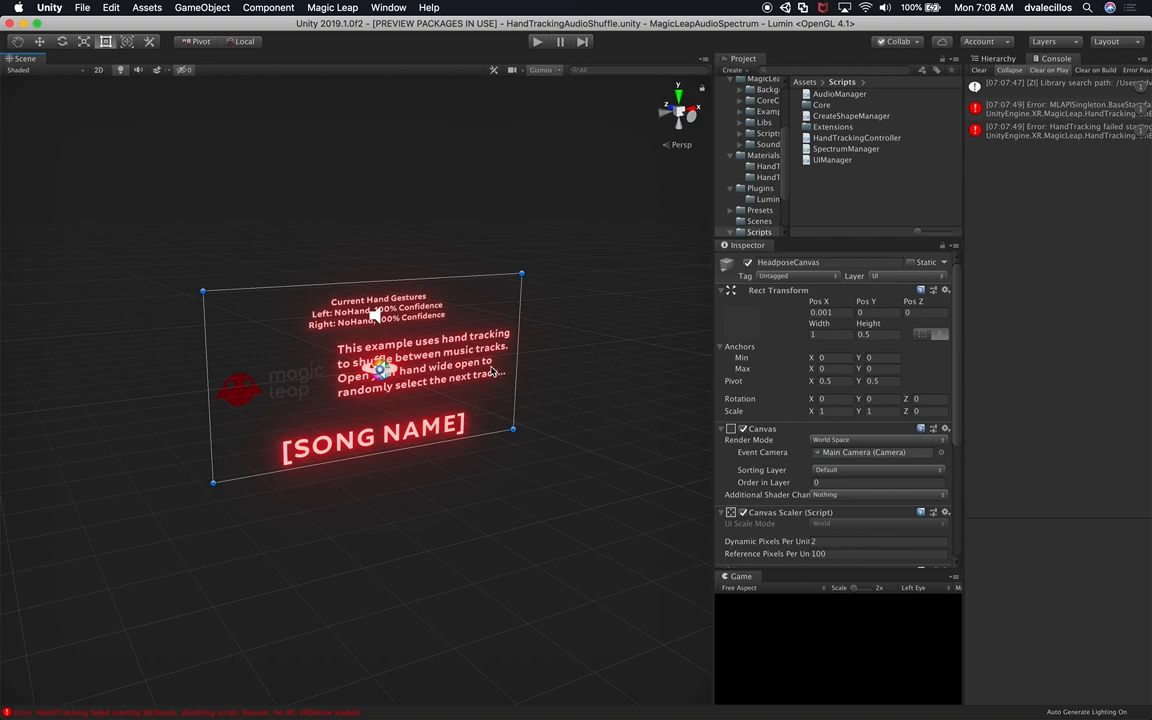
mouse_move(808, 588)
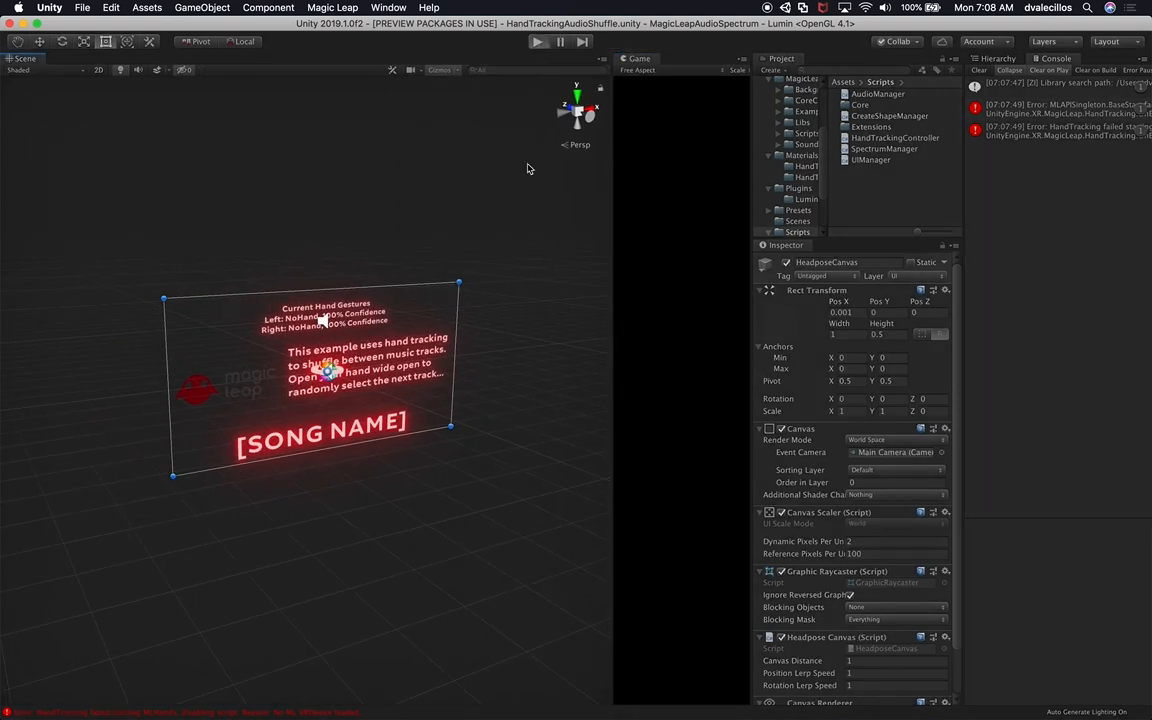
- Play the scene again to watch the spectrum ring, then stop playback
click(538, 41)
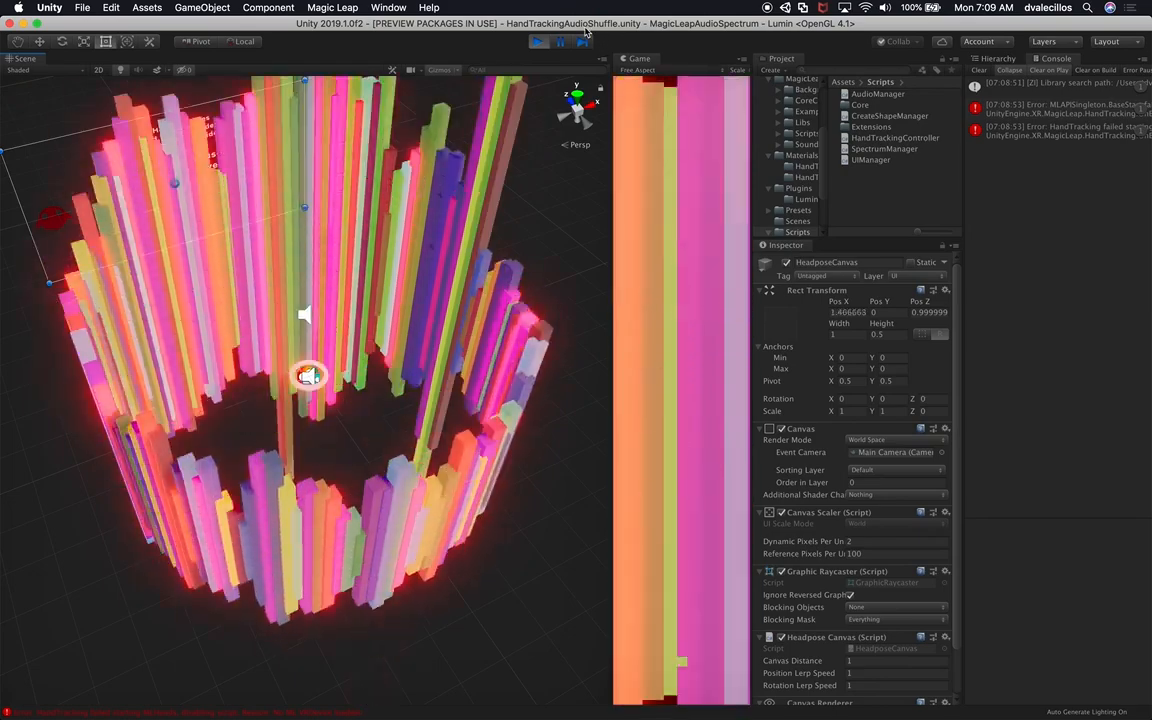
click(560, 41)
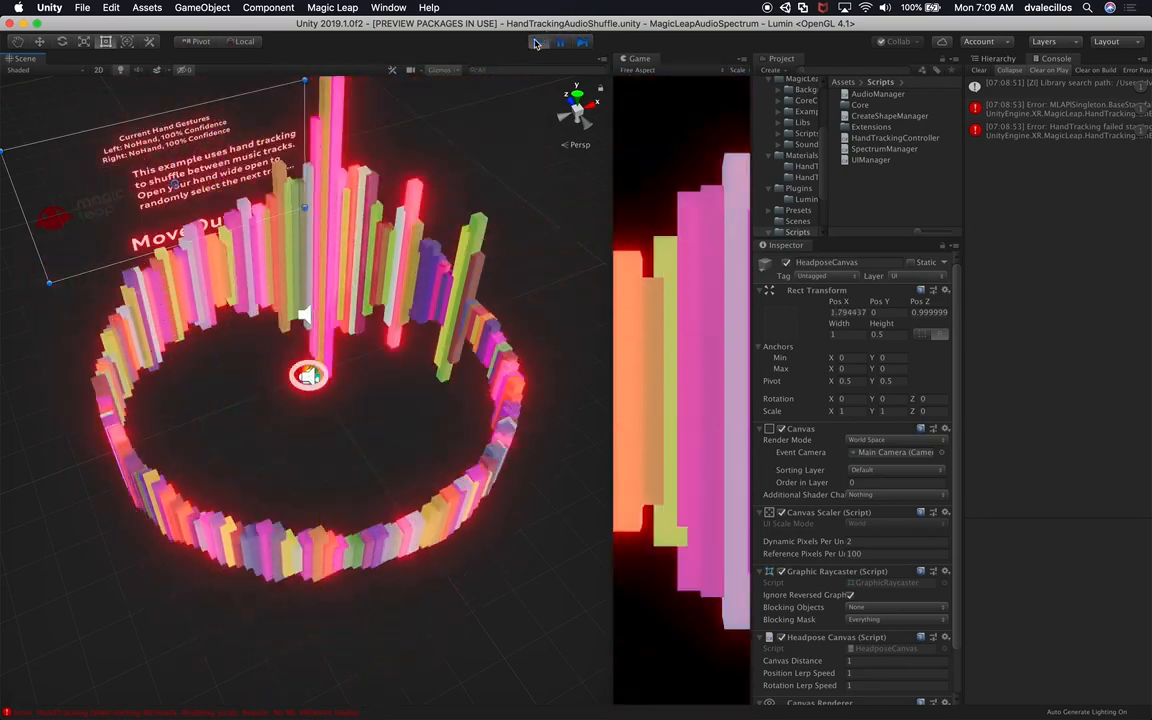
click(537, 41)
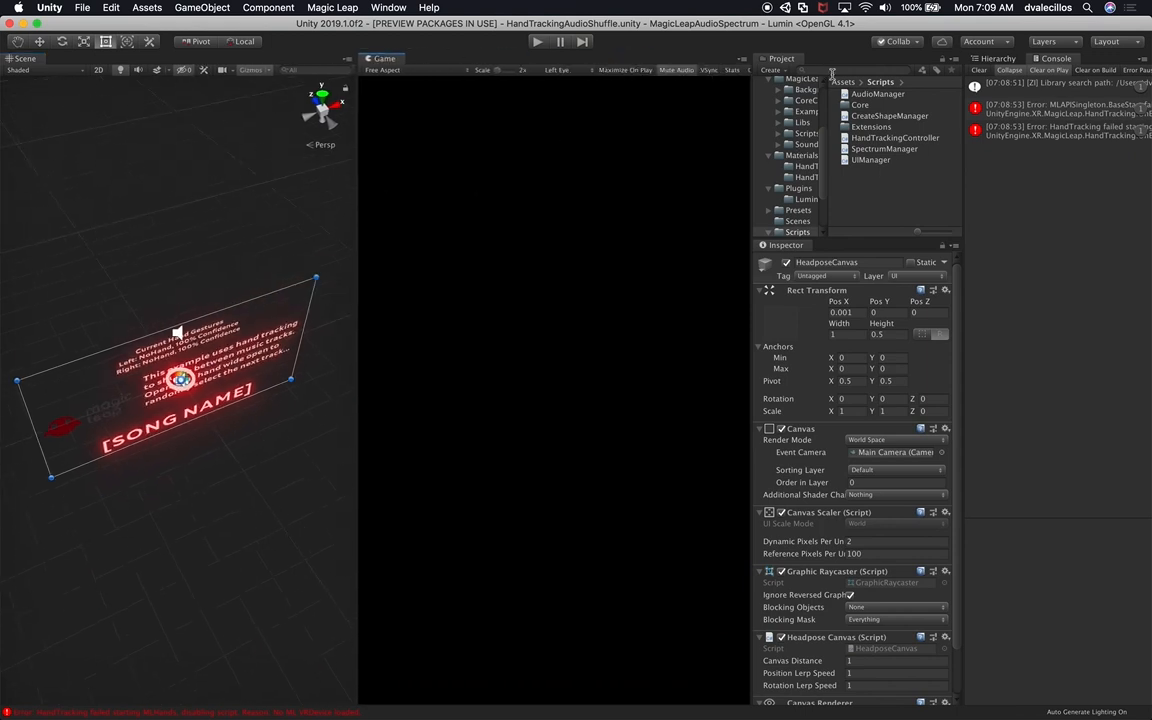
- Show the Hierarchy, inspect AudioManager's five tracks, and collapse its track list
click(996, 58)
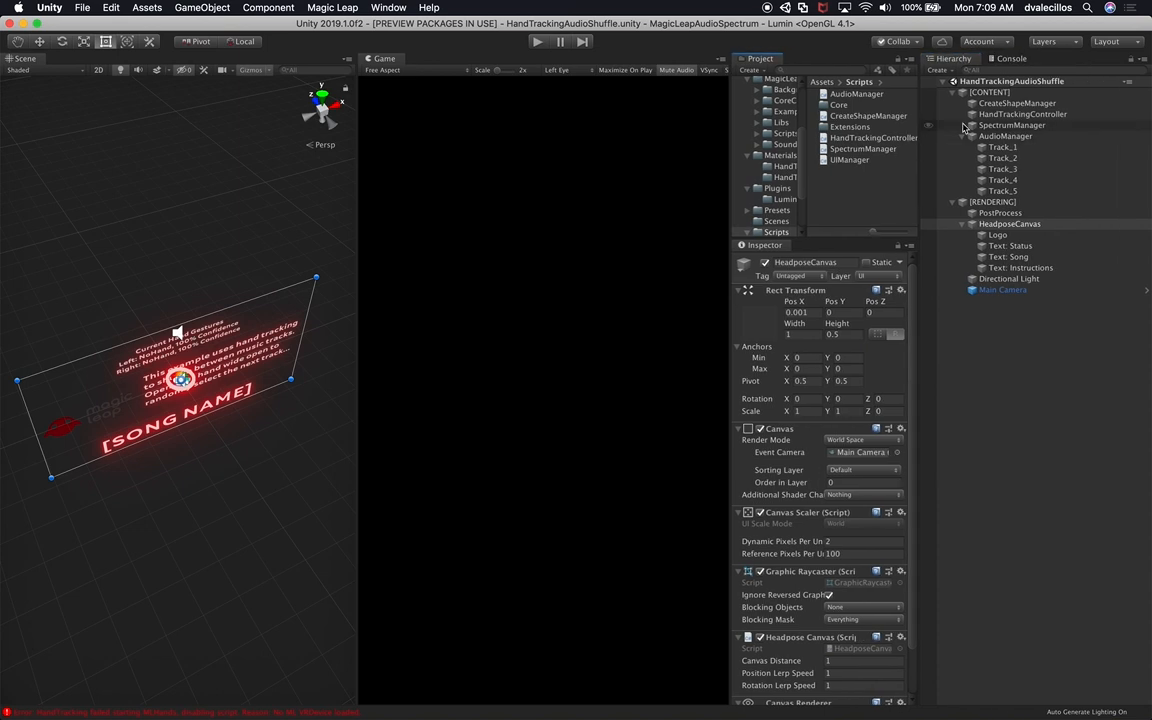
click(1005, 135)
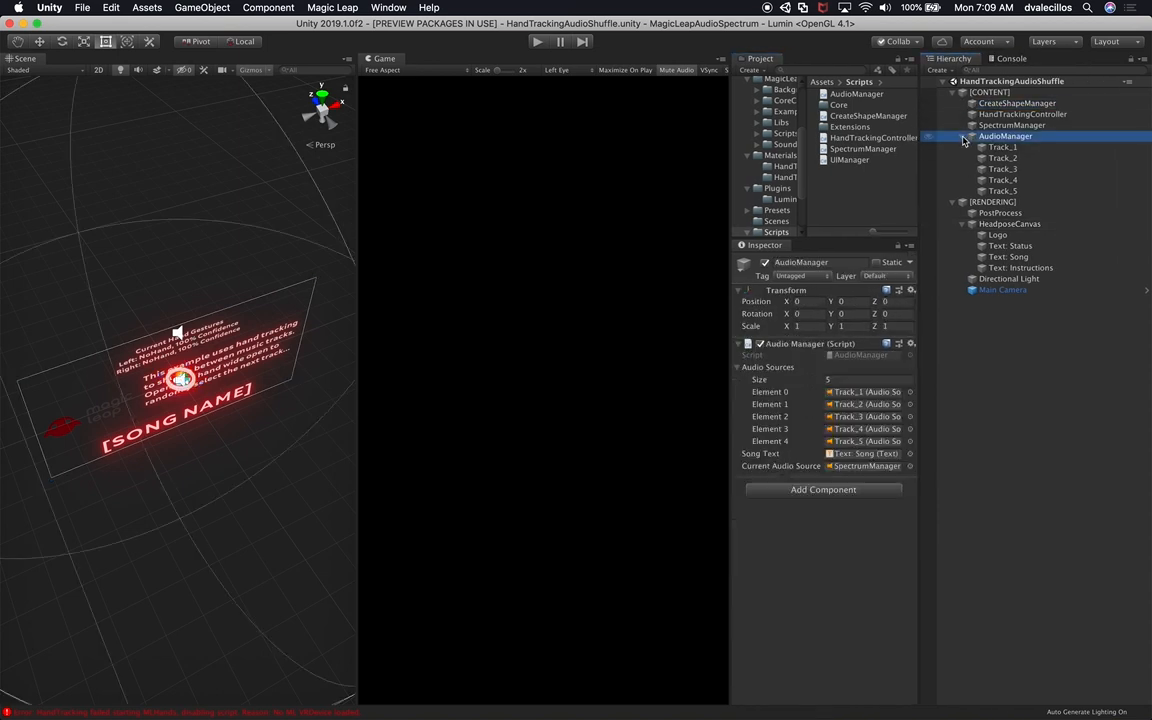
click(1022, 113)
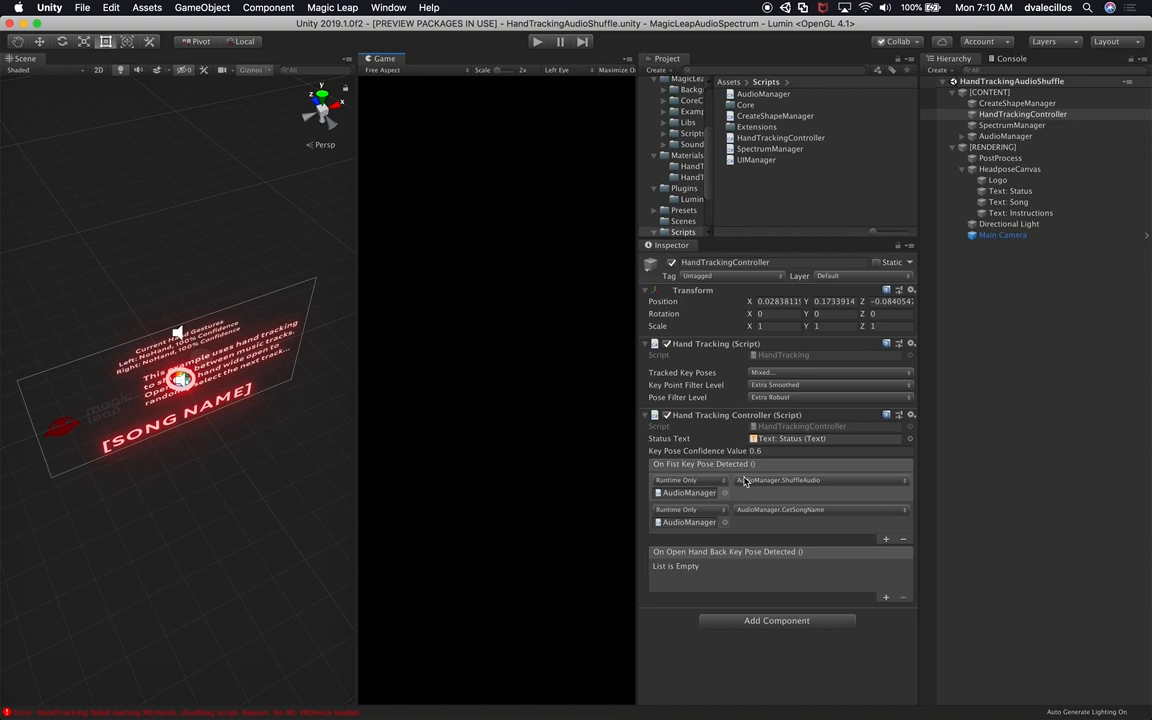
mouse_move(717, 474)
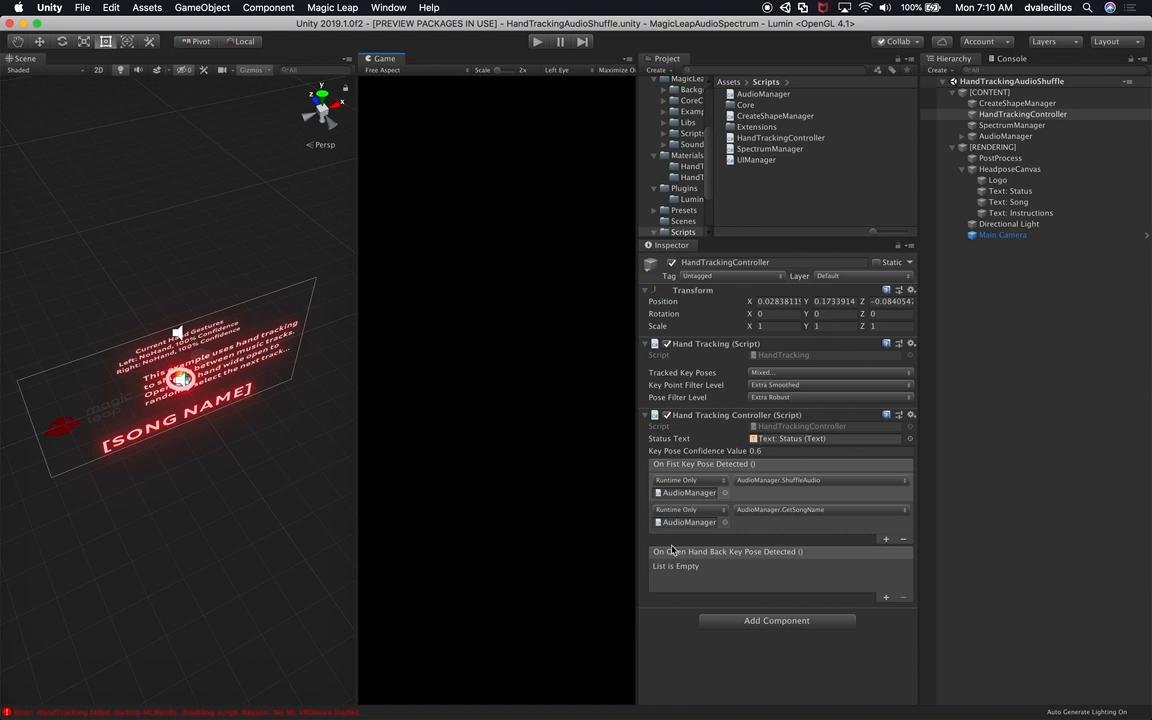
mouse_move(674, 541)
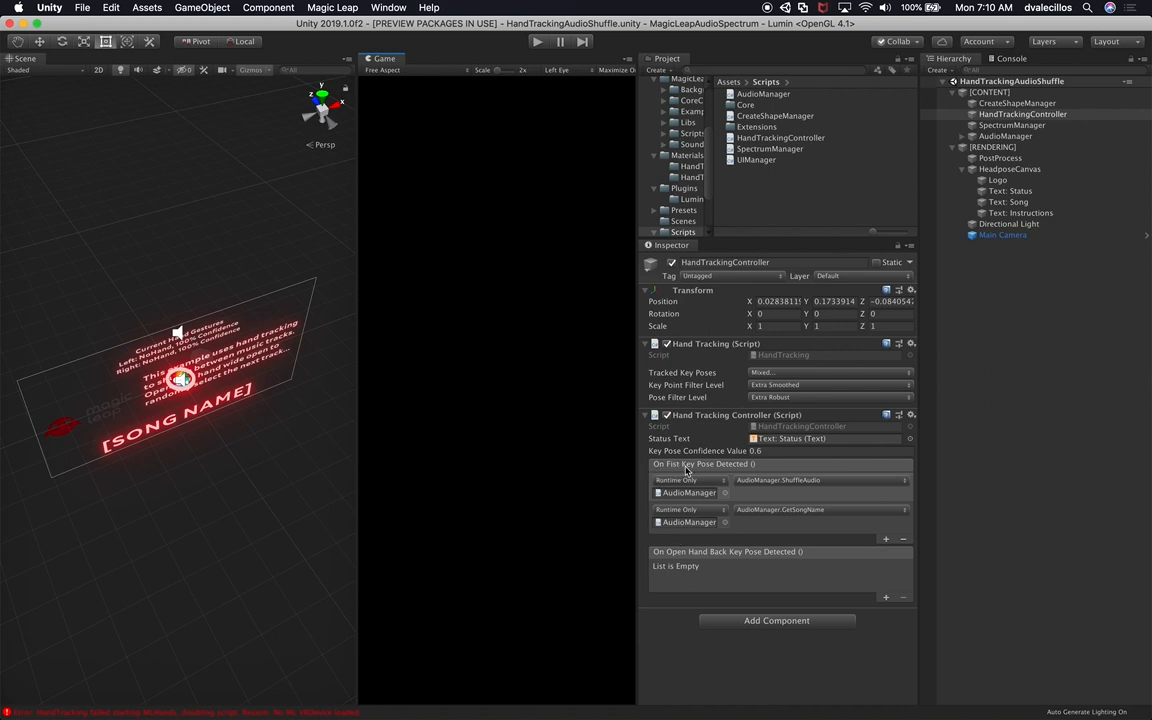
mouse_move(726, 473)
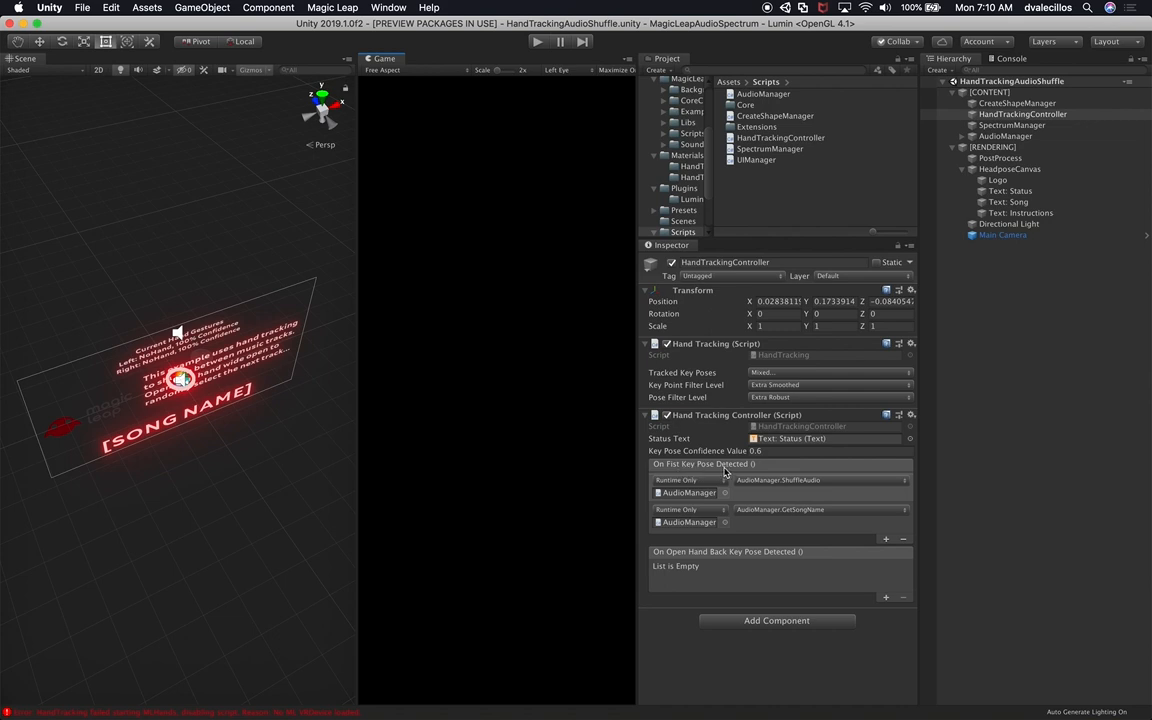
mouse_move(666, 560)
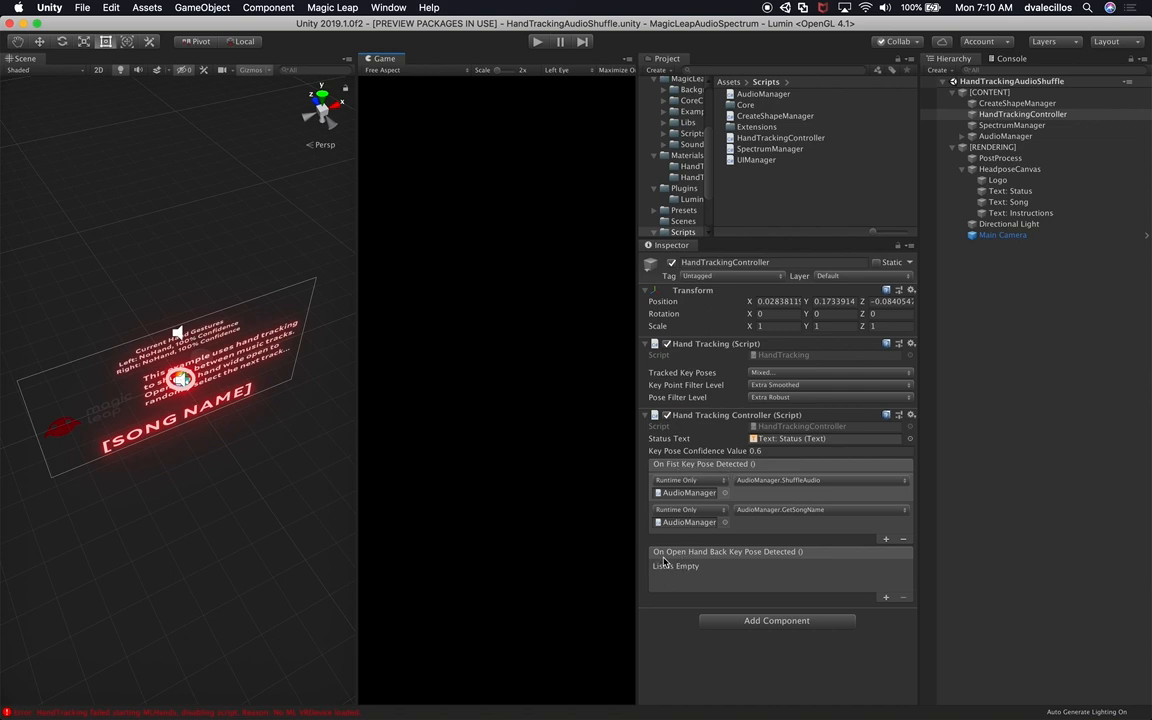
mouse_move(781, 559)
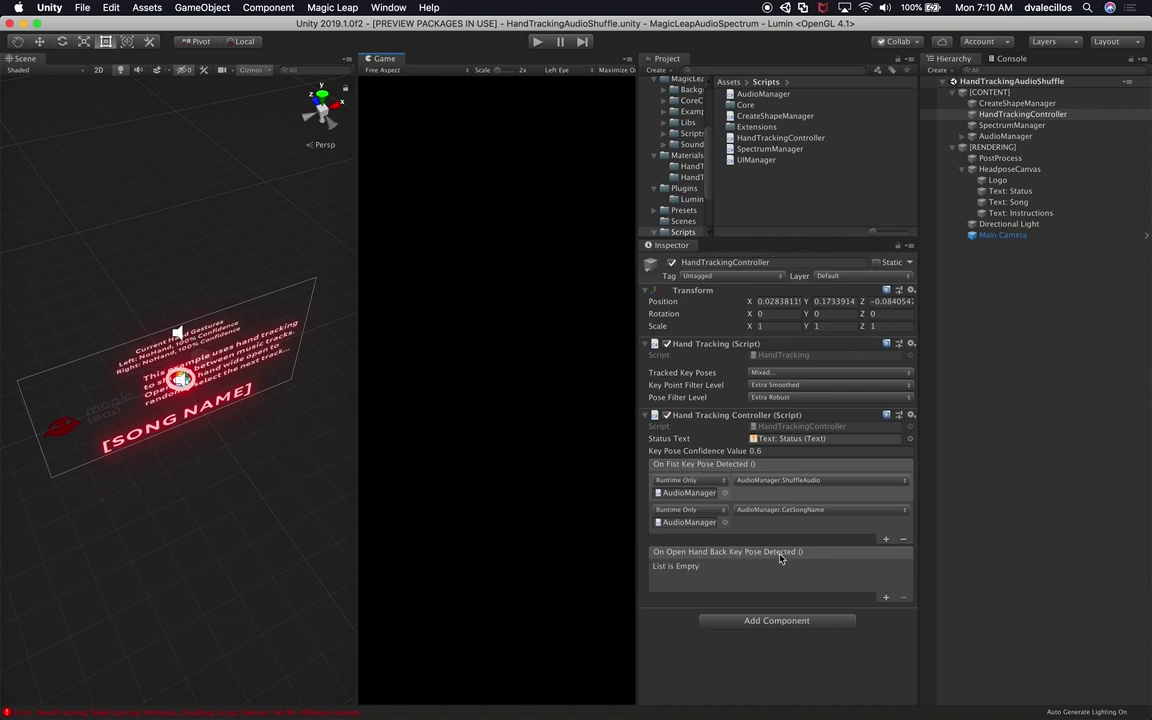
mouse_move(827, 563)
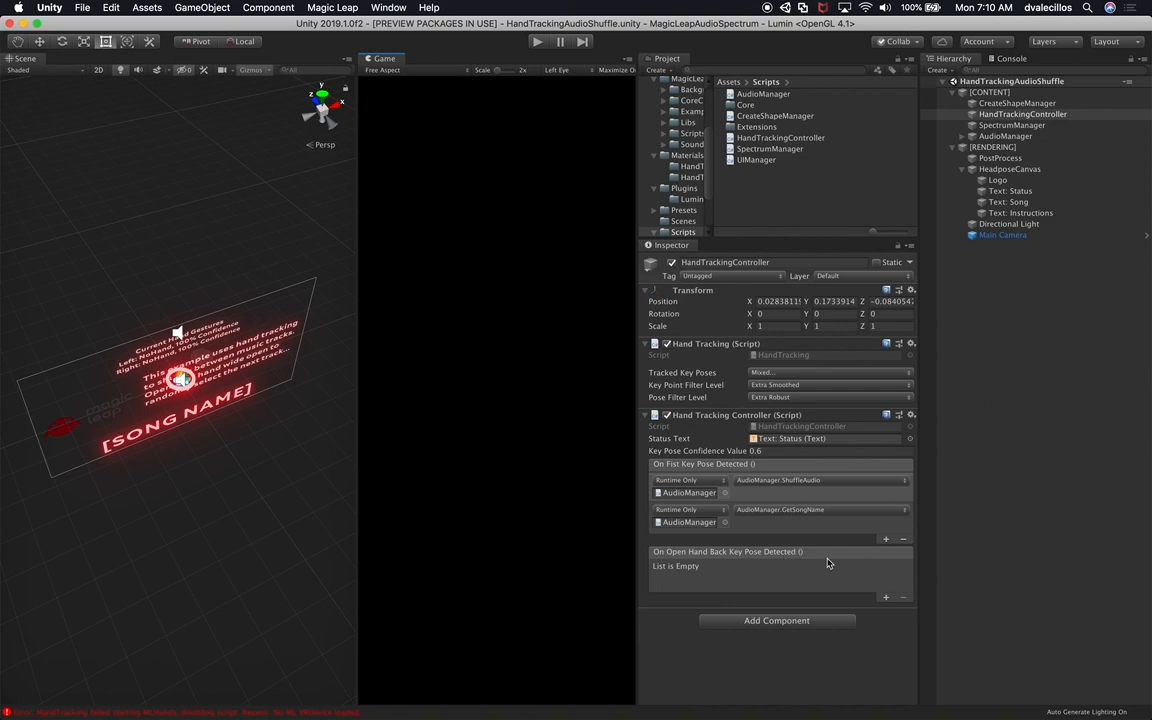
mouse_move(801, 528)
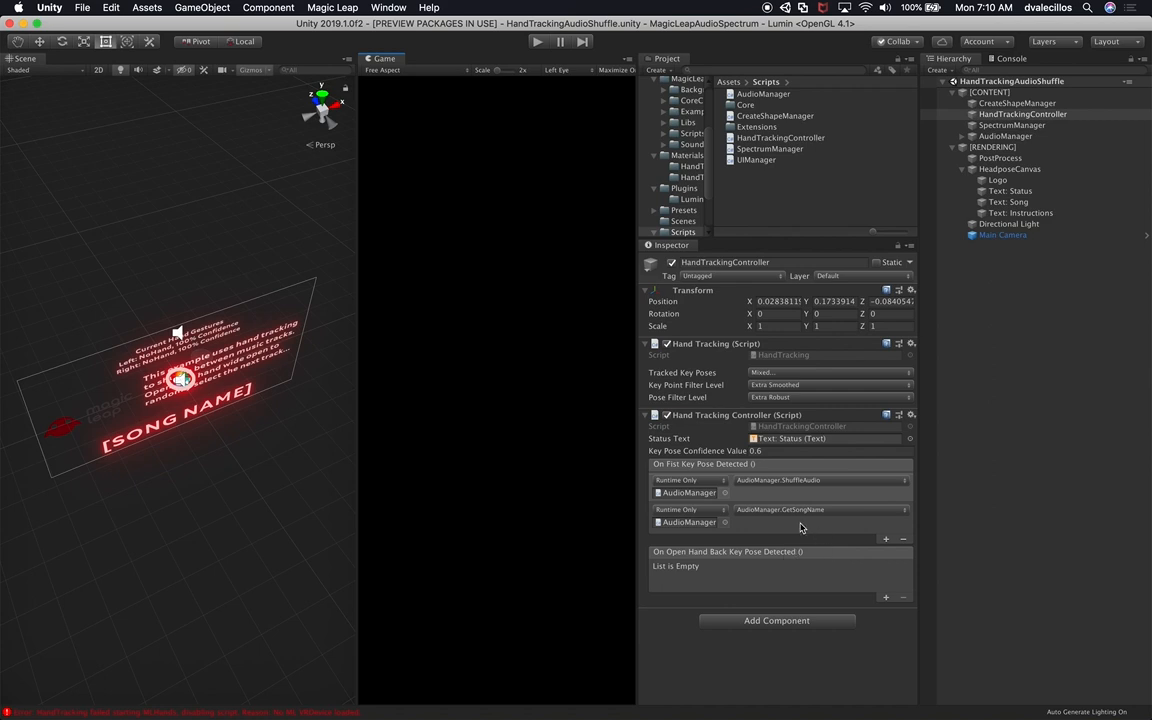
mouse_move(770, 497)
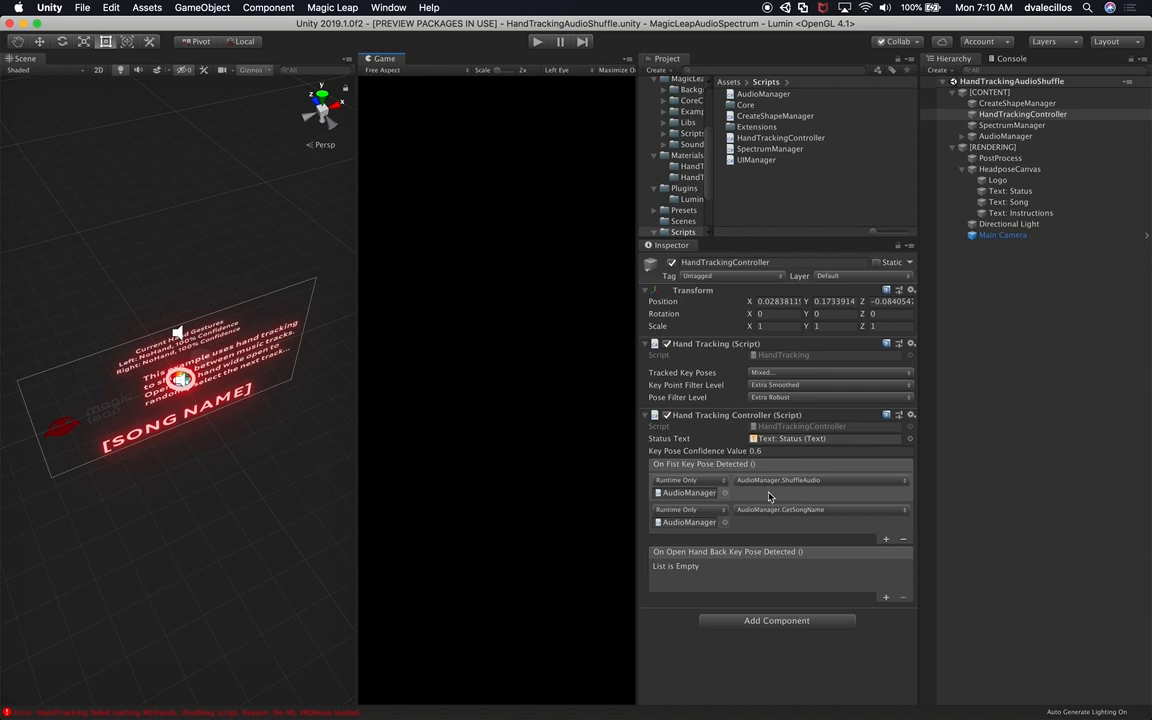
mouse_move(713, 480)
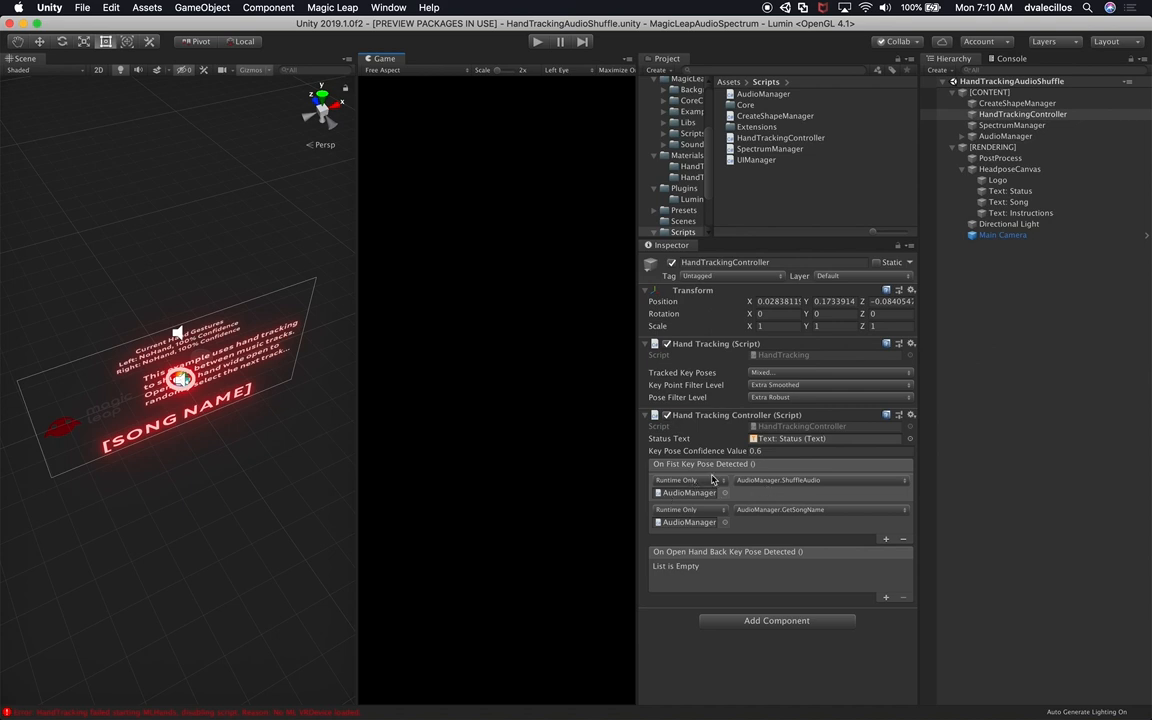
mouse_move(708, 480)
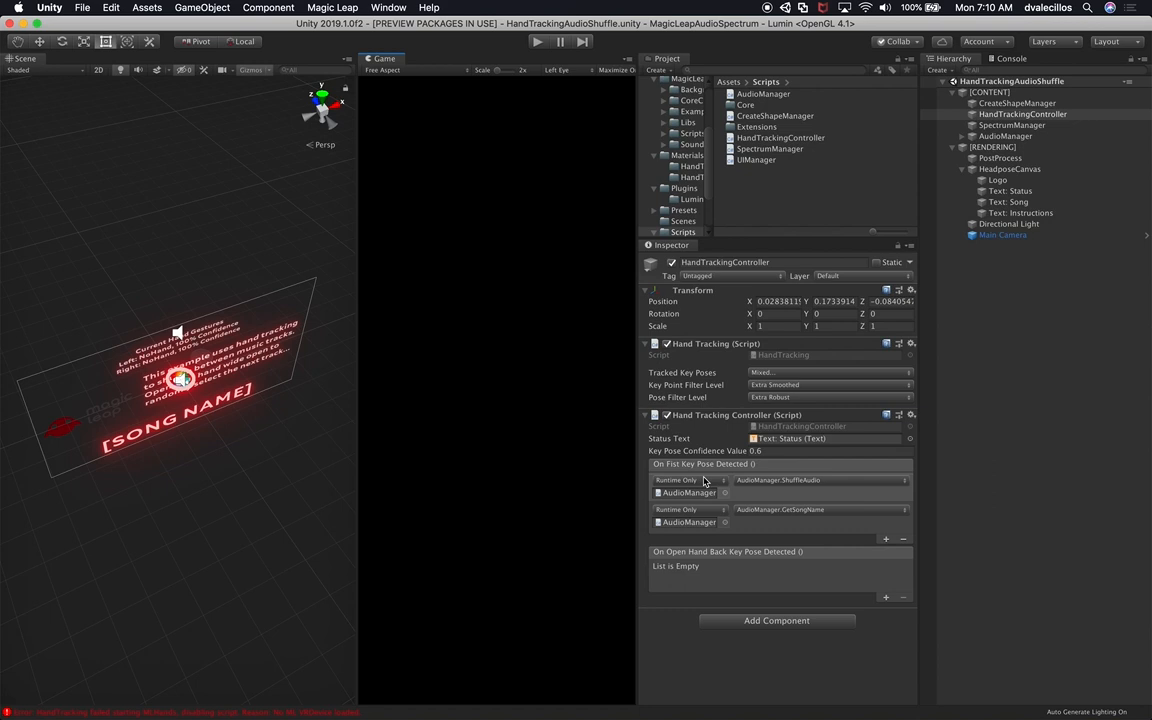
mouse_move(678, 497)
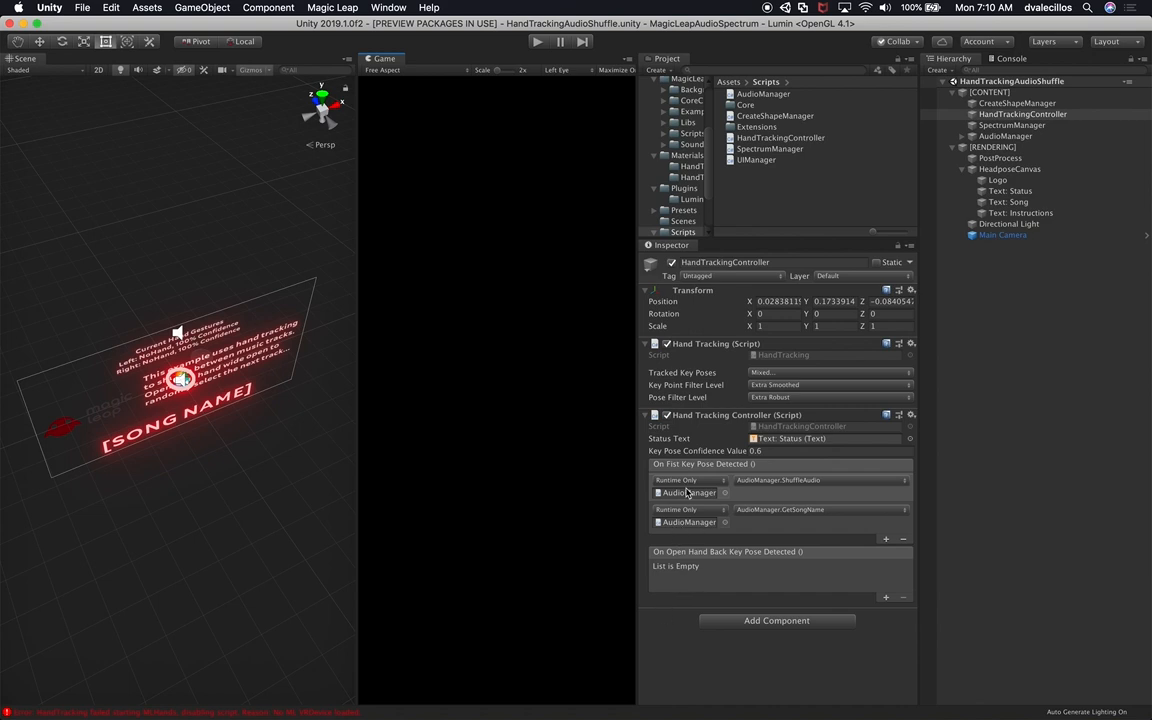
mouse_move(708, 502)
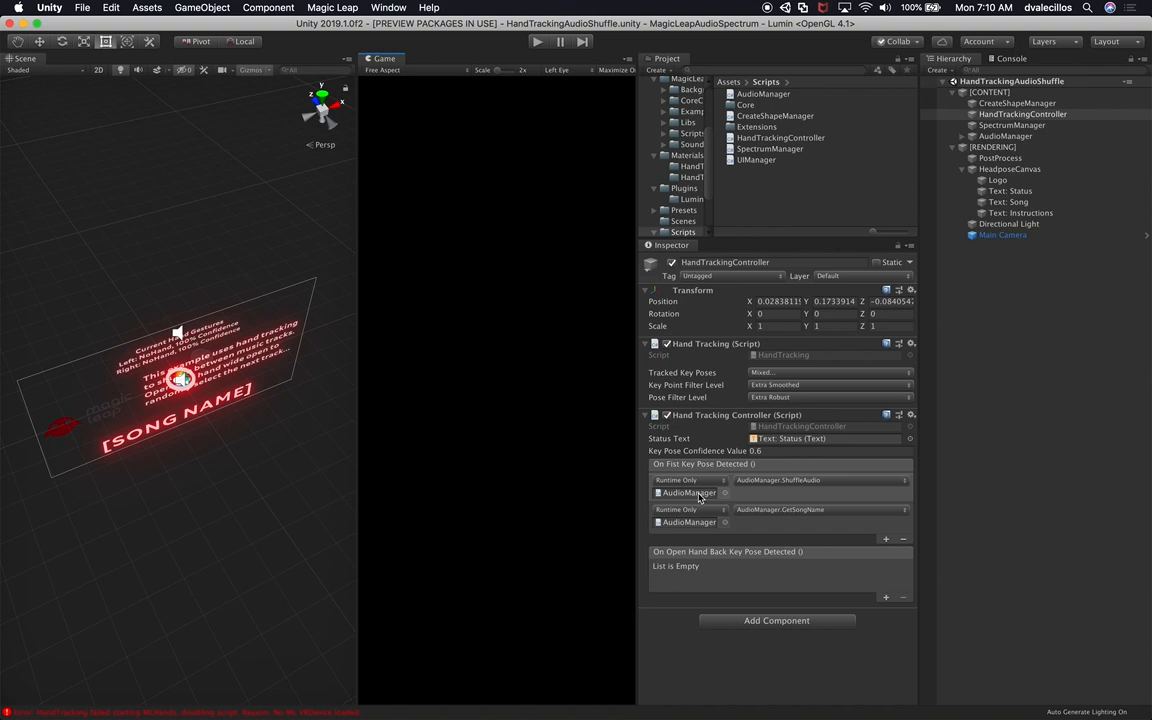
mouse_move(748, 490)
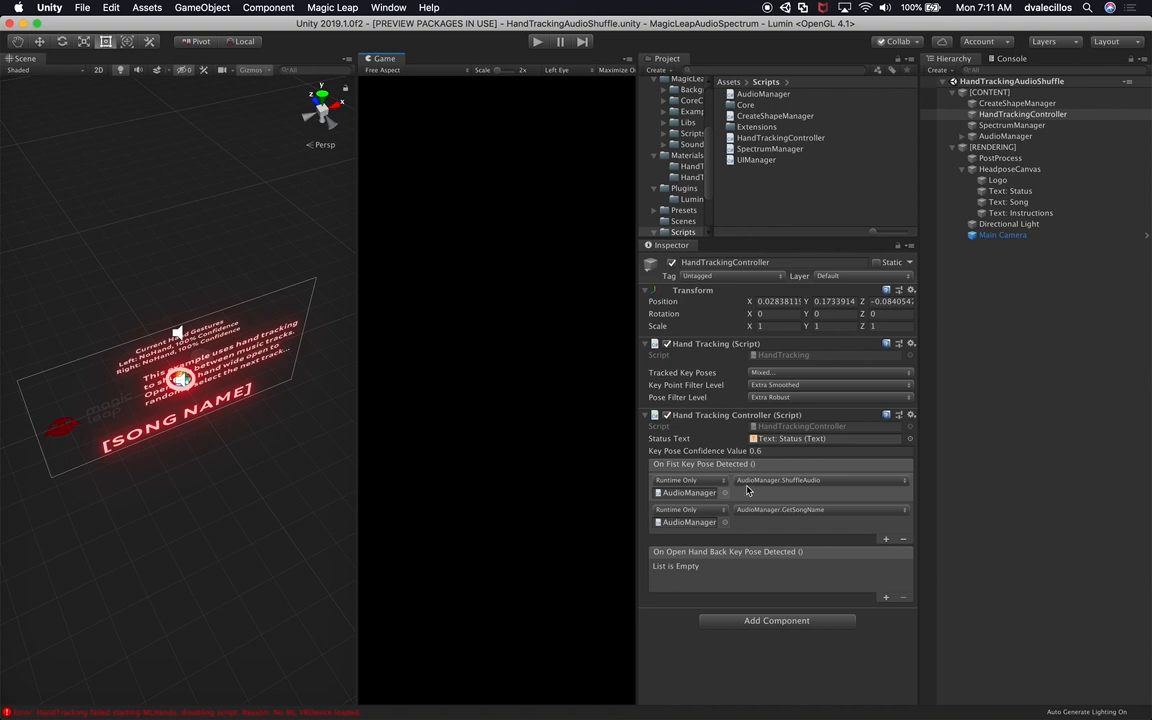
mouse_move(757, 491)
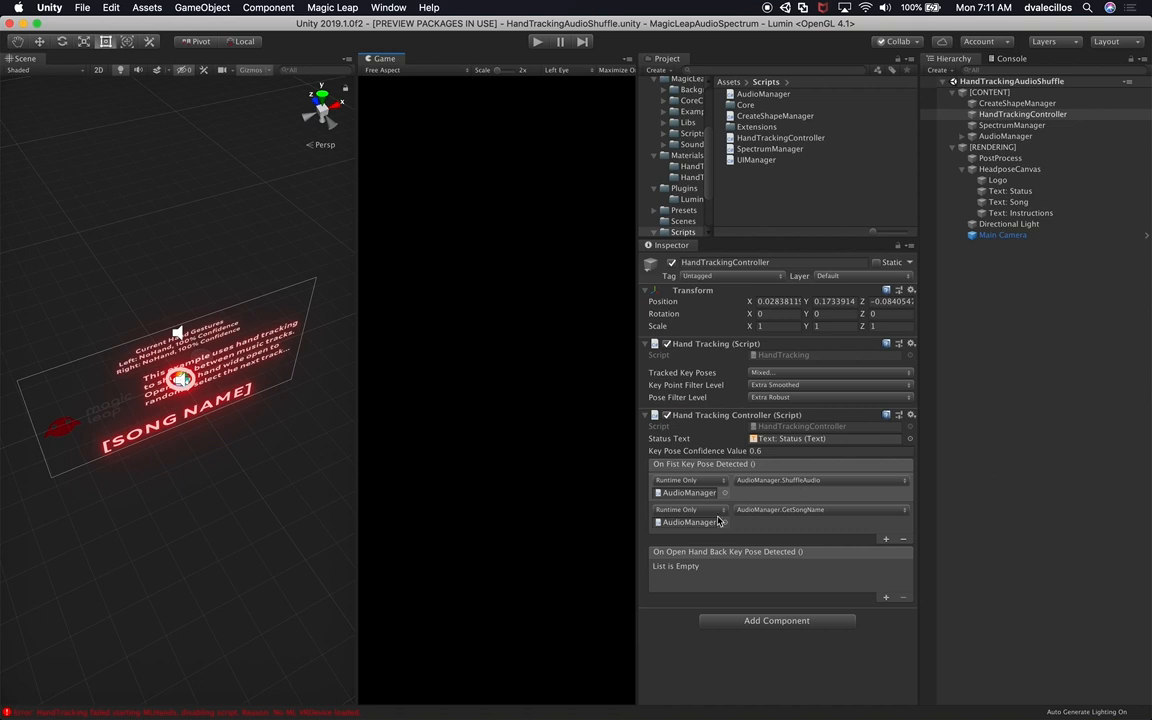
mouse_move(795, 513)
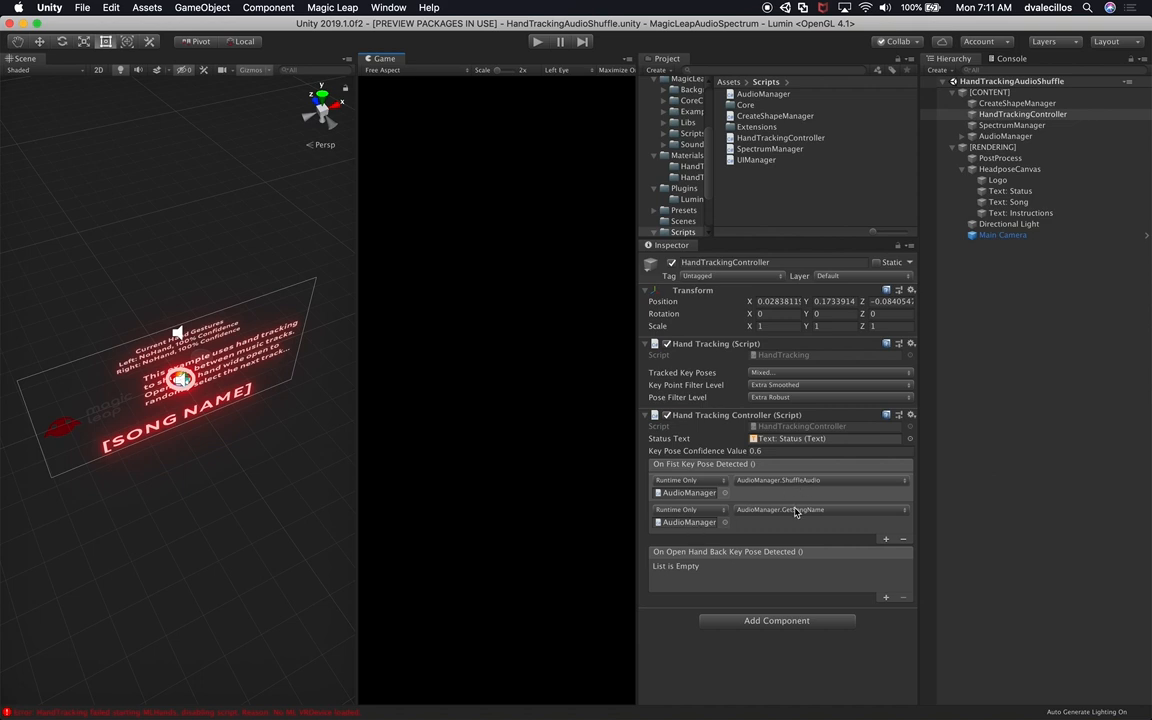
mouse_move(763, 490)
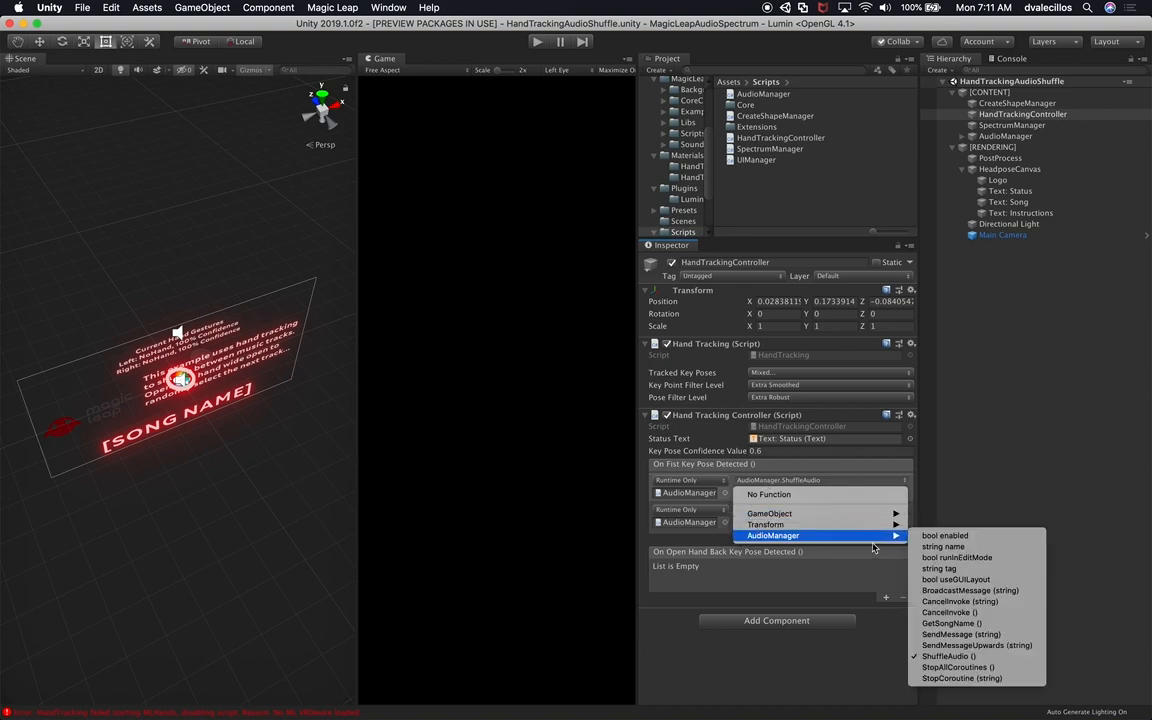
mouse_move(957, 557)
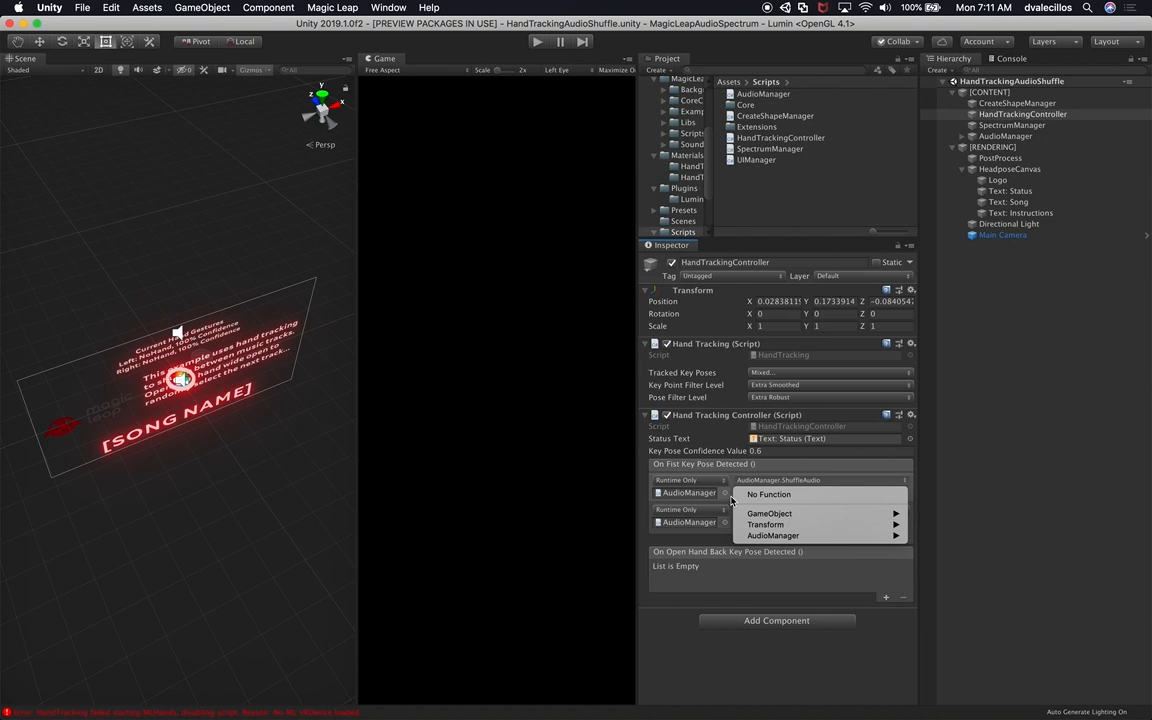
mouse_move(725, 472)
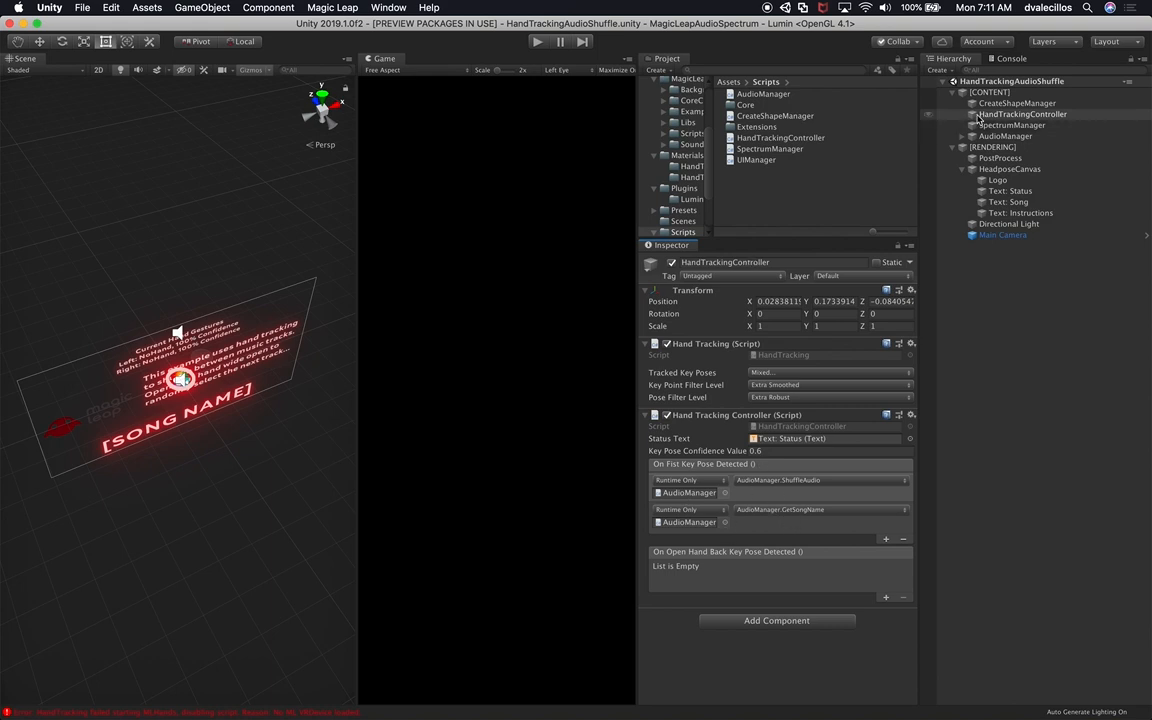
- Select CreateShapeManager to see its radius, object count, 15 scale speed and 0.03 initial scale
click(1017, 103)
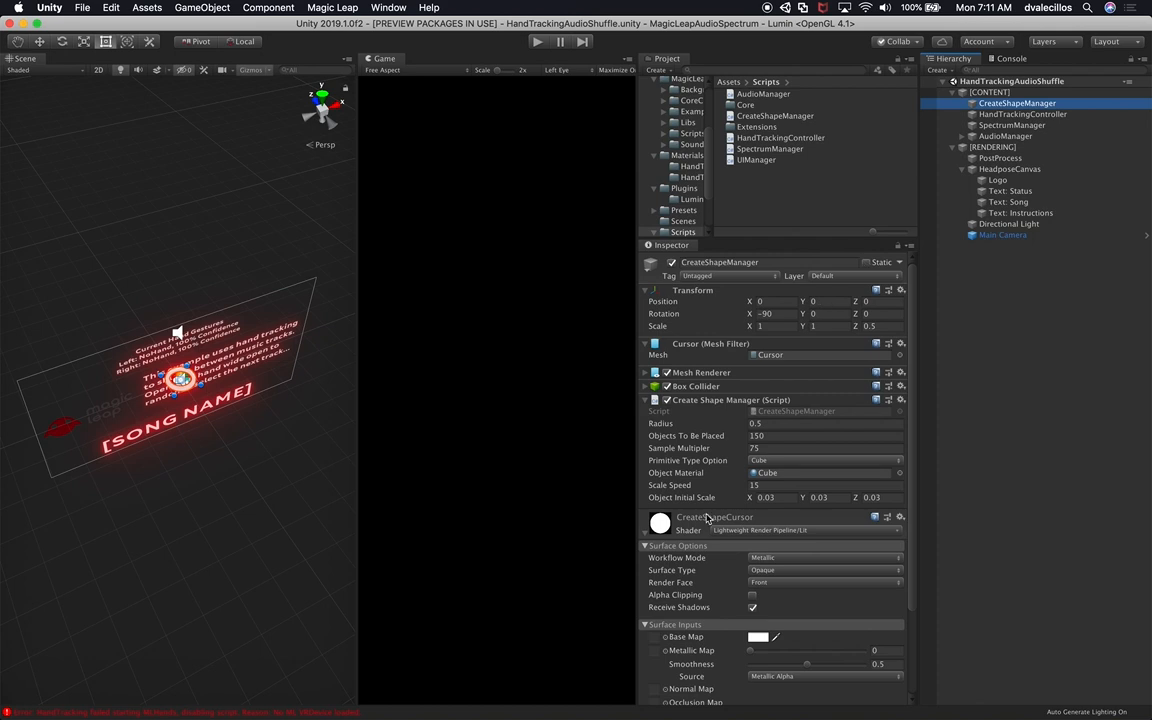
mouse_move(700, 471)
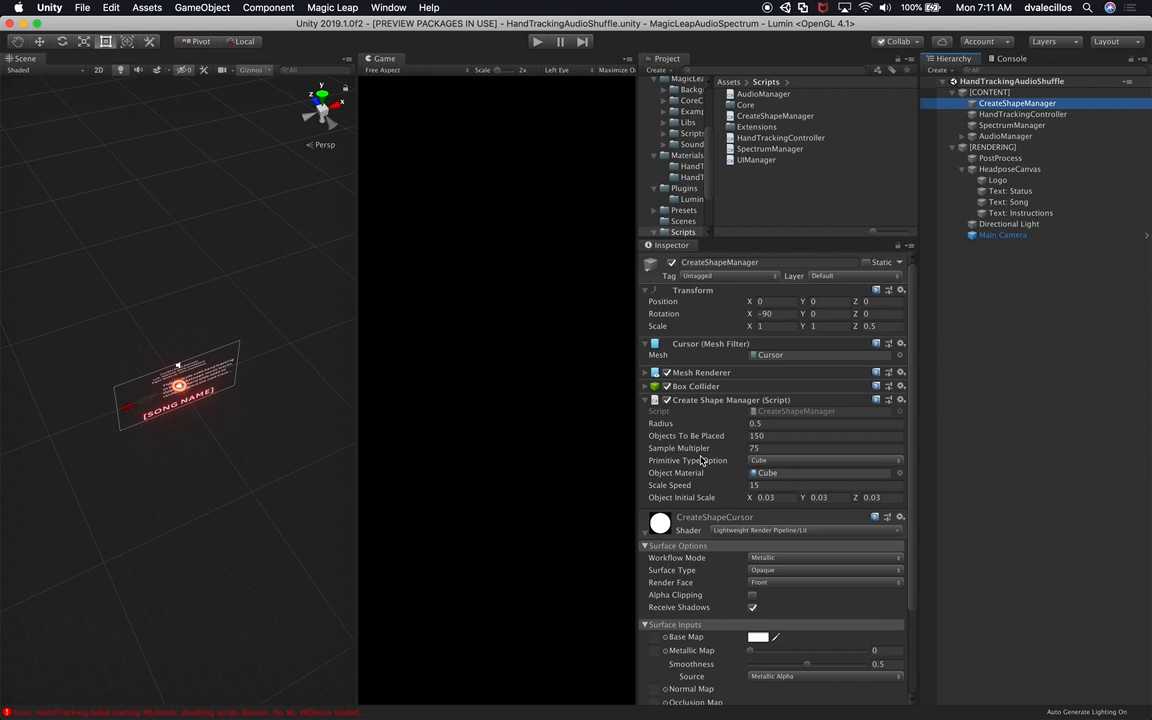
mouse_move(403, 141)
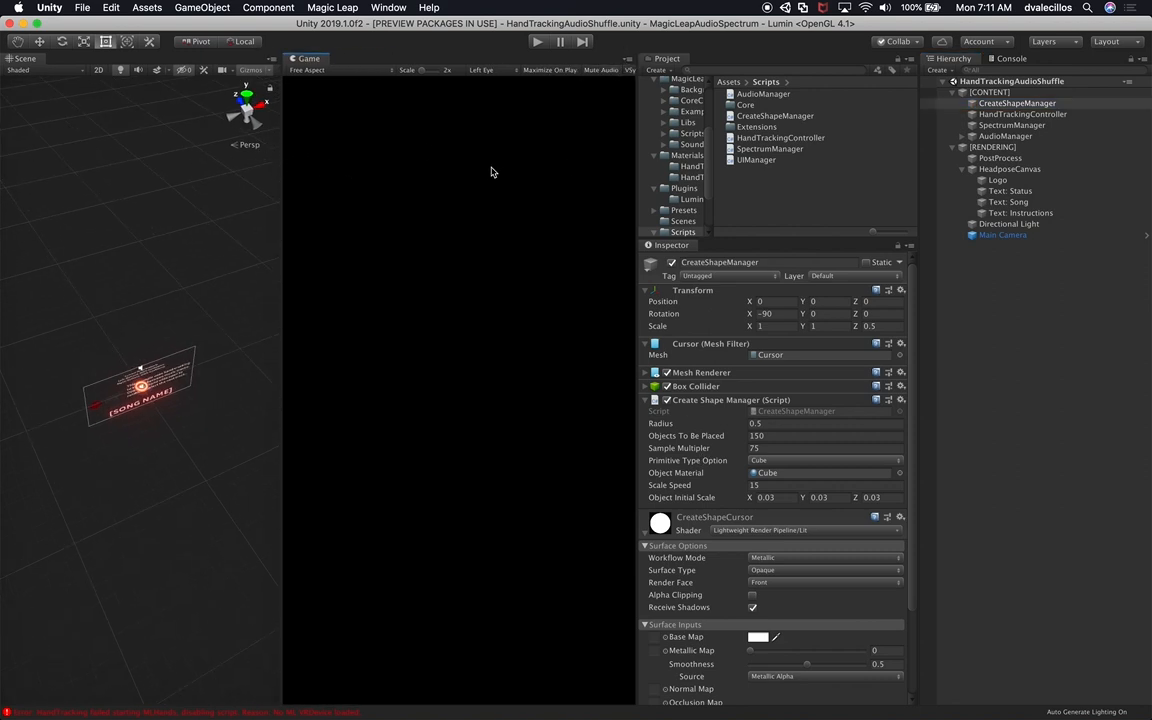
click(537, 41)
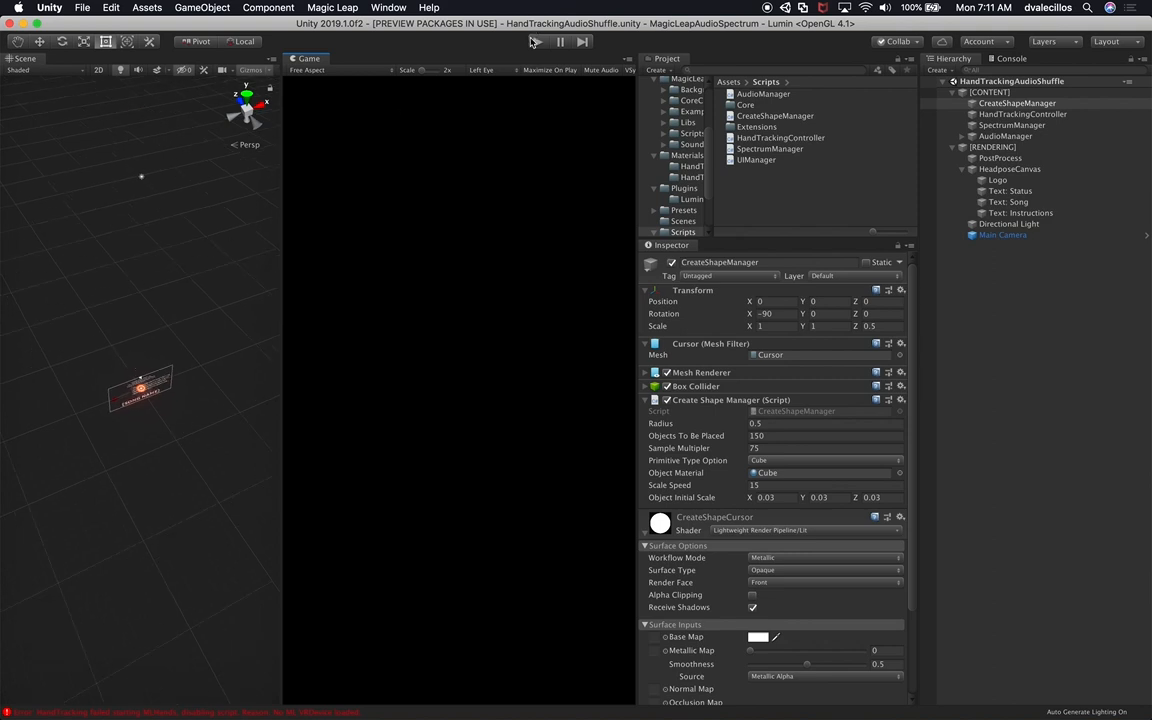
click(538, 41)
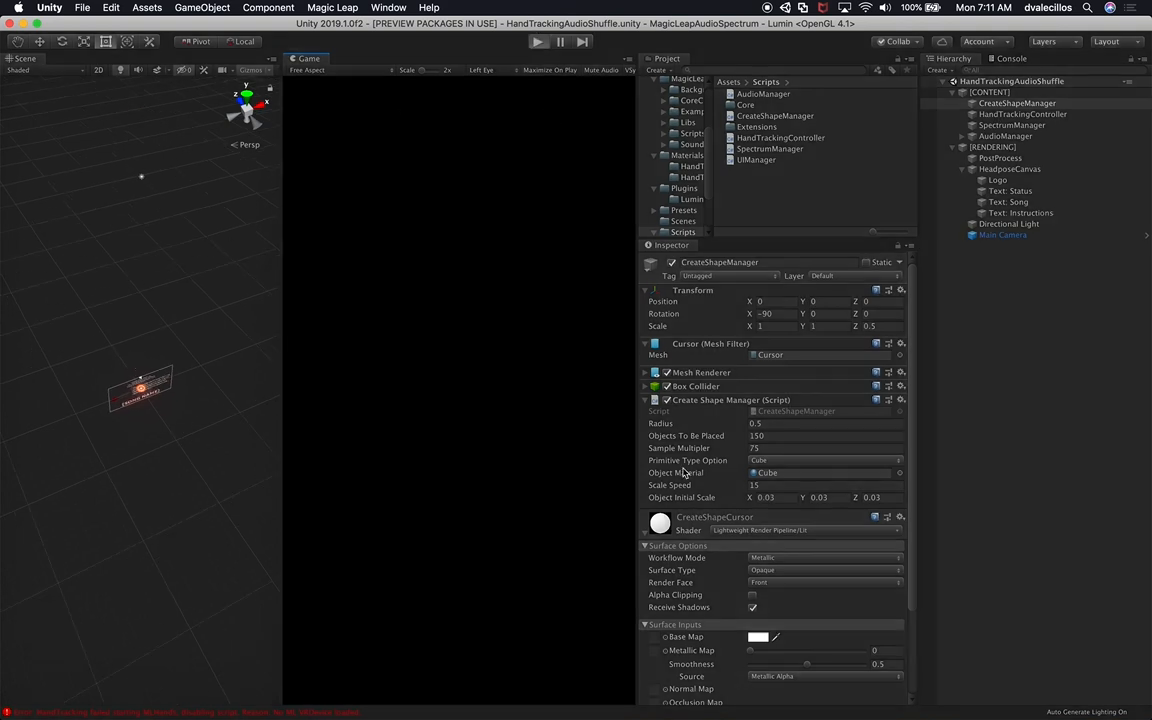
click(537, 41)
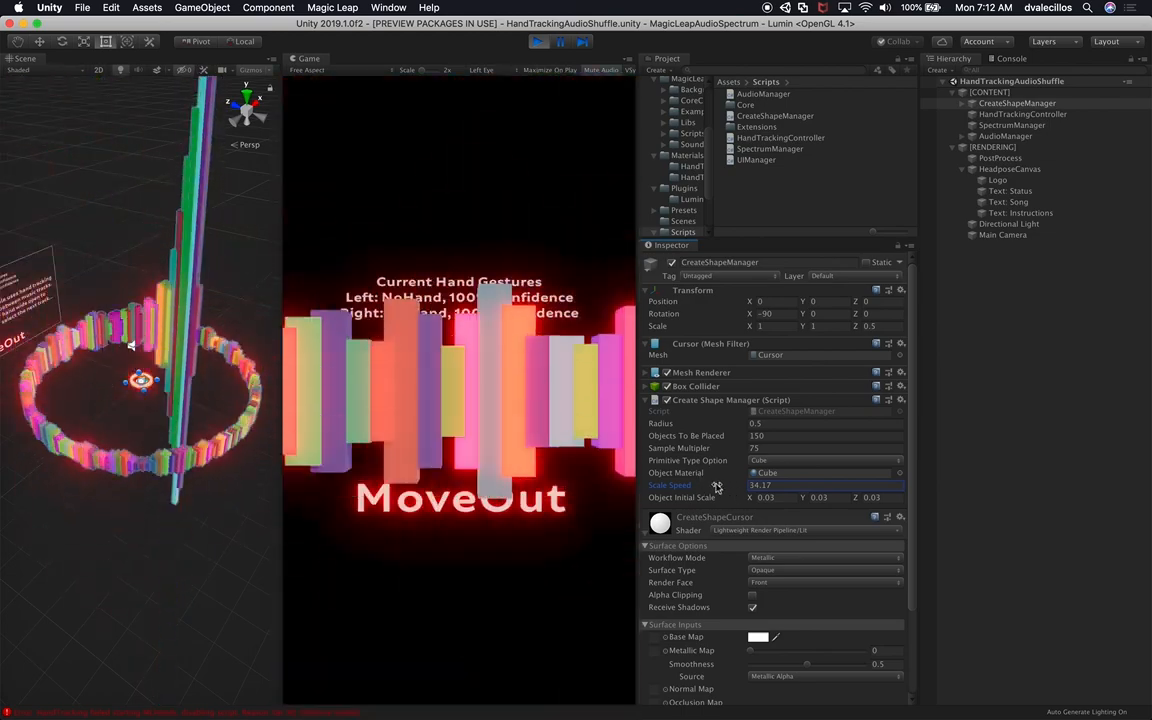
drag(717, 485, 889, 473)
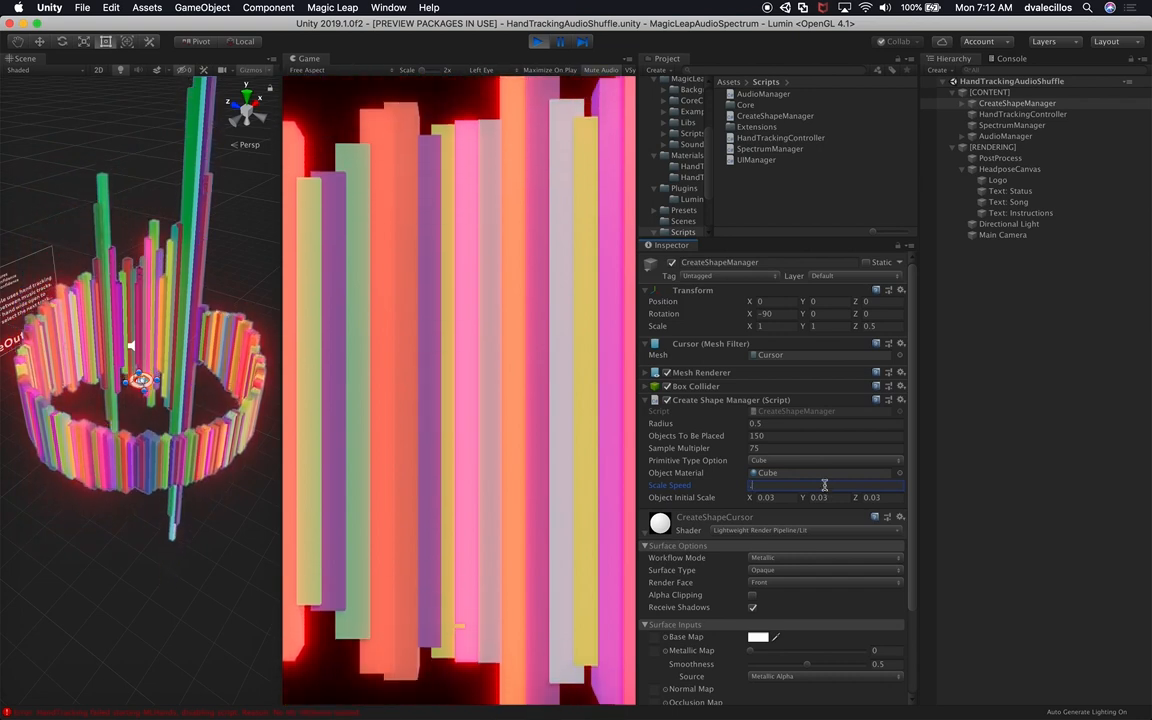
text(0.1)
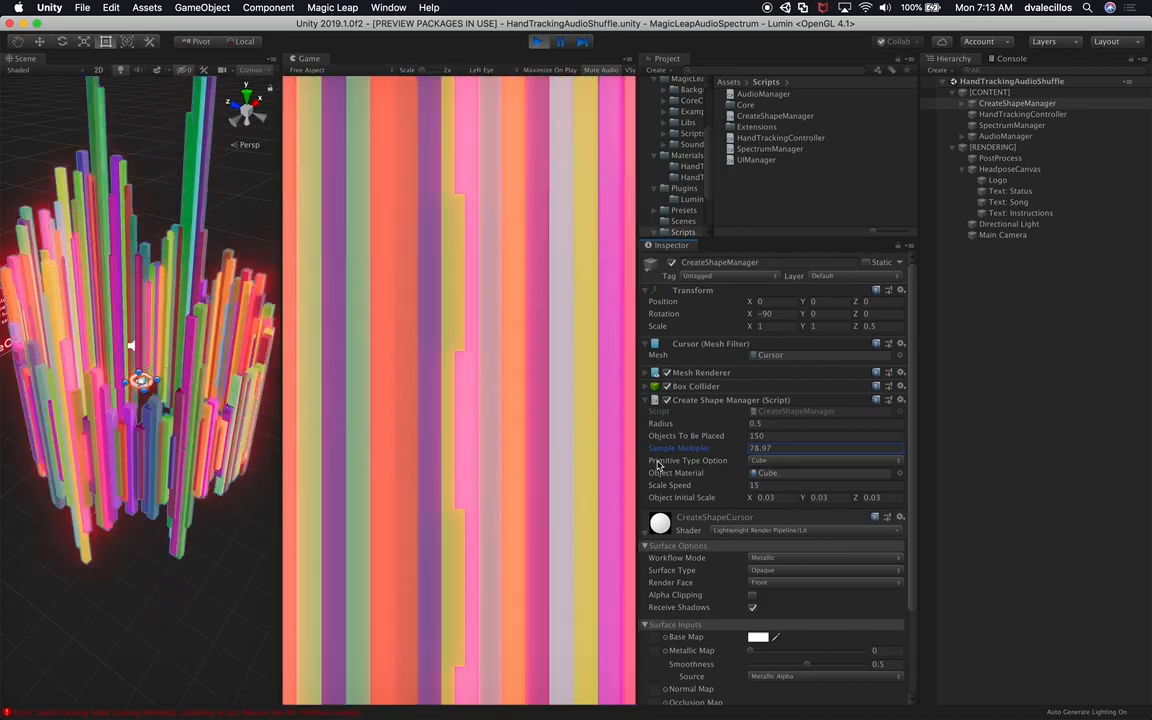
click(1022, 113)
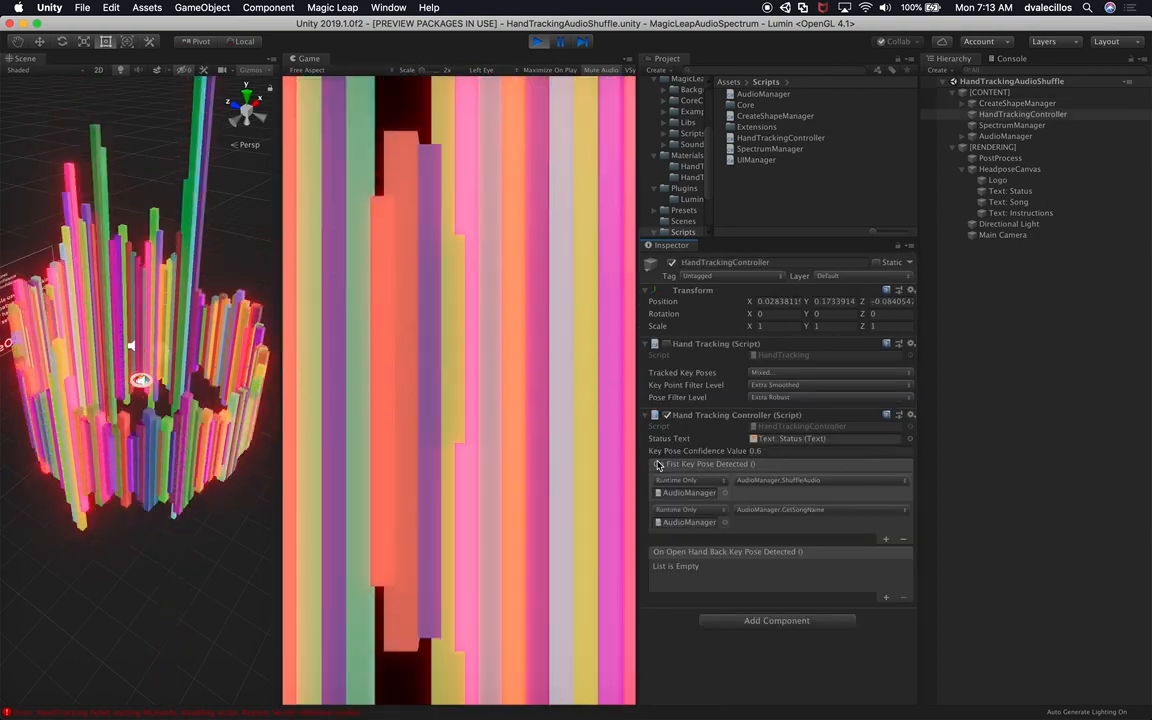
click(1017, 102)
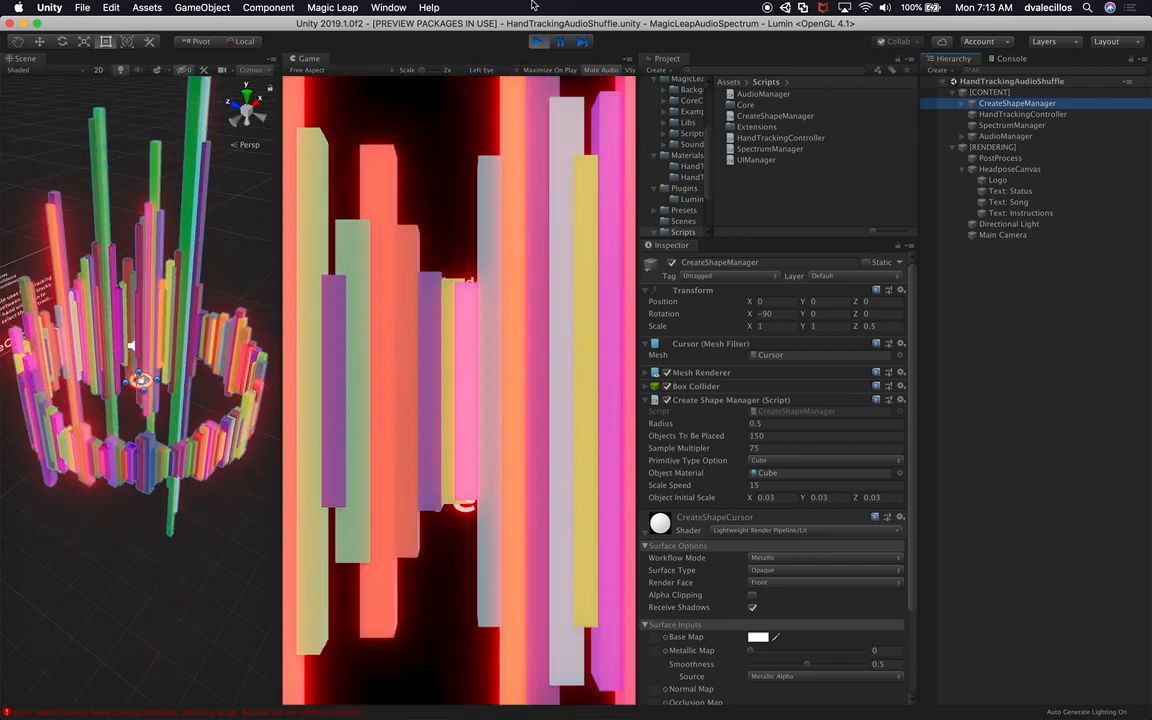
click(537, 41)
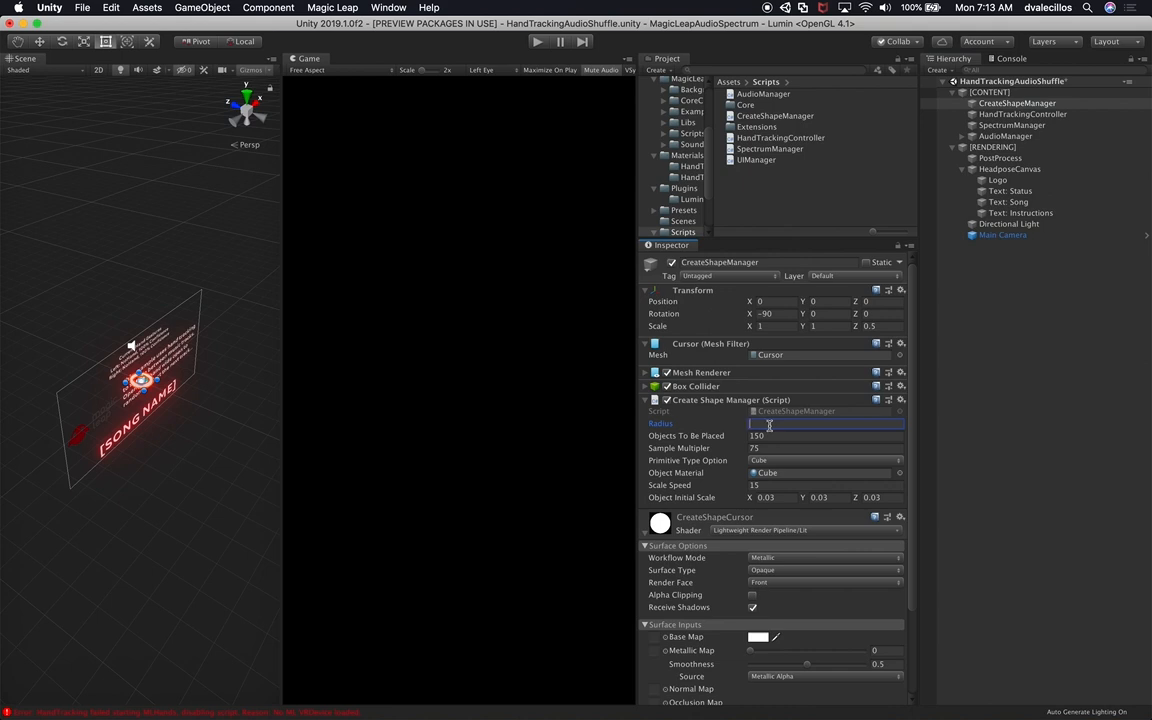
- Try a CreateShapeManager radius of 4, then restore radius 0.5 with 150 objects
text(4)
click(826, 435)
text(300)
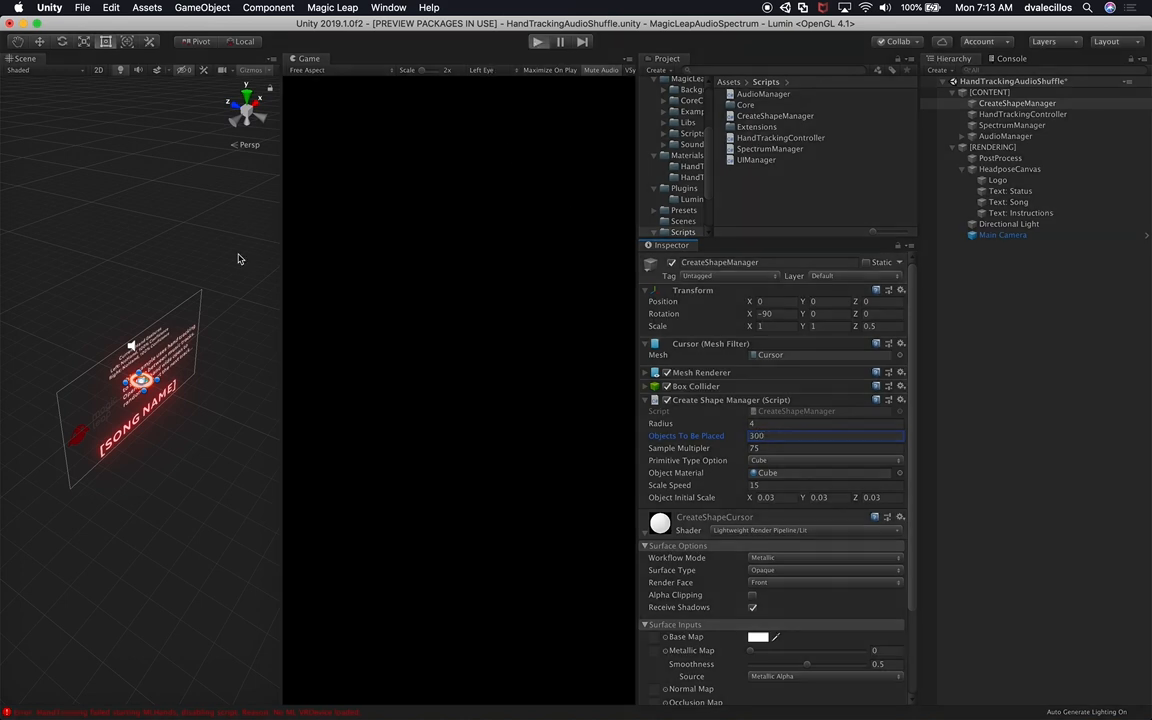
mouse_move(160, 358)
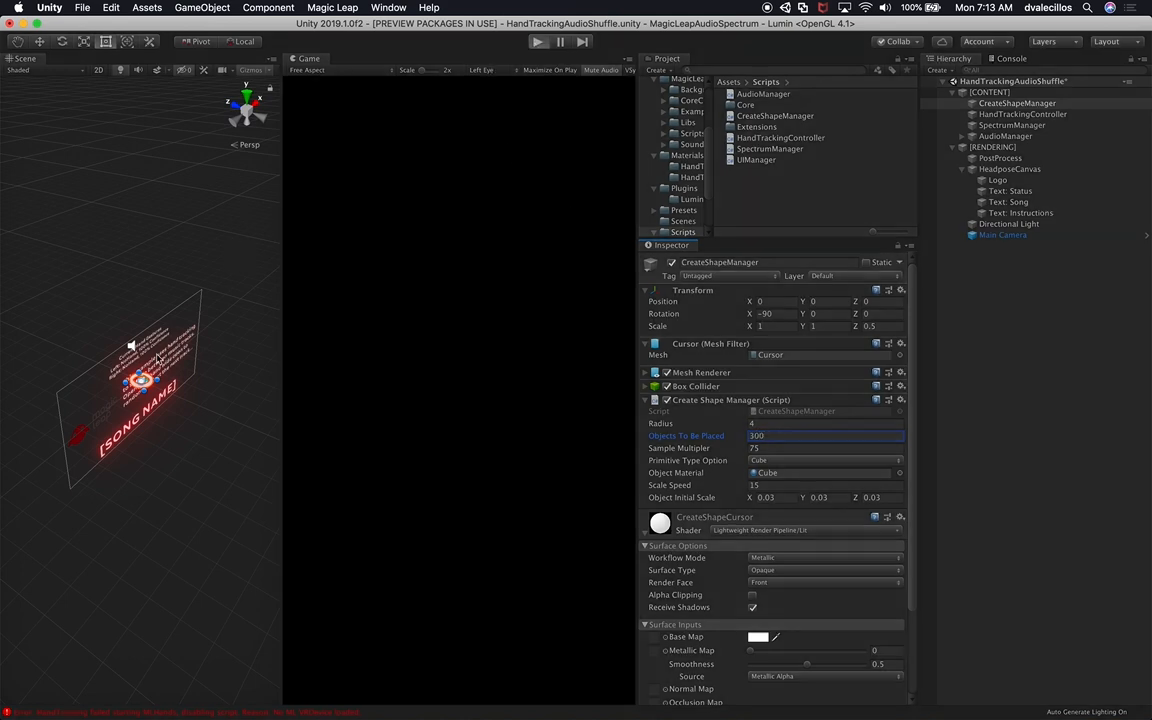
click(537, 41)
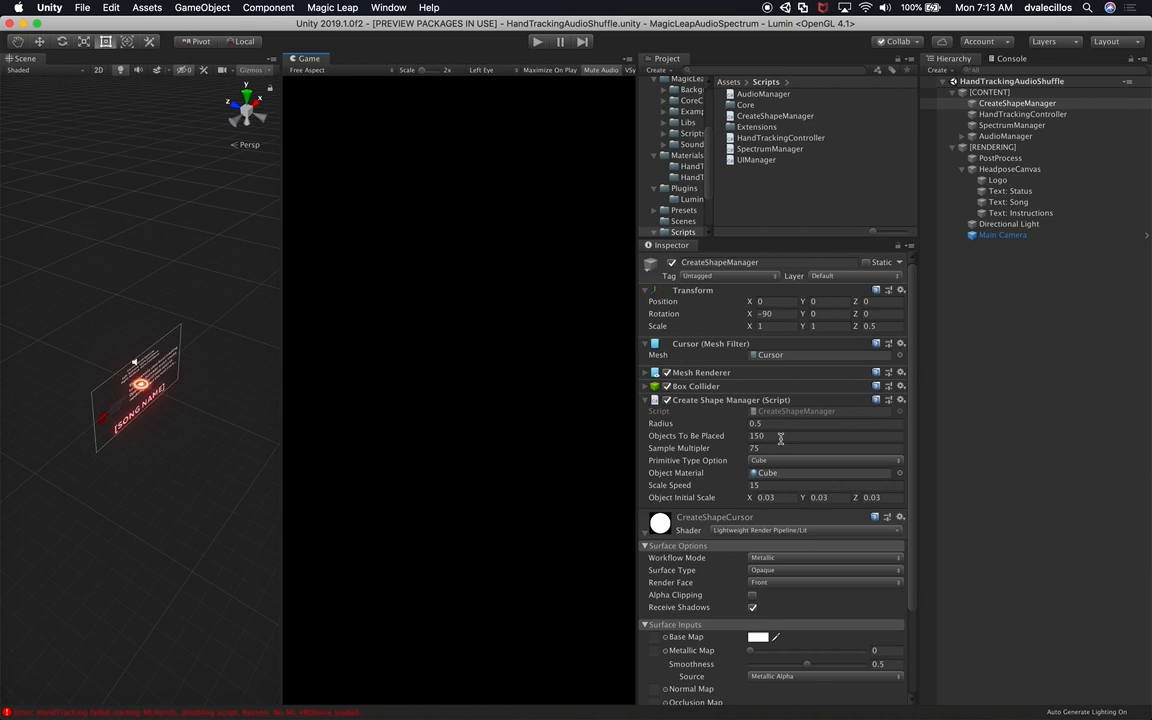
click(1022, 114)
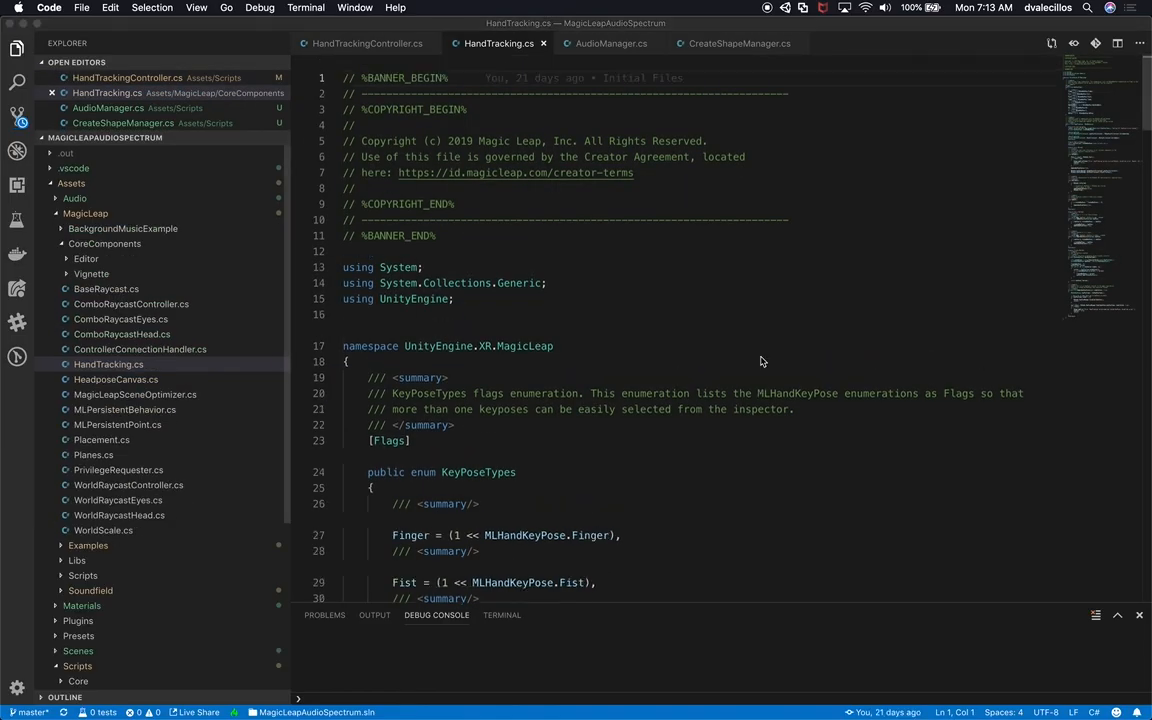
- Open HandTrackingController.cs and review the onFistKeyPoseDetected and open-hand-back event declarations
click(367, 43)
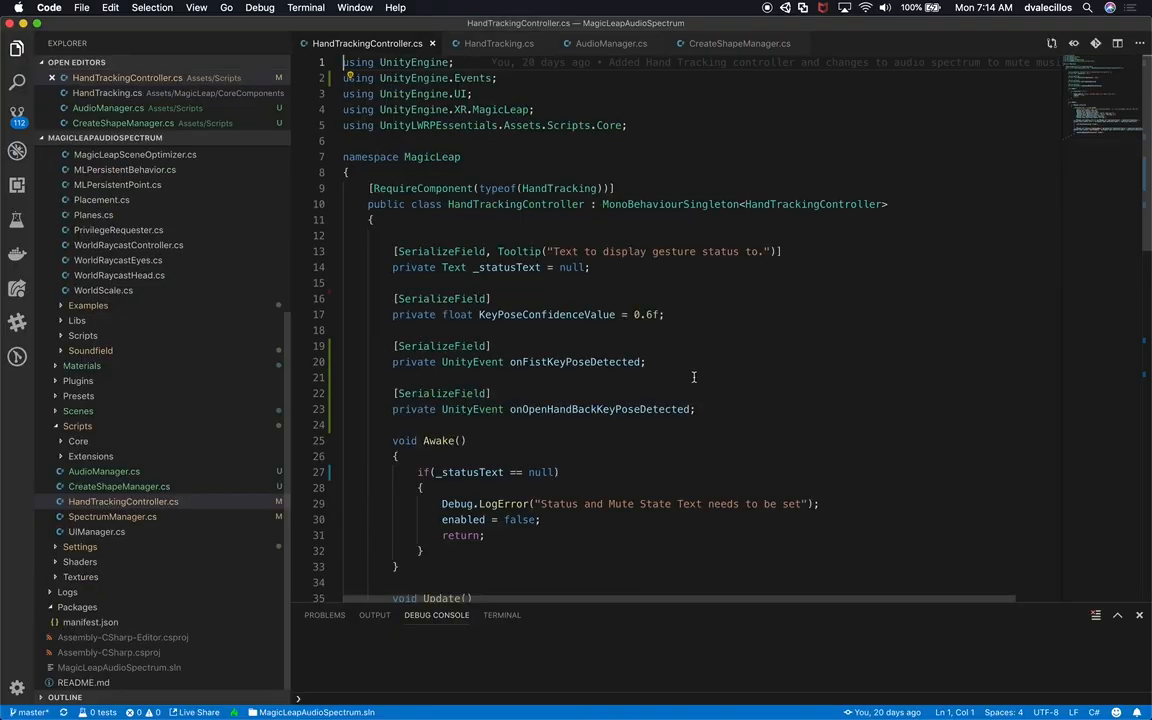
scroll(down, 3)
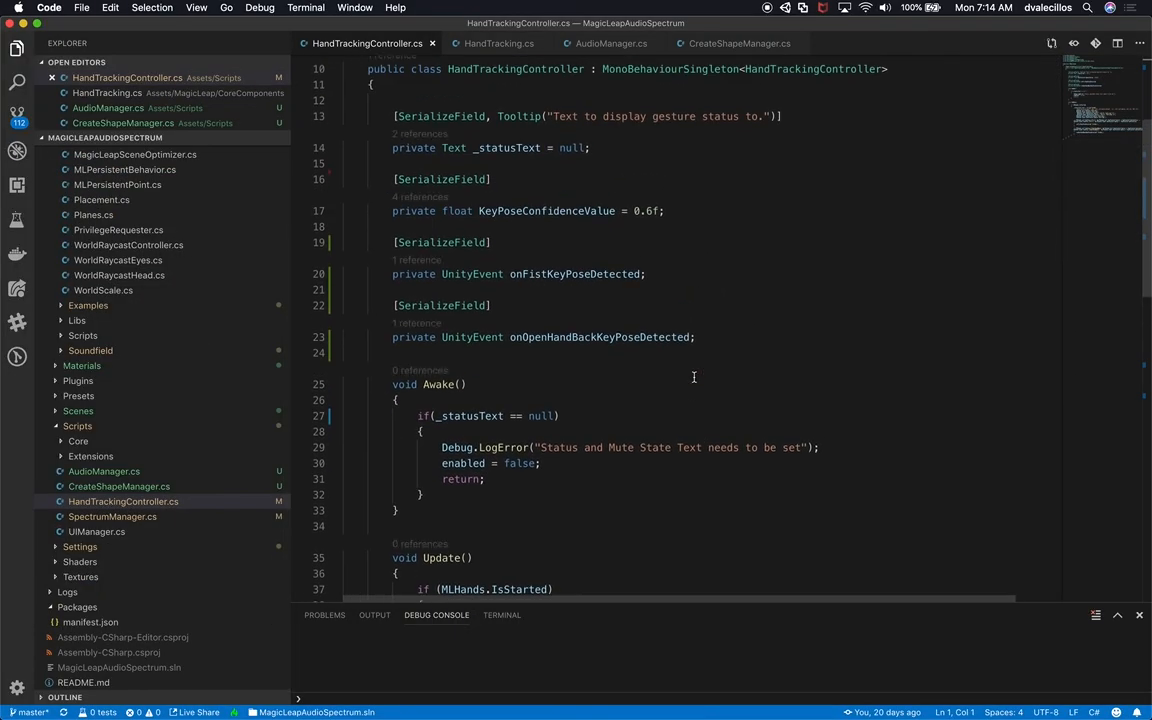
mouse_move(503, 183)
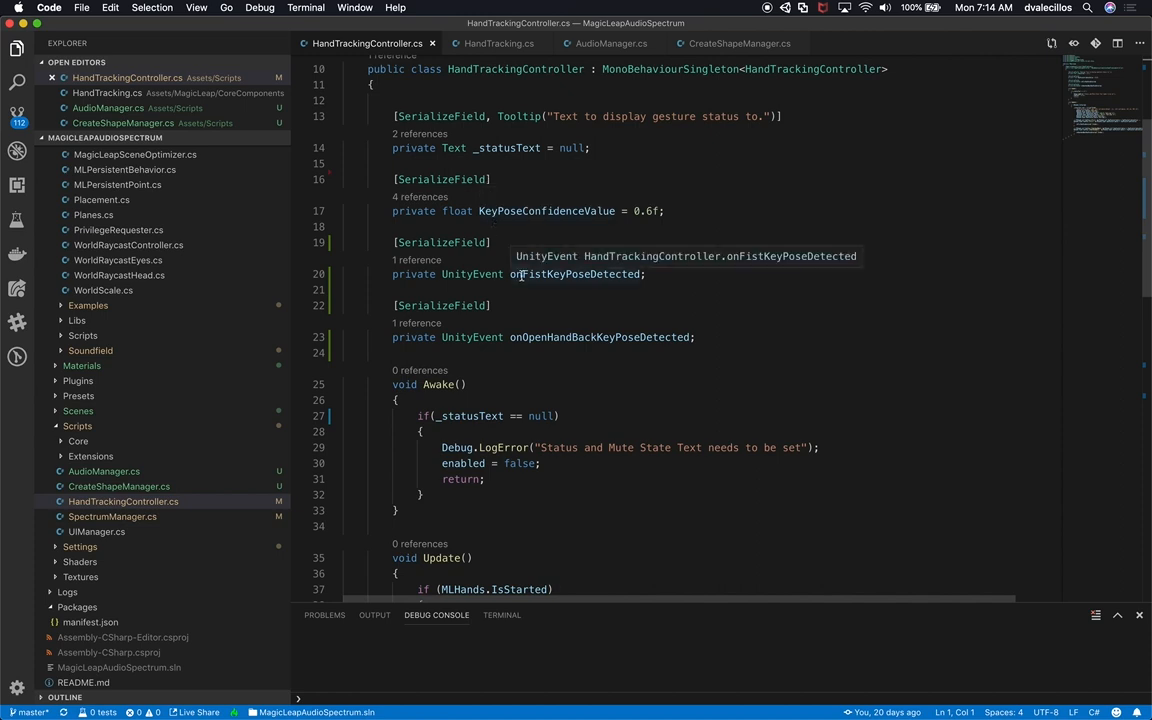
double_click(575, 274)
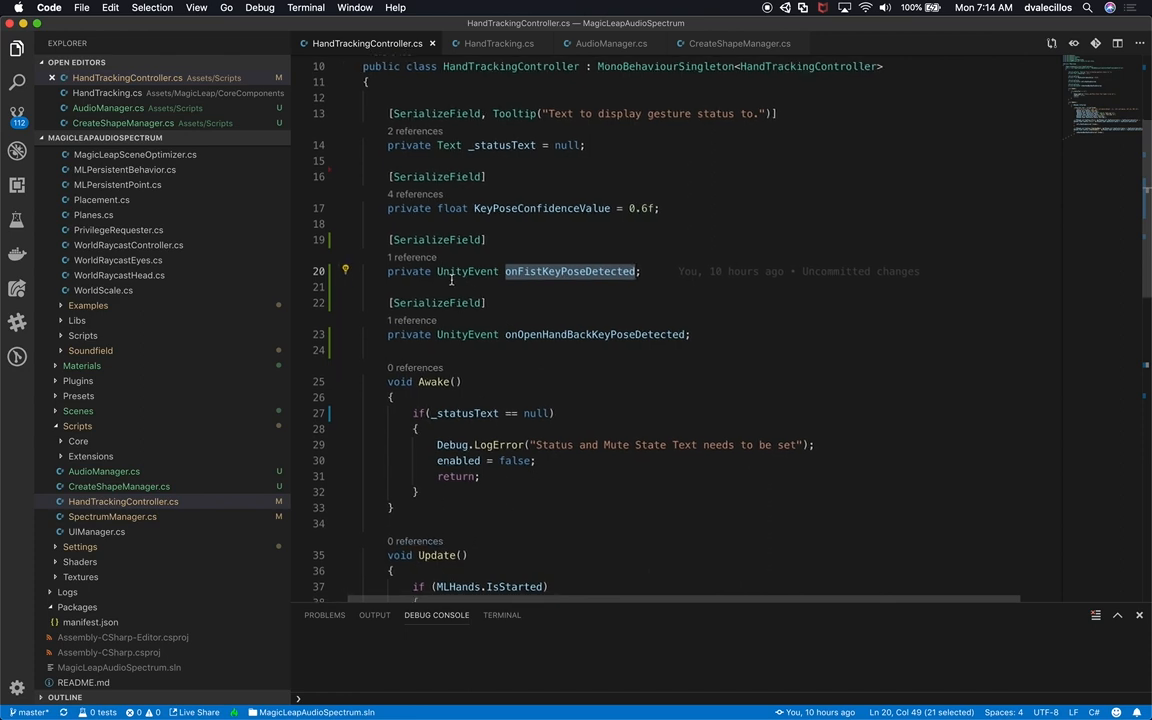
click(446, 333)
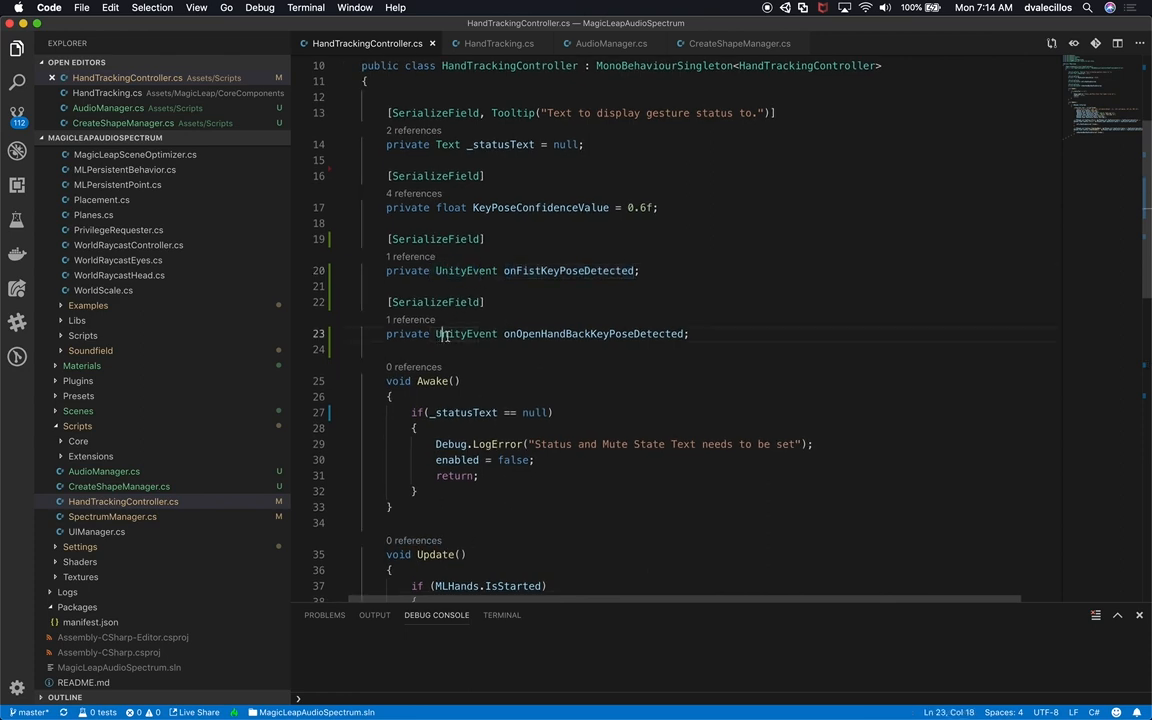
- Review the two-hand fist detection condition that invokes the gesture events
scroll(down, 3)
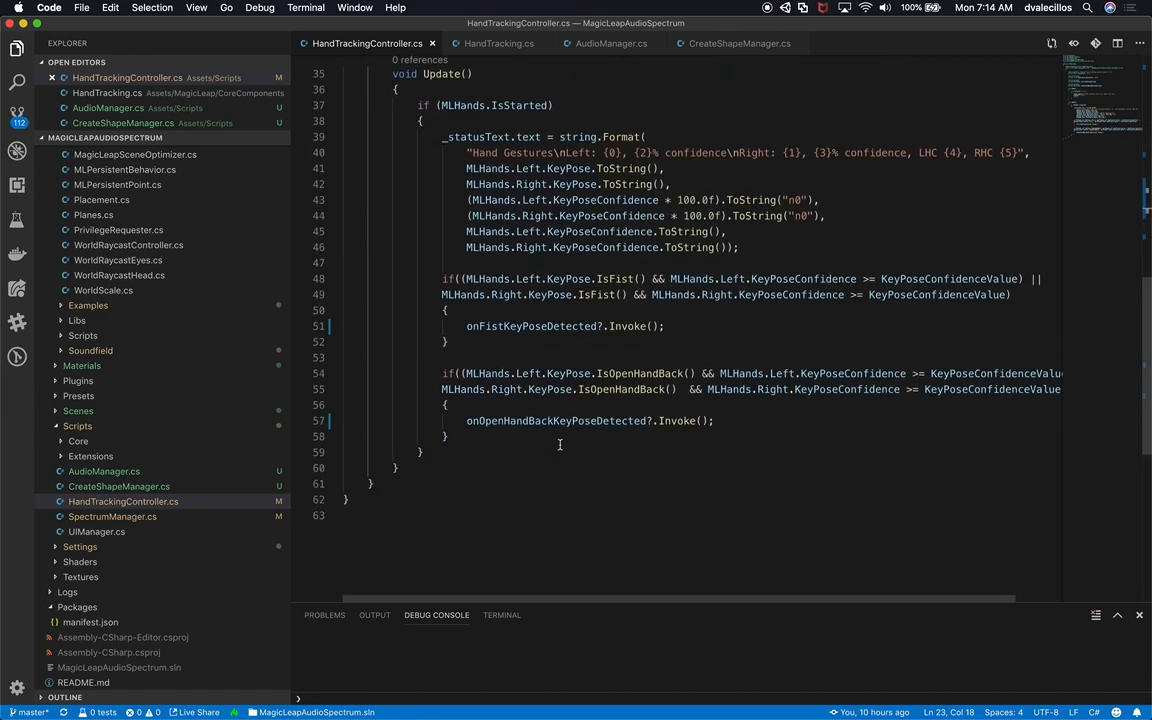
scroll(up, 3)
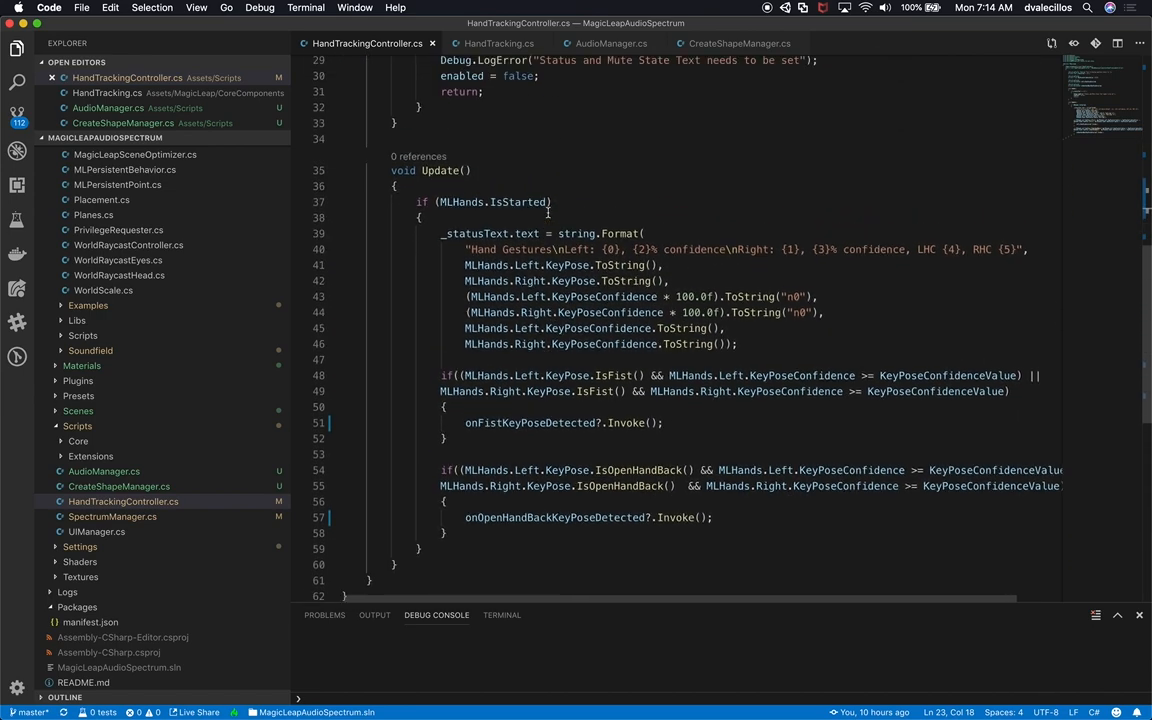
scroll(up, 3)
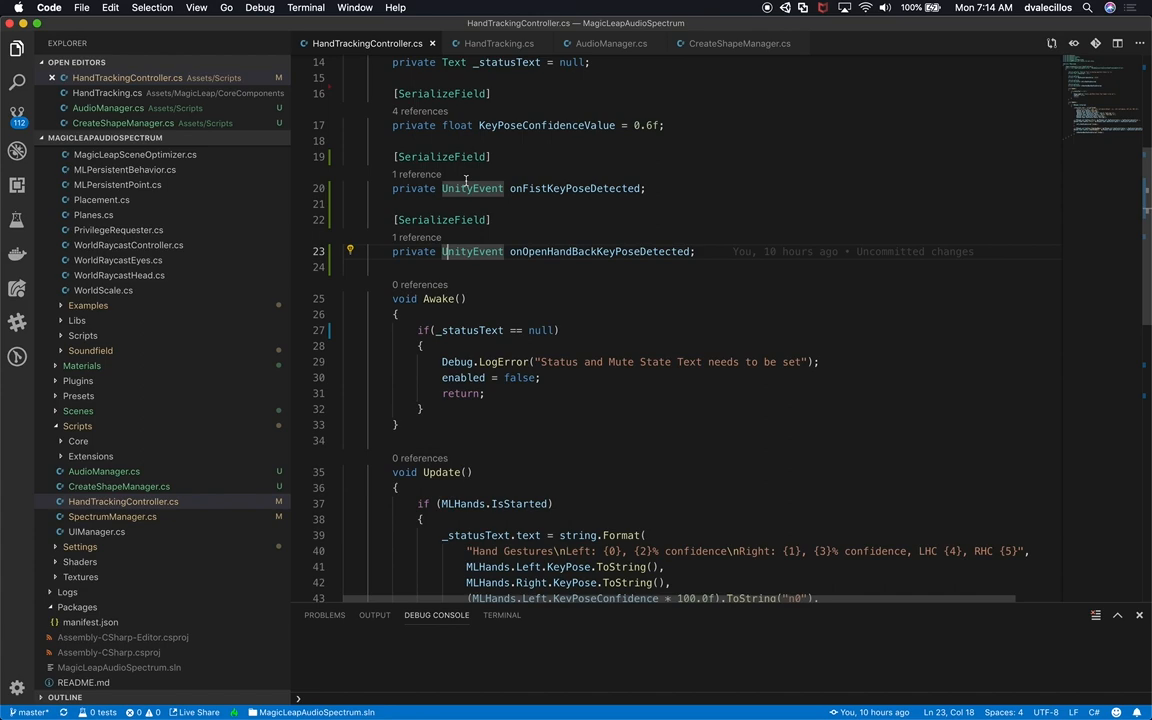
scroll(down, 3)
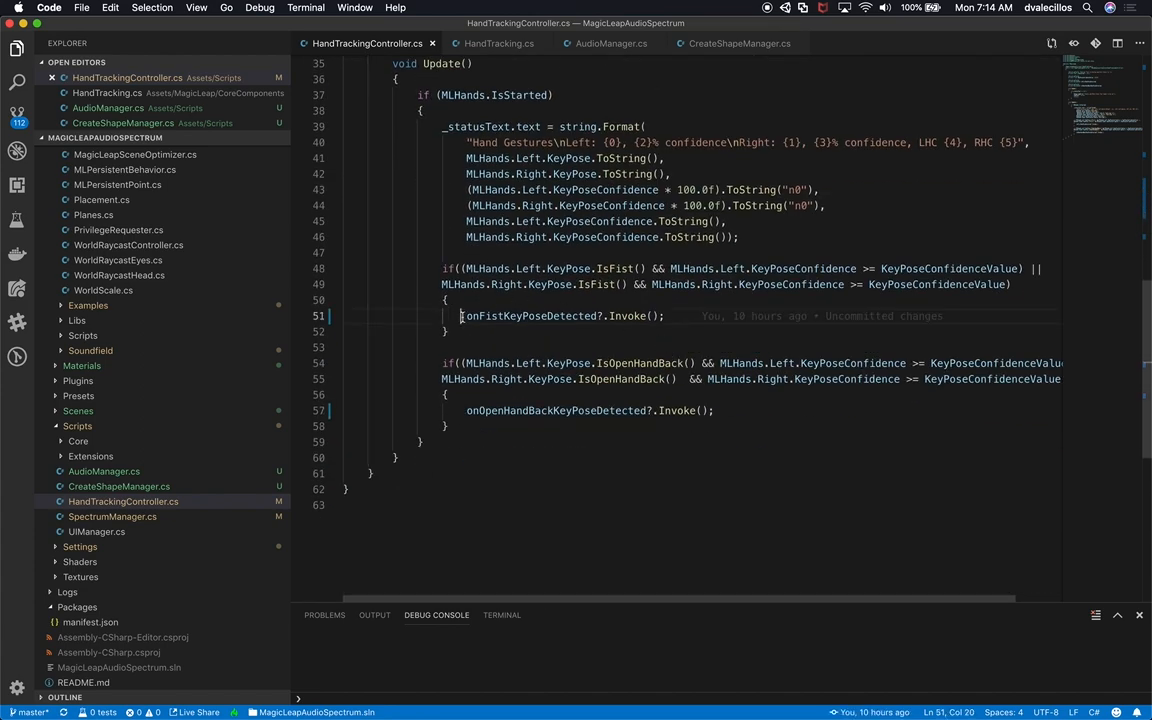
click(605, 316)
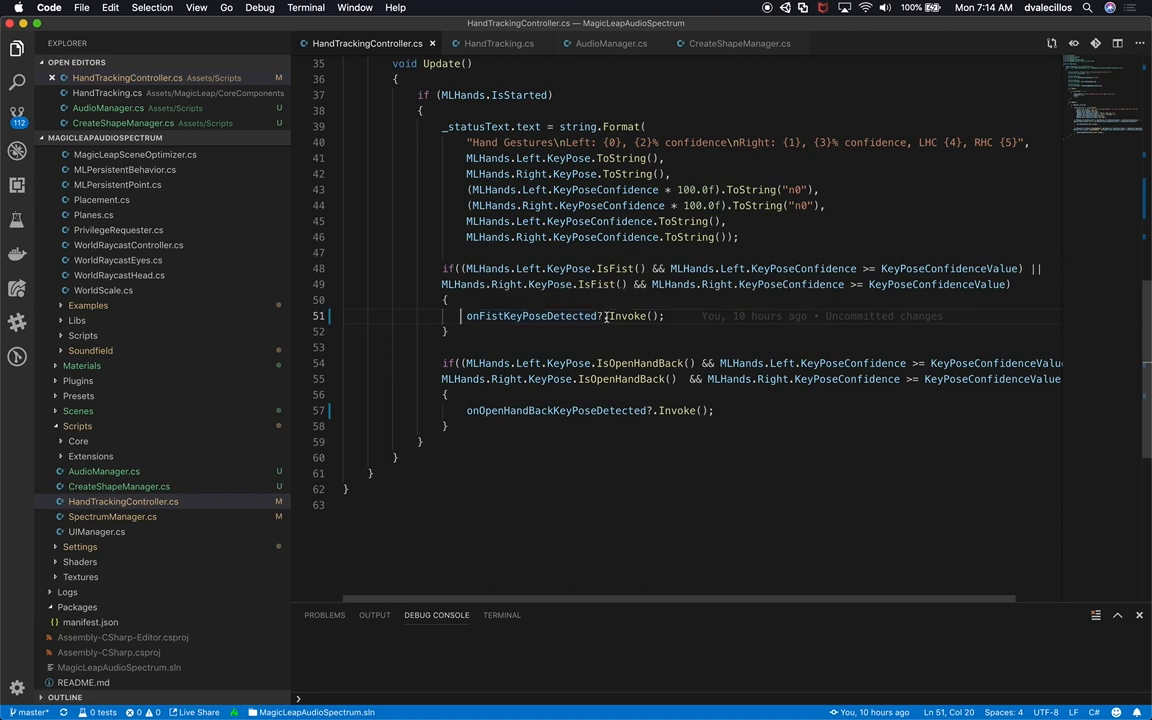
double_click(628, 316)
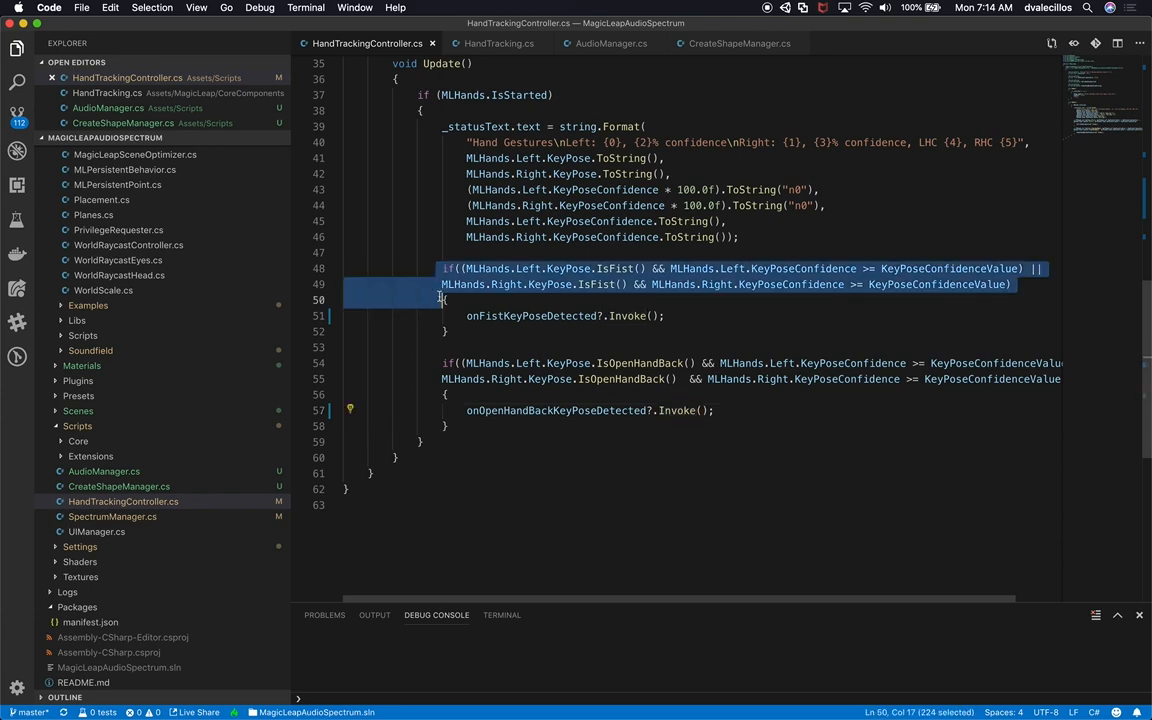
scroll(up, 3)
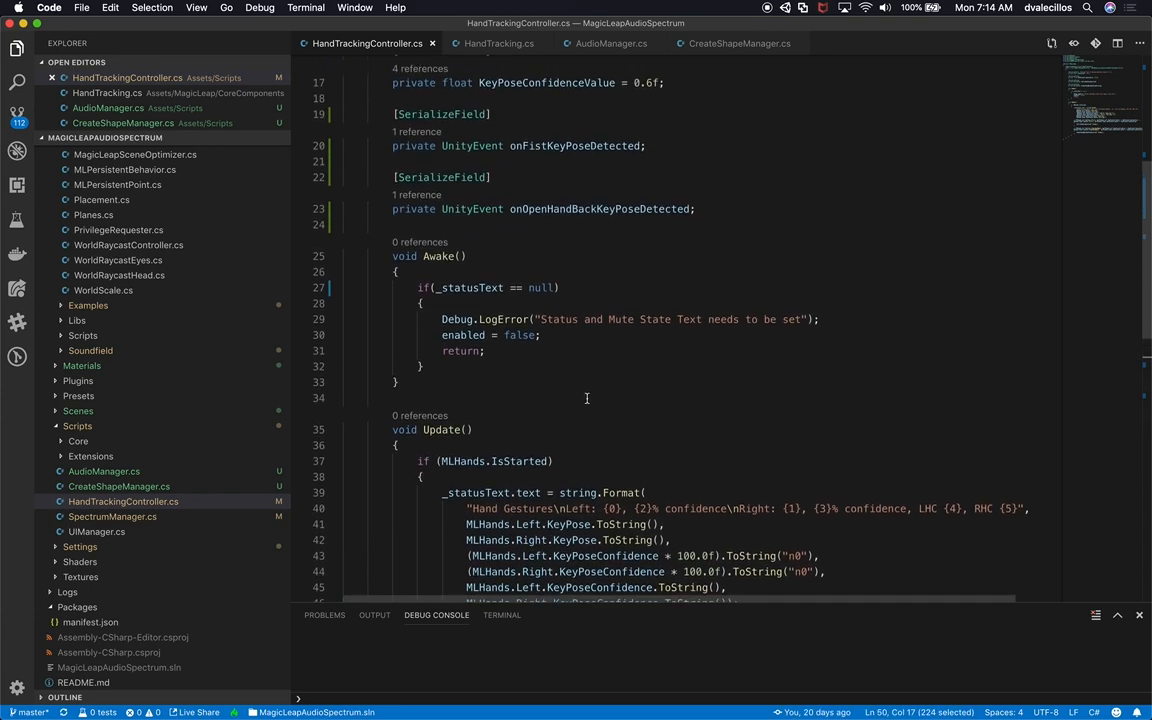
scroll(down, 3)
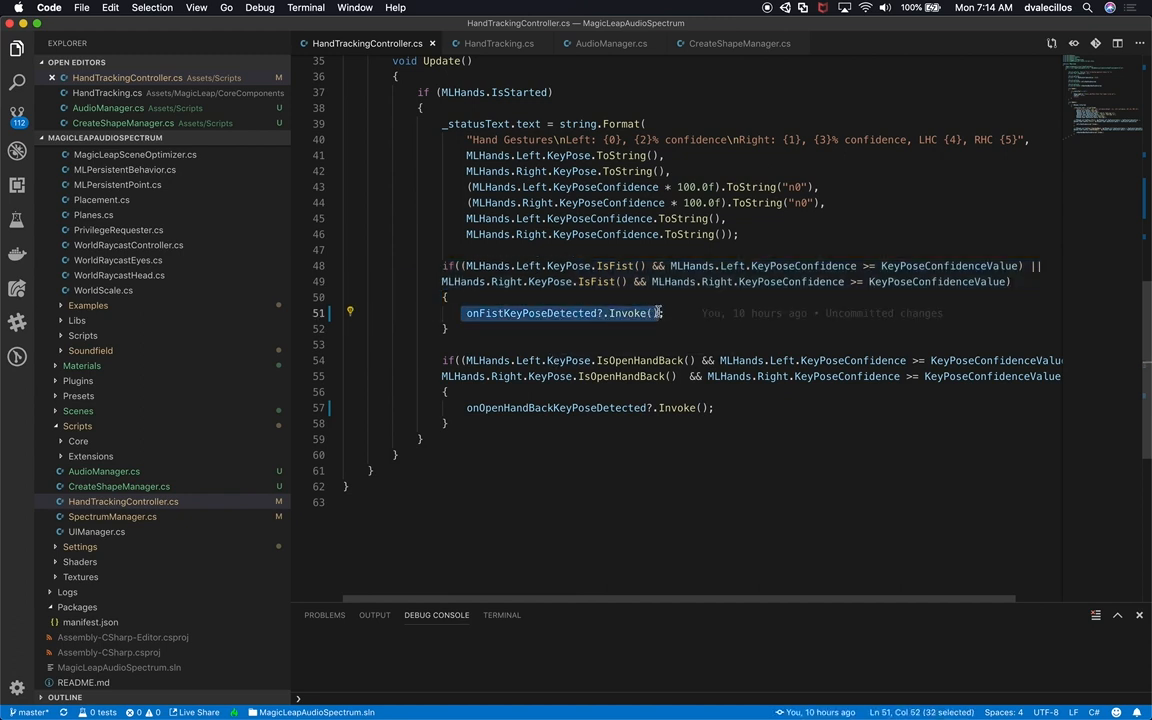
scroll(up, 3)
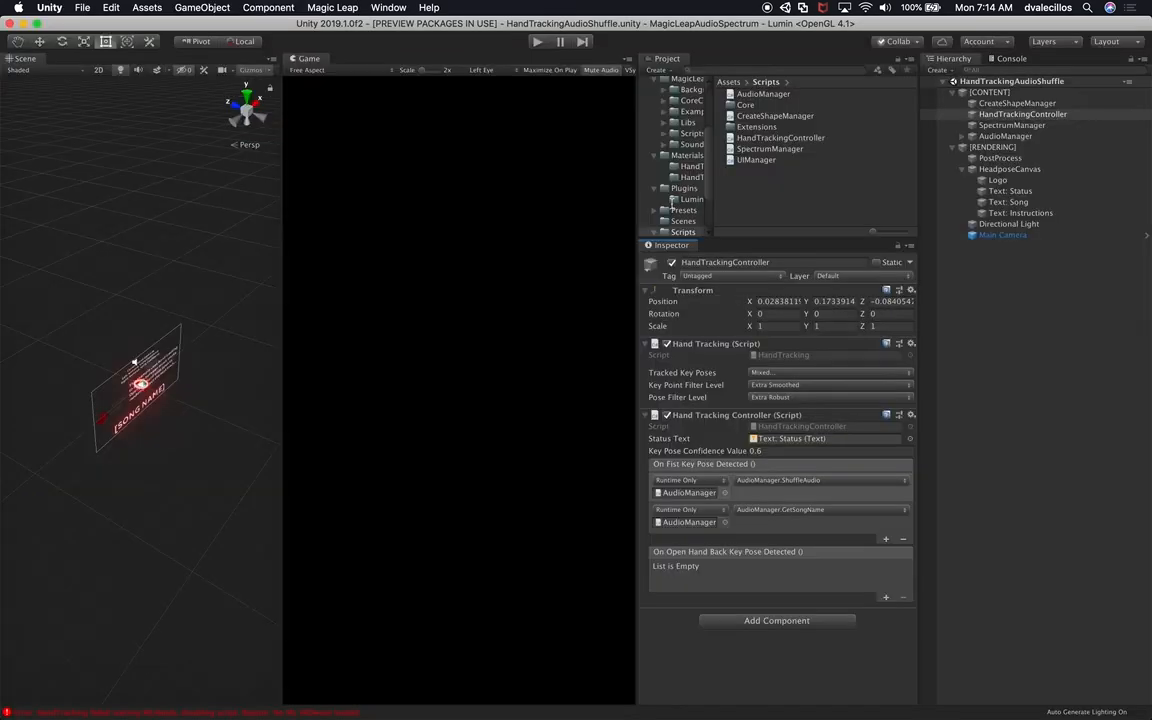
- Review SpectrumManager.cs's SwapAudioSource, MuteOn and 512-sample spectrum code, then return to Unity
click(1012, 125)
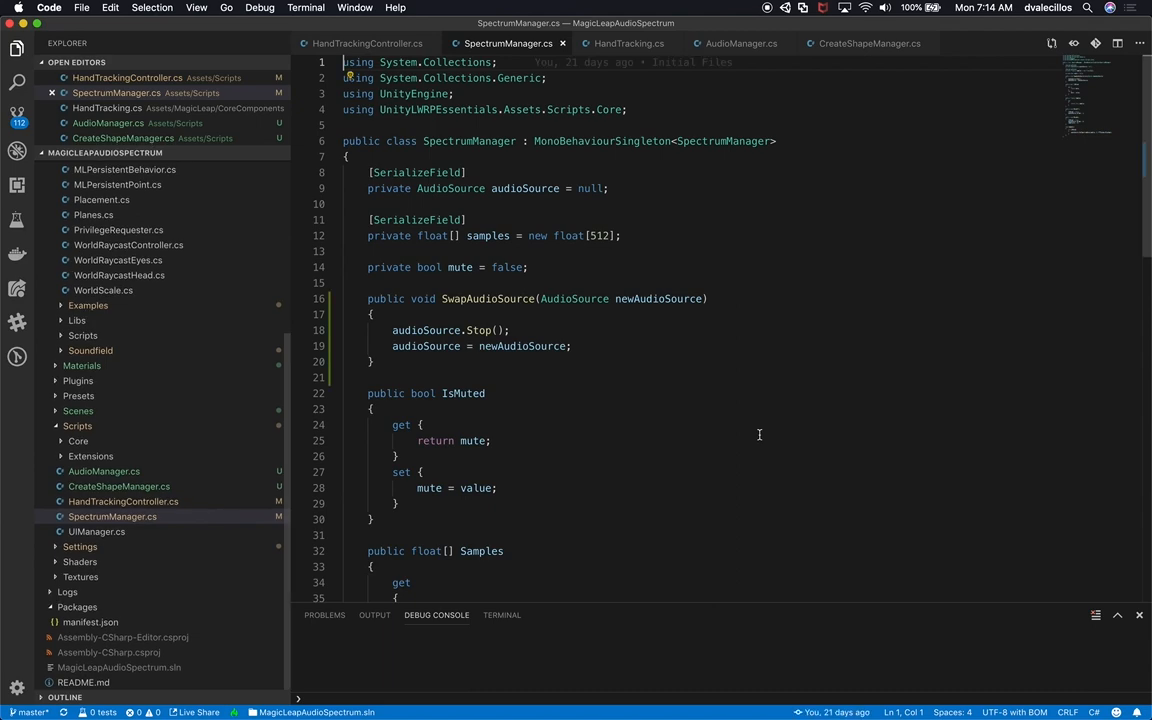
scroll(down, 3)
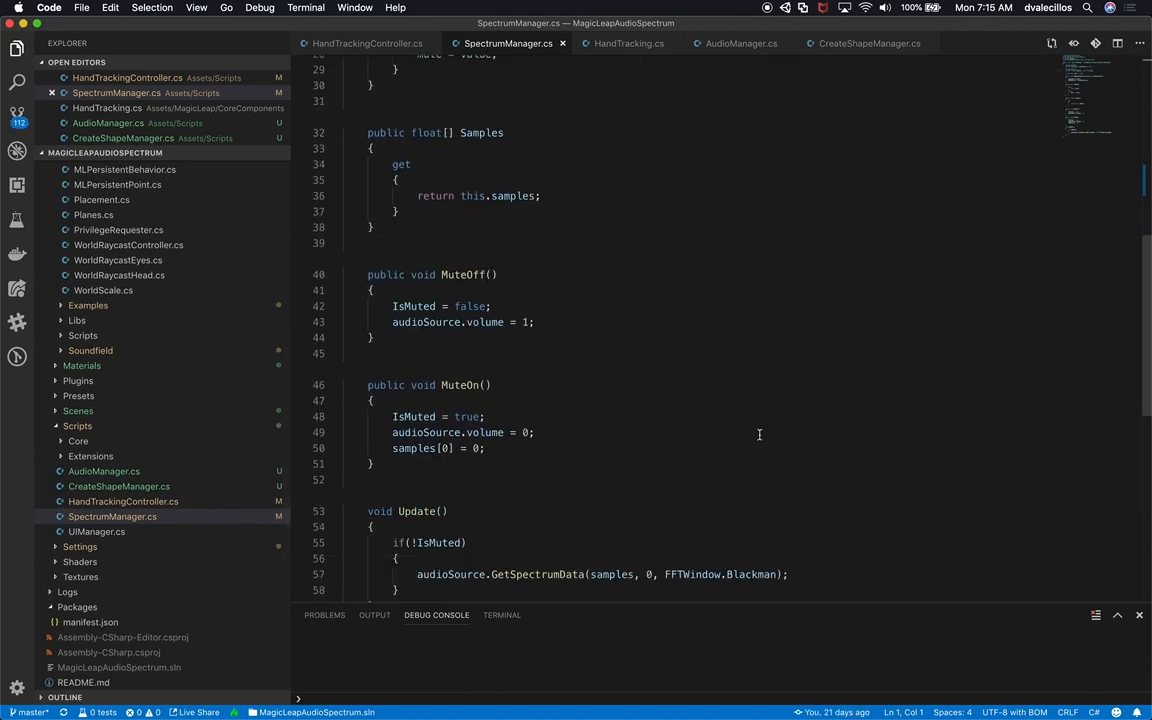
scroll(up, 3)
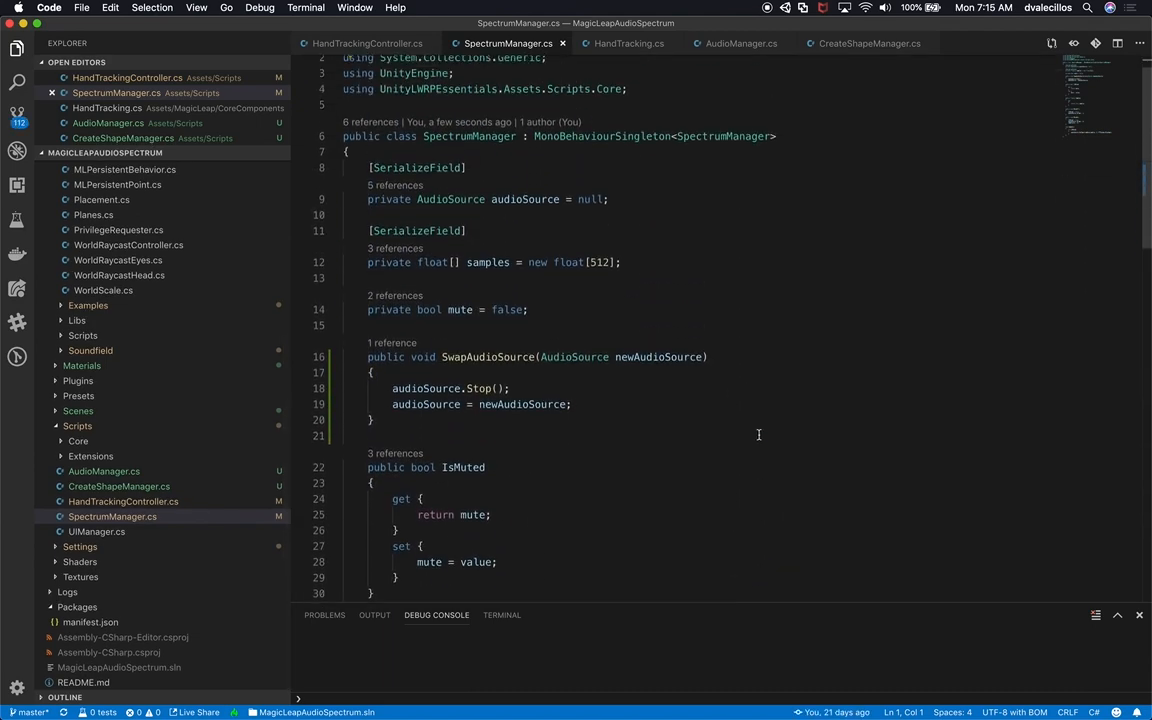
scroll(down, 3)
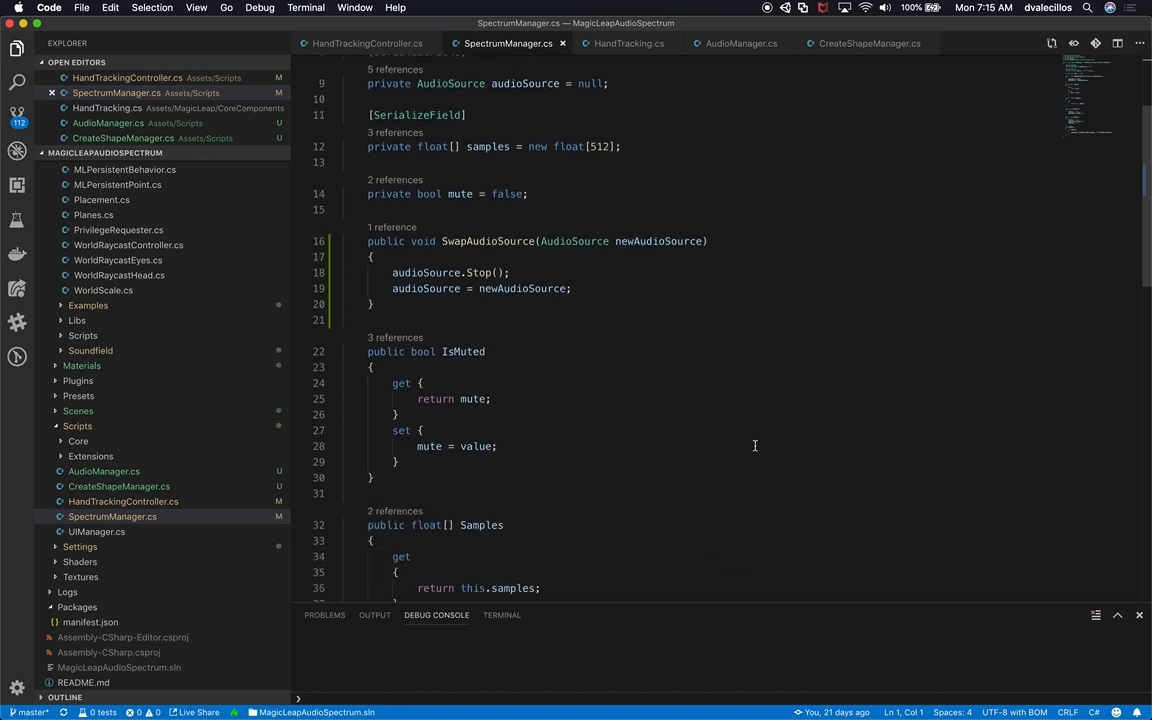
scroll(down, 3)
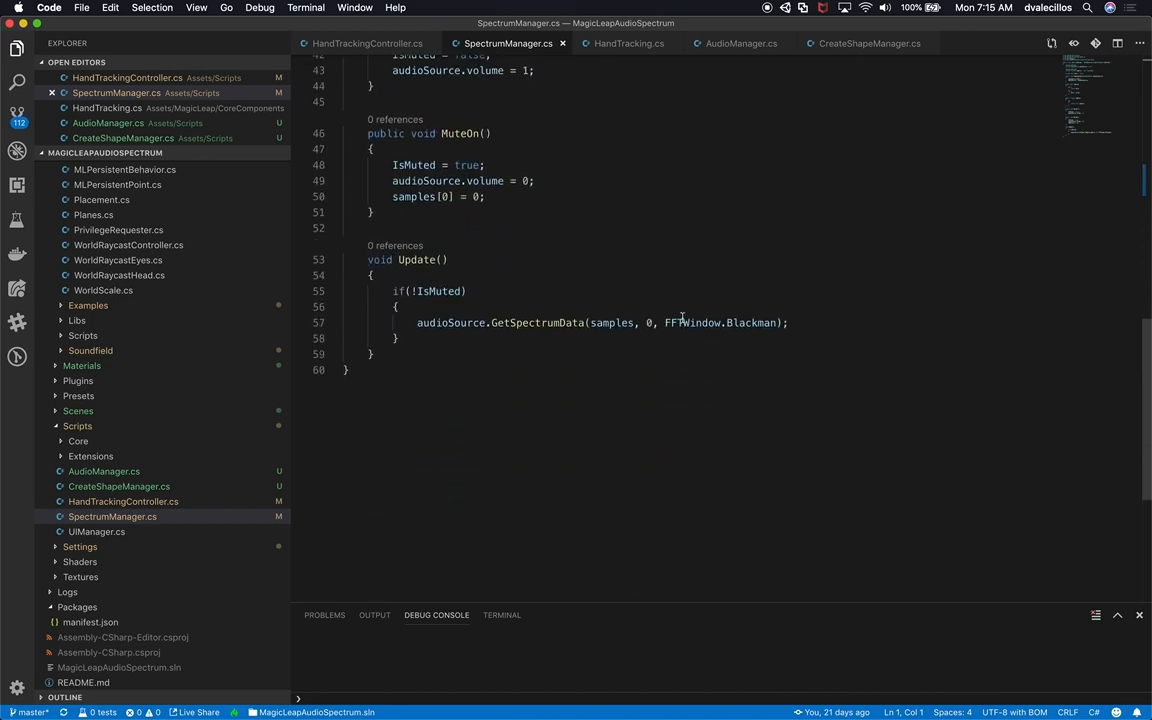
mouse_move(417, 322)
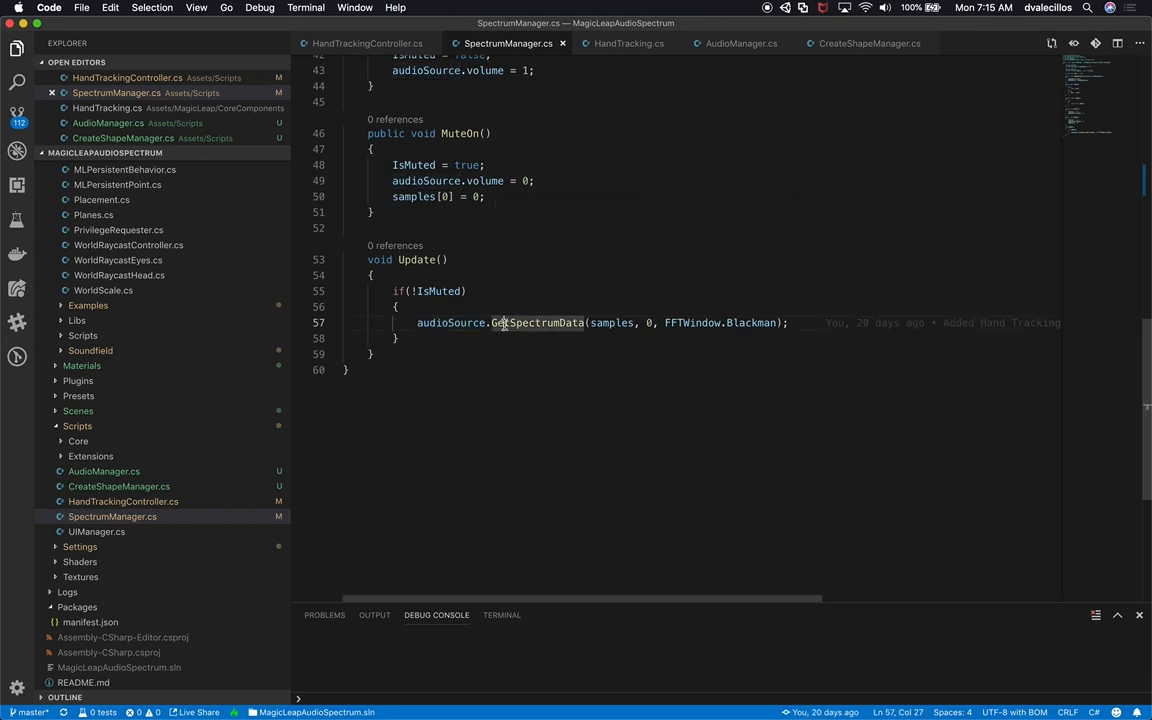
mouse_move(538, 322)
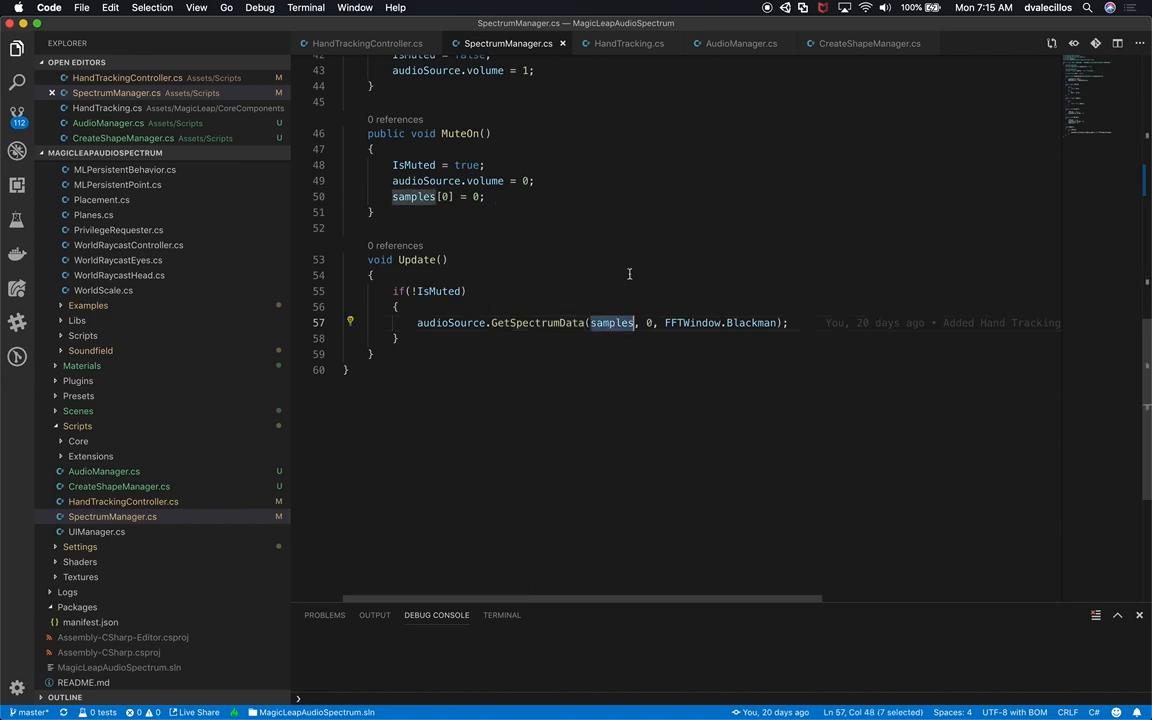
scroll(up, 3)
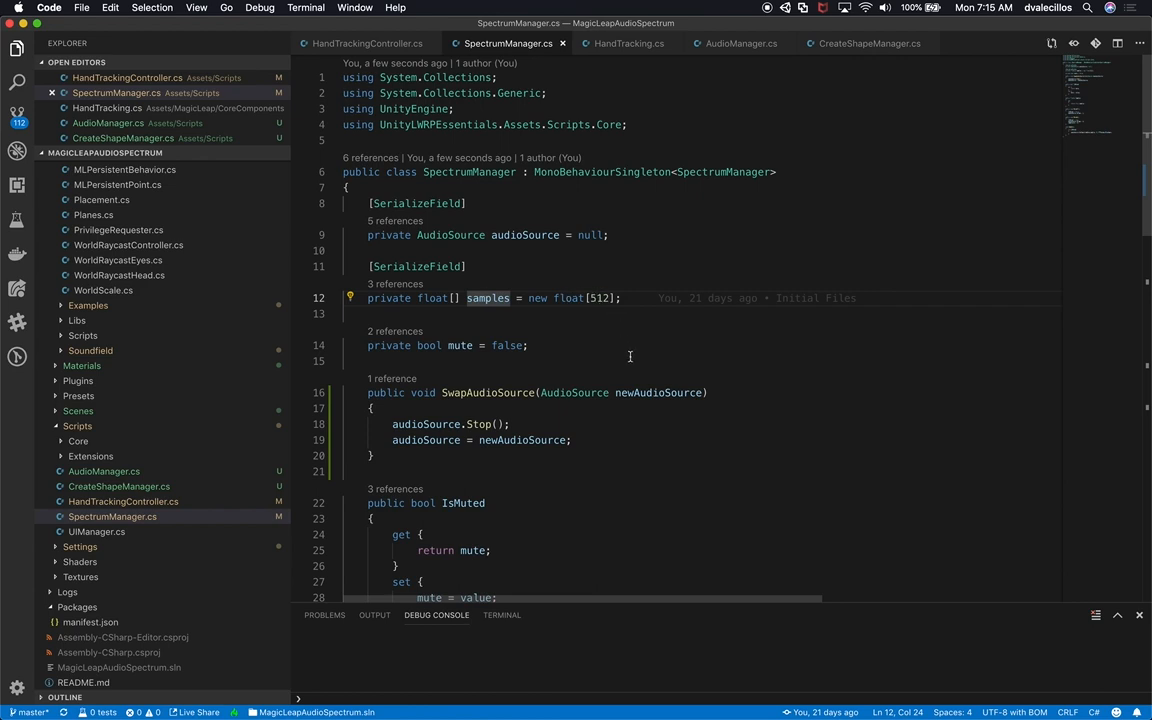
scroll(down, 3)
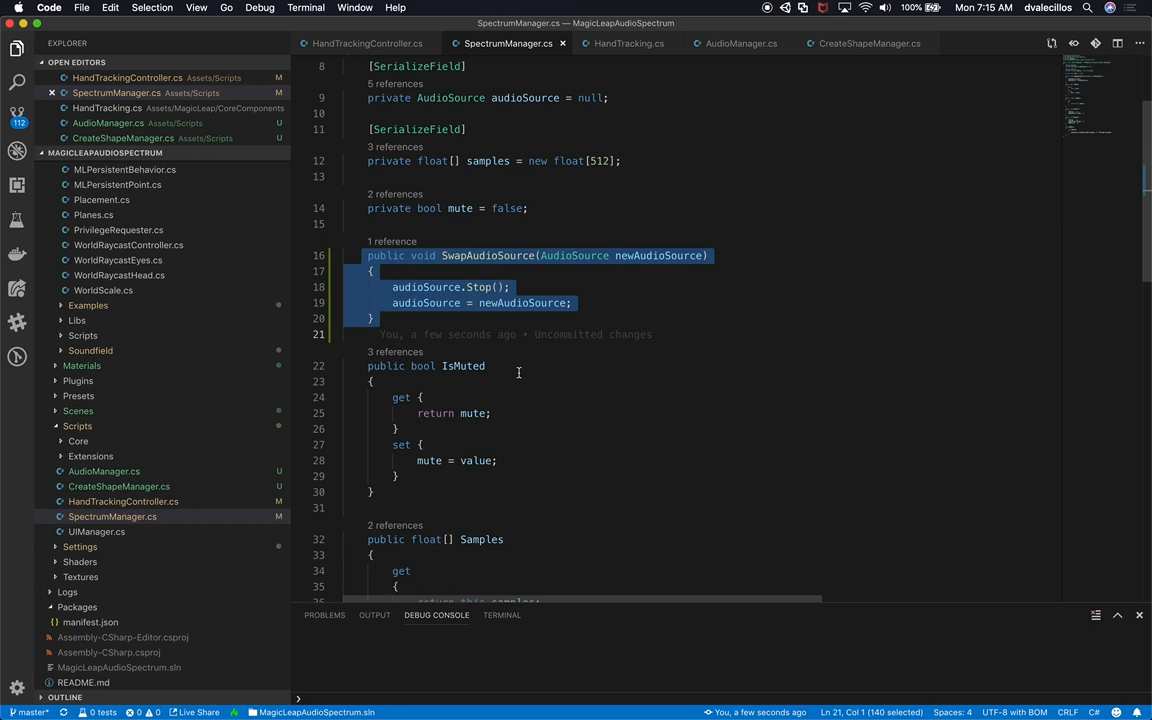
mouse_move(459, 255)
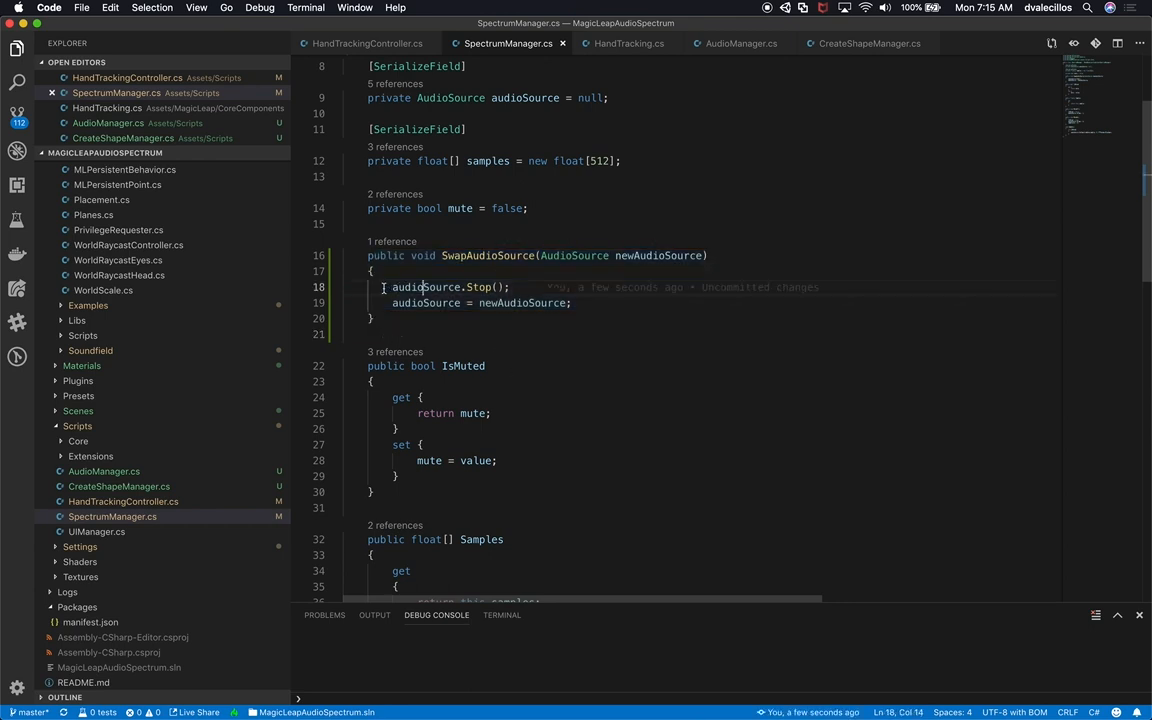
double_click(448, 287)
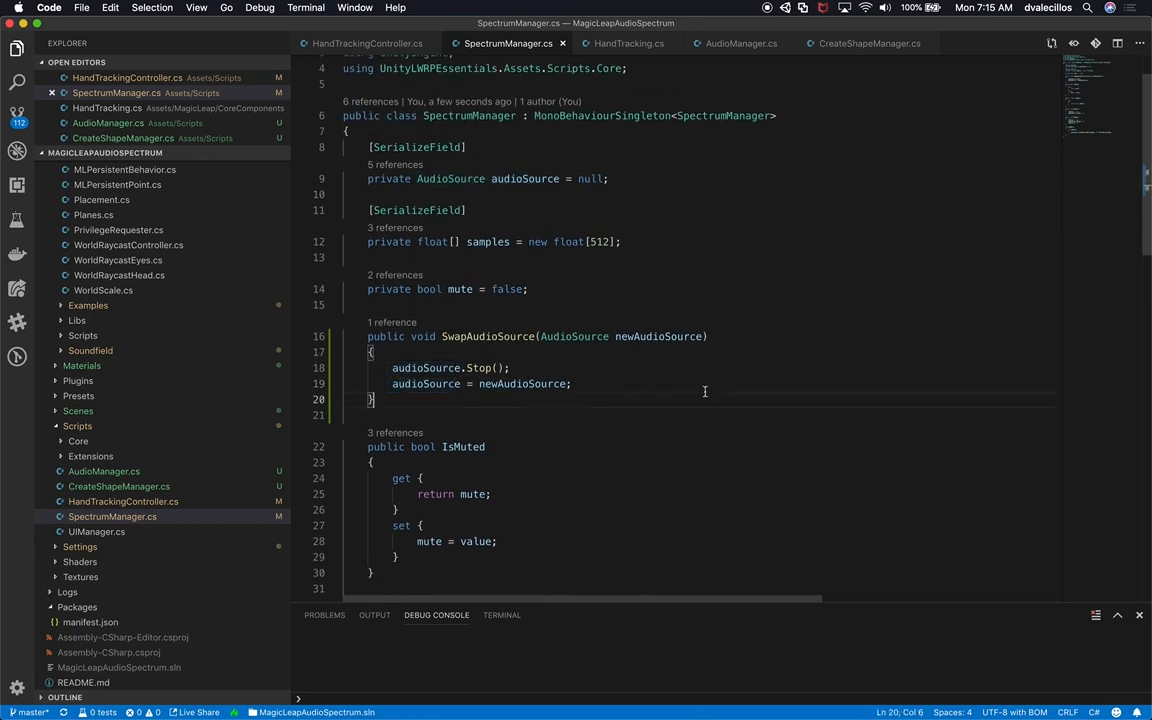
click(22, 7)
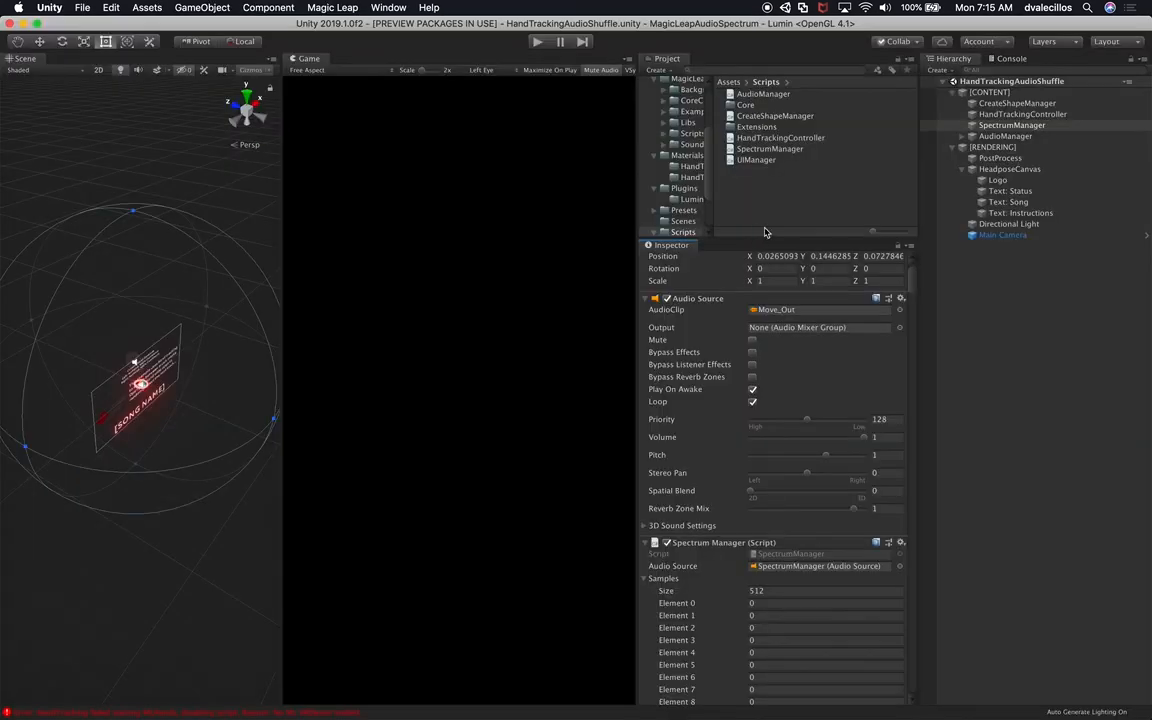
- Select AudioManager and expand it to list Track_1 through Track_5
click(1005, 135)
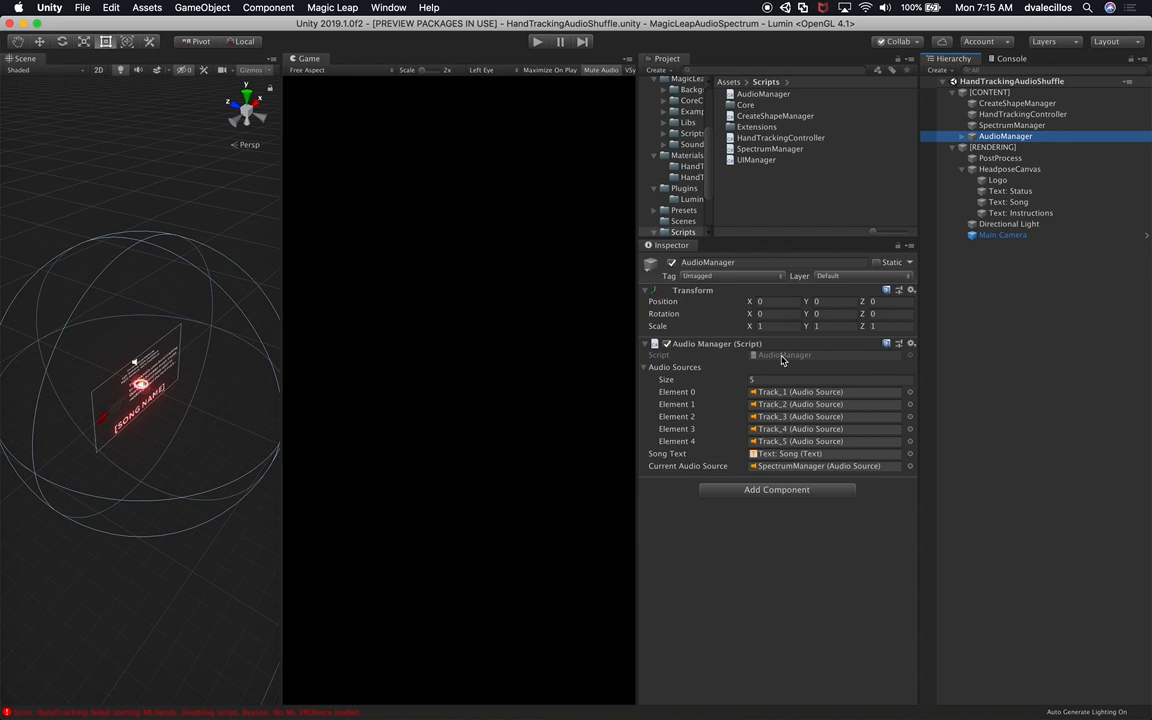
click(962, 136)
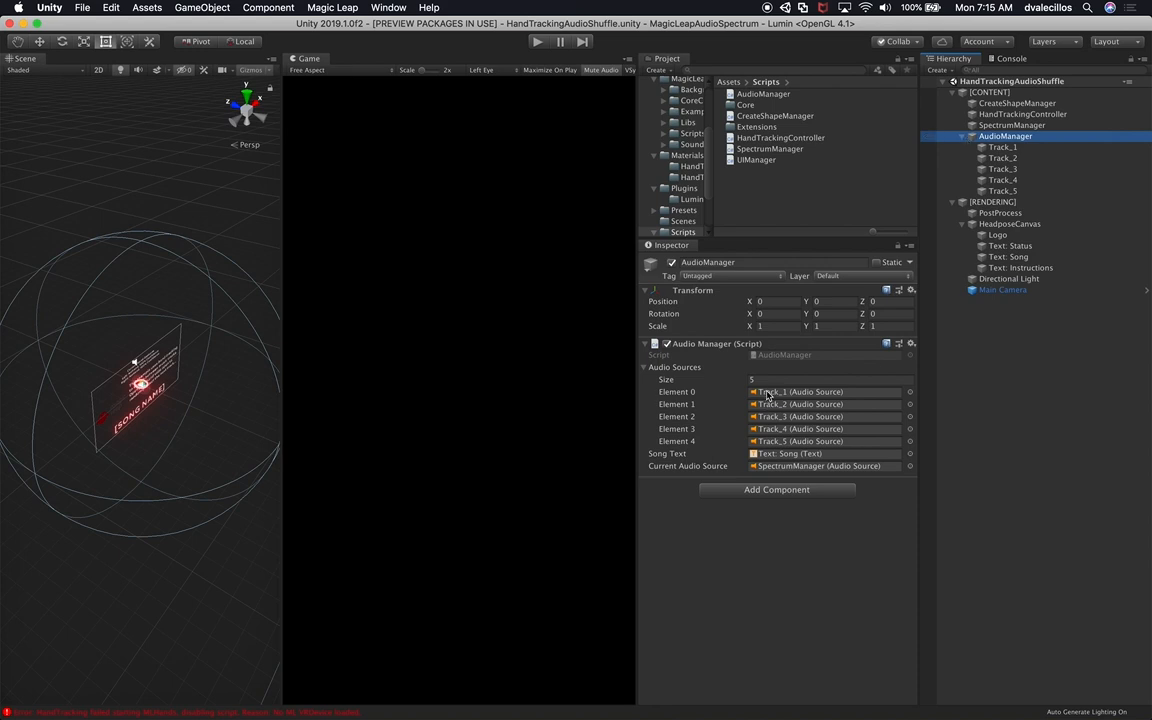
mouse_move(791, 446)
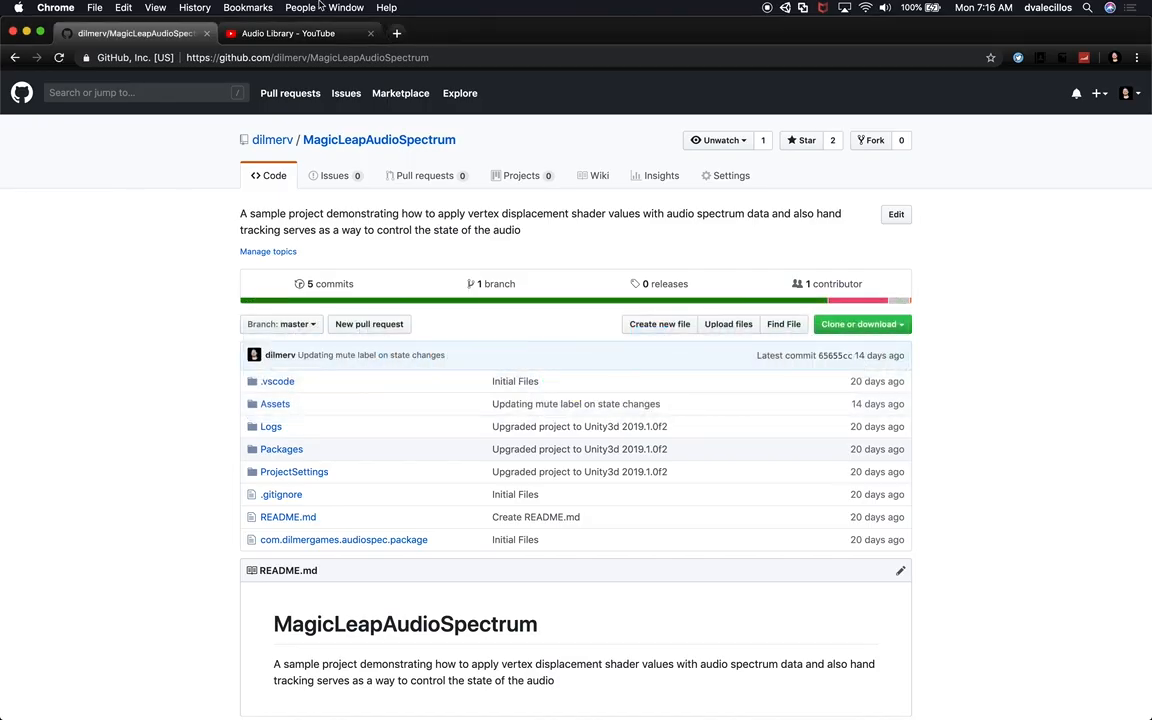
- Switch to the YouTube Audio Library page and scroll through the free music list
click(290, 33)
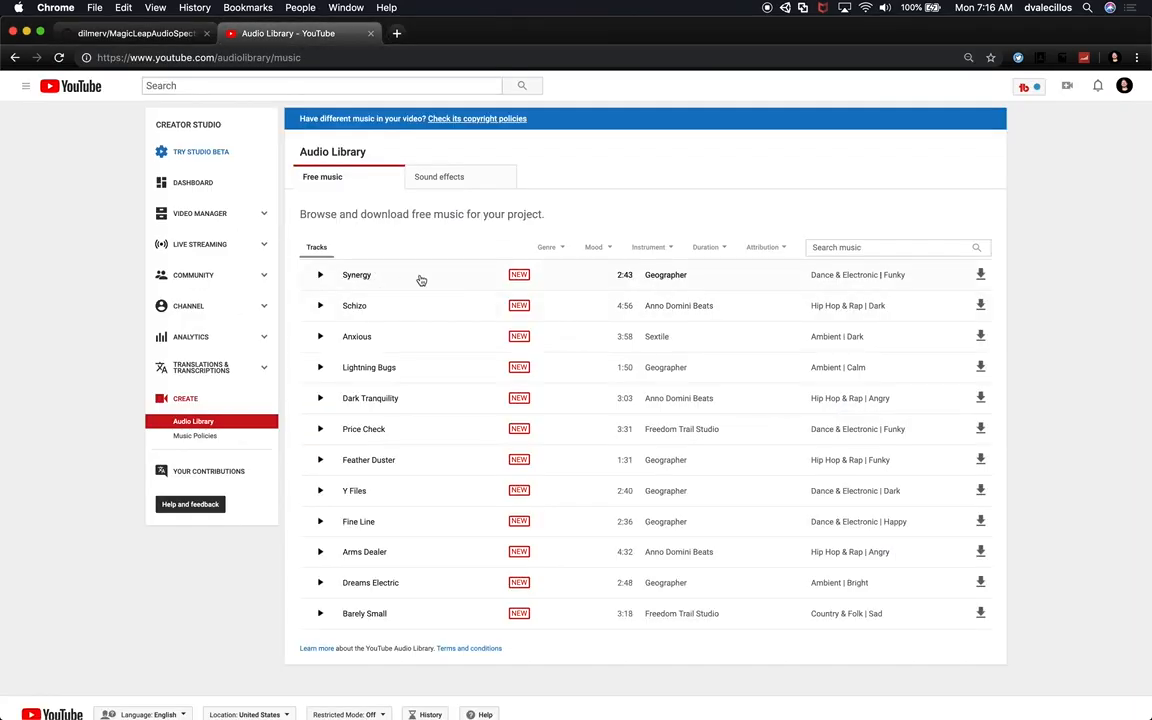
mouse_move(442, 490)
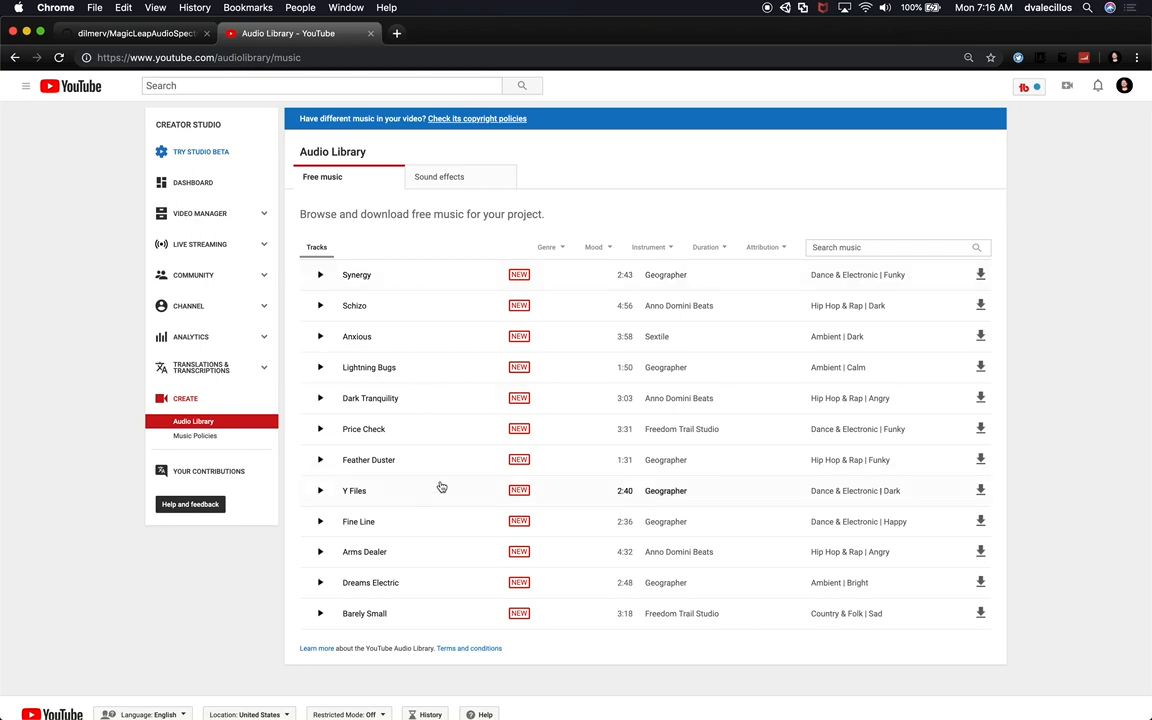
scroll(down, 3)
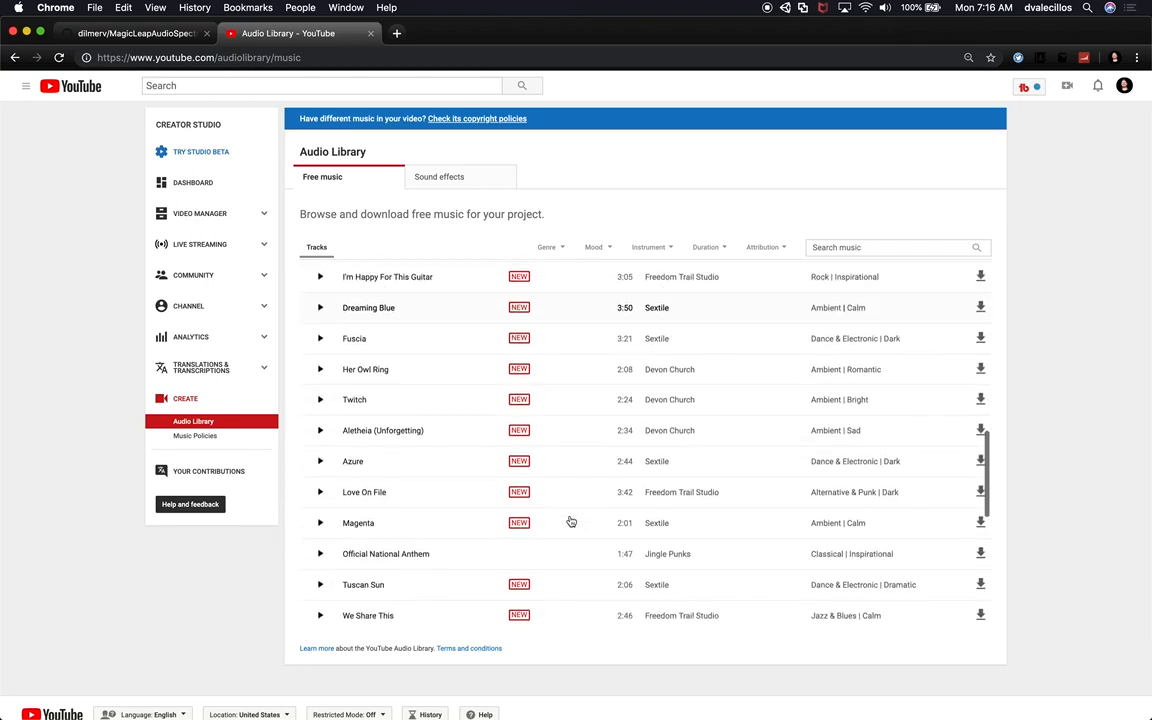
scroll(down, 3)
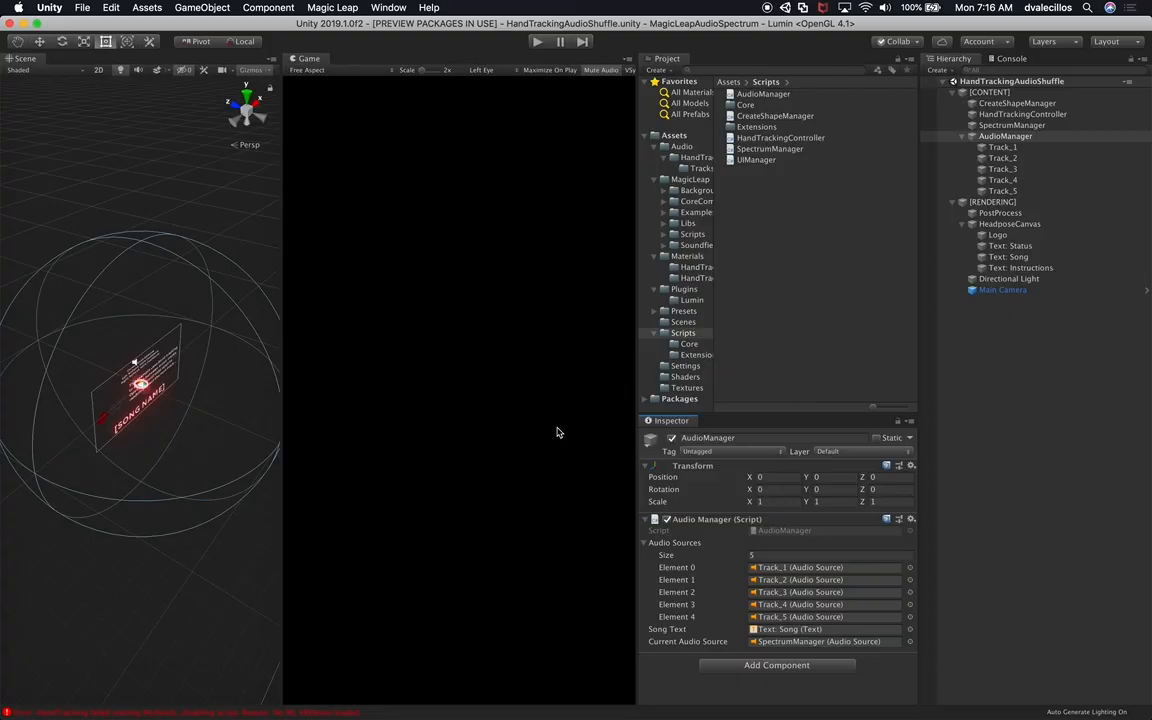
mouse_move(878, 98)
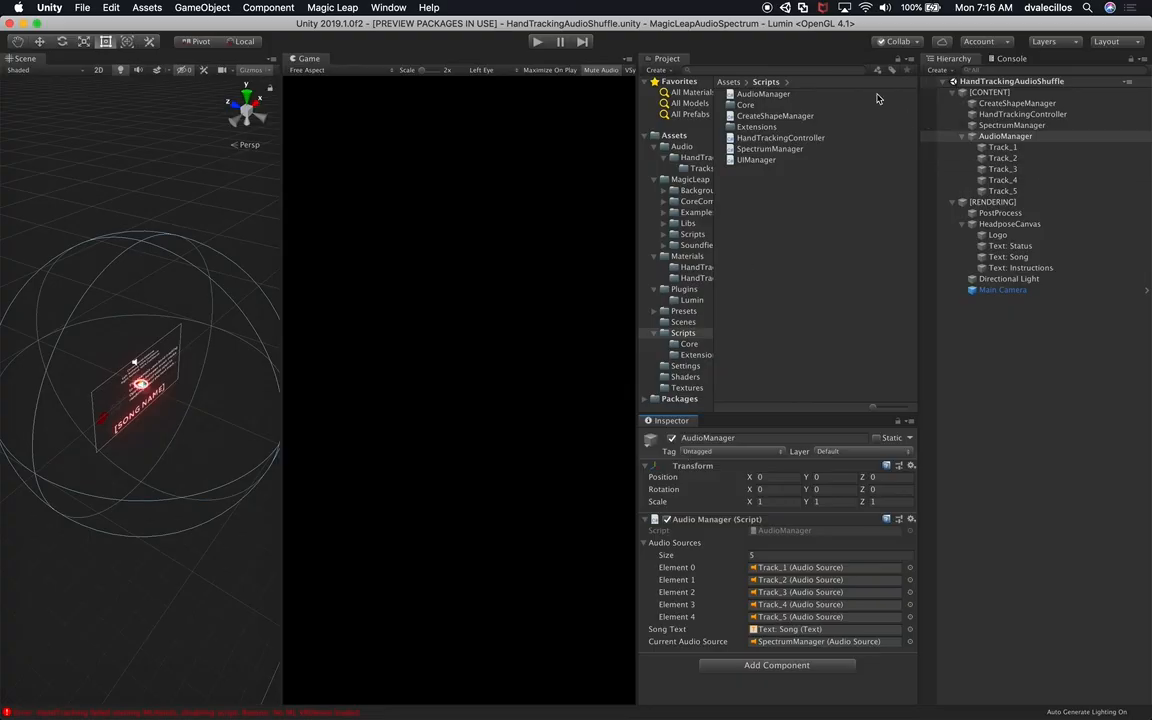
mouse_move(774, 531)
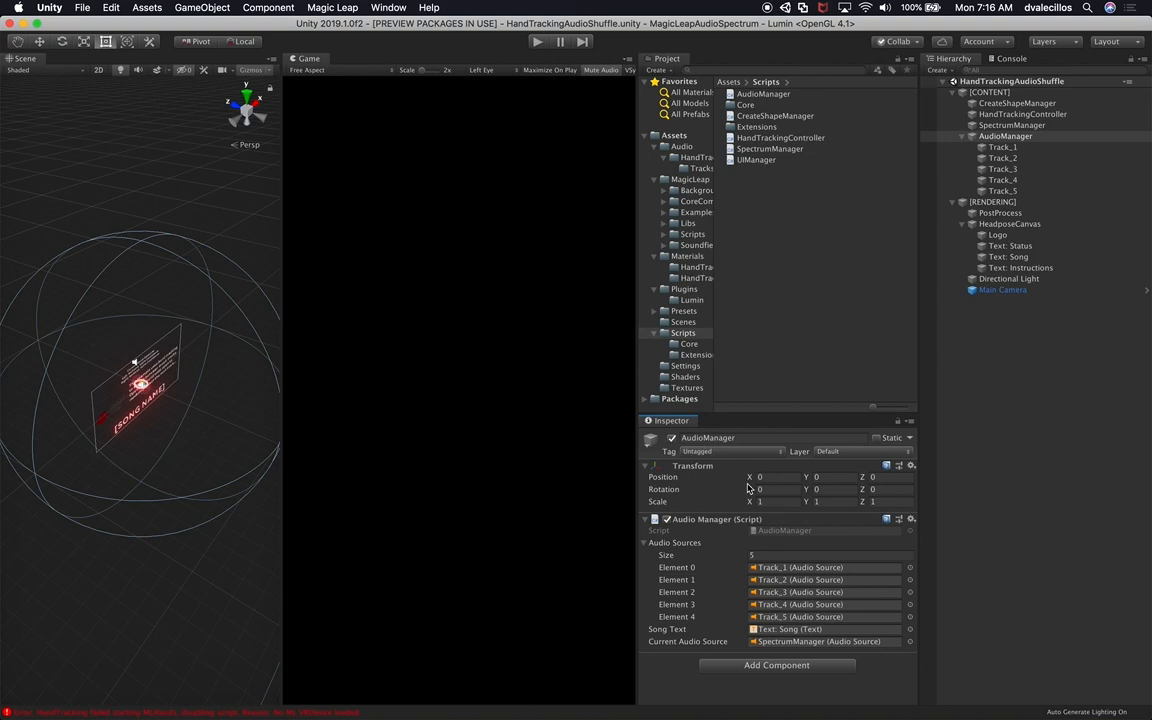
mouse_move(793, 617)
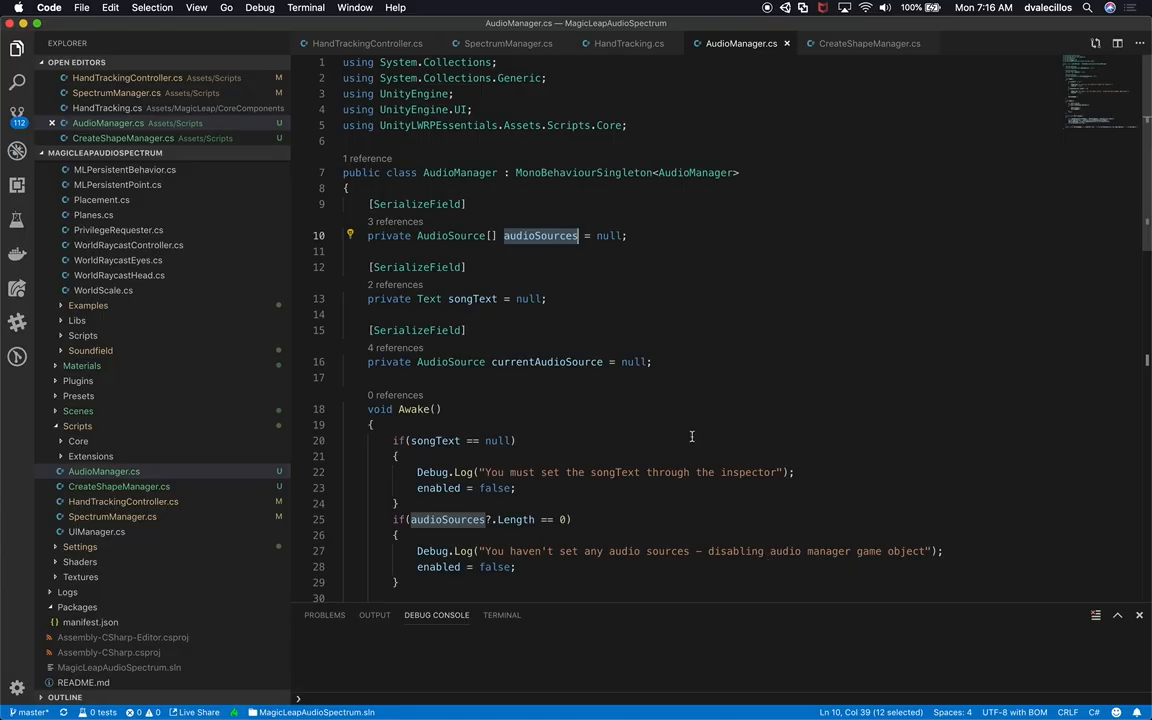
scroll(down, 3)
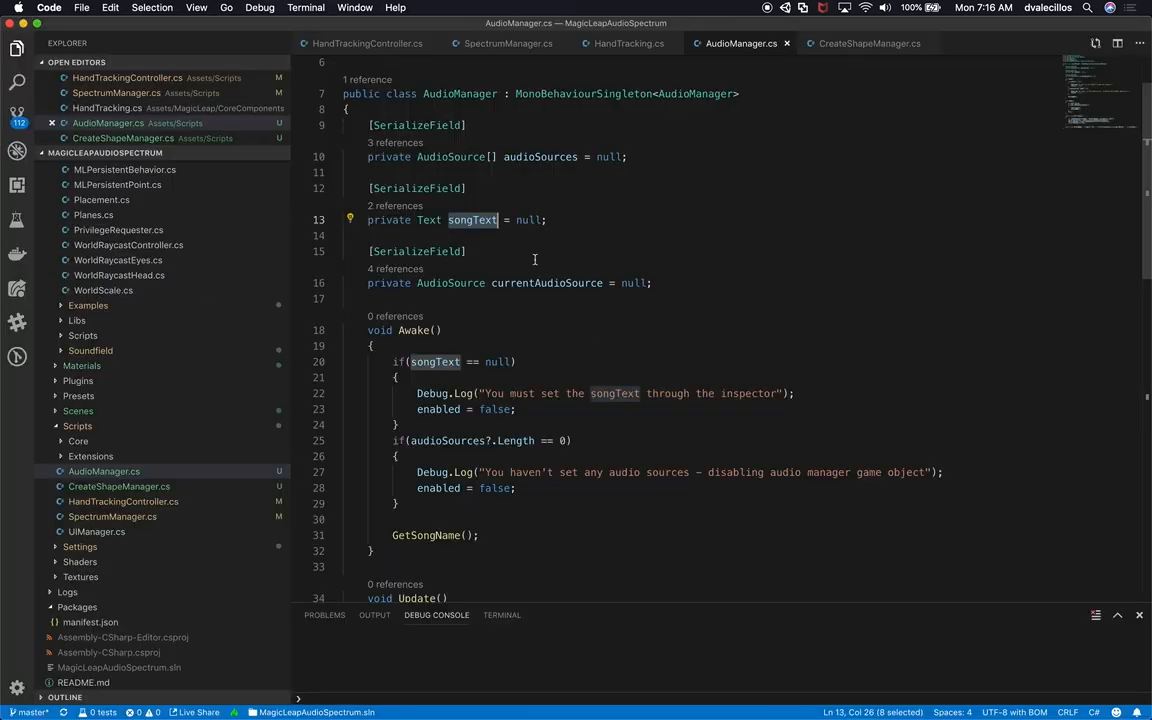
scroll(up, 3)
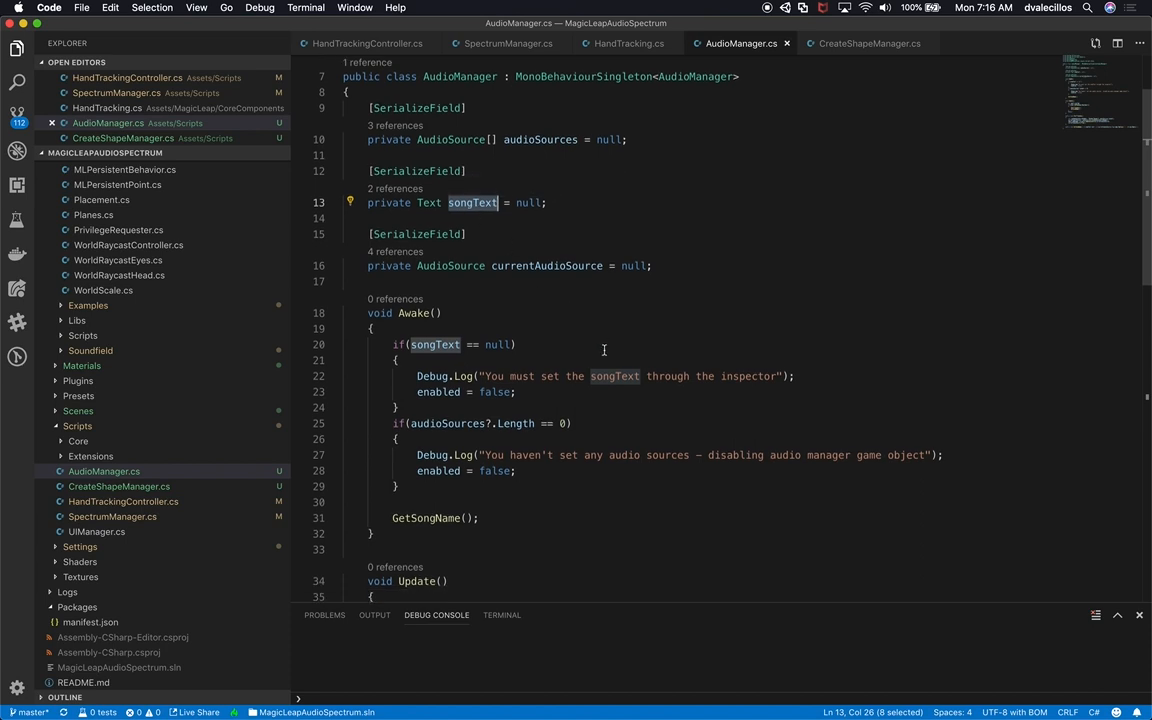
scroll(down, 3)
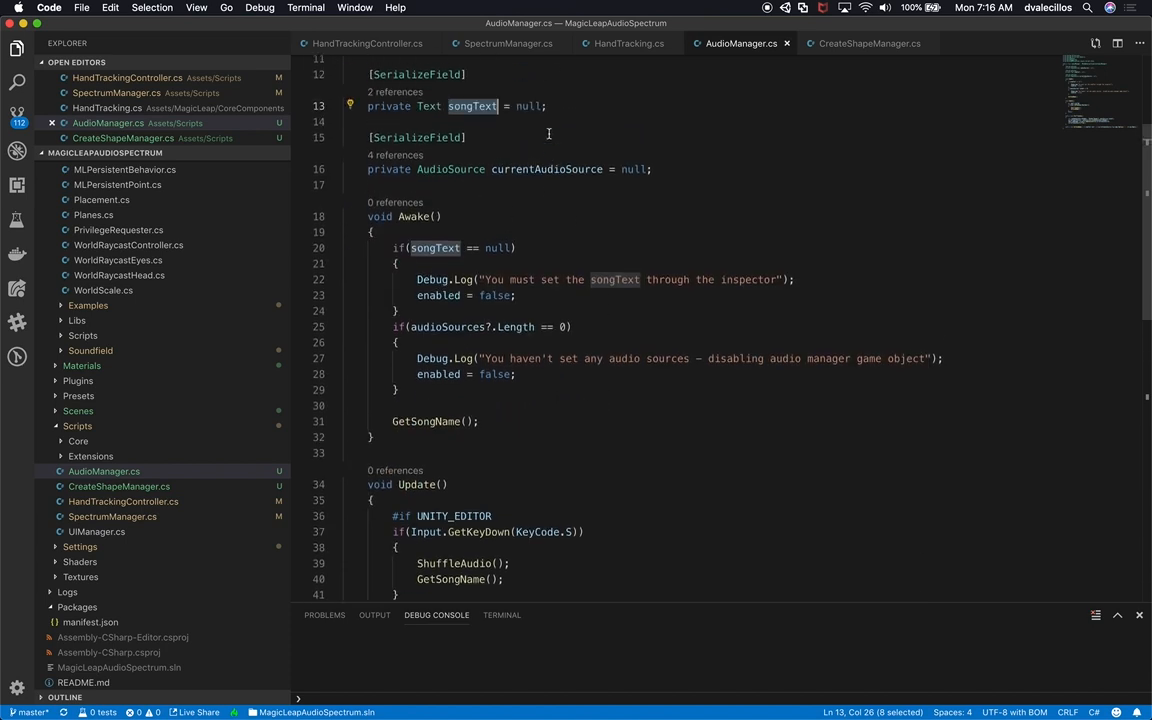
mouse_move(503, 195)
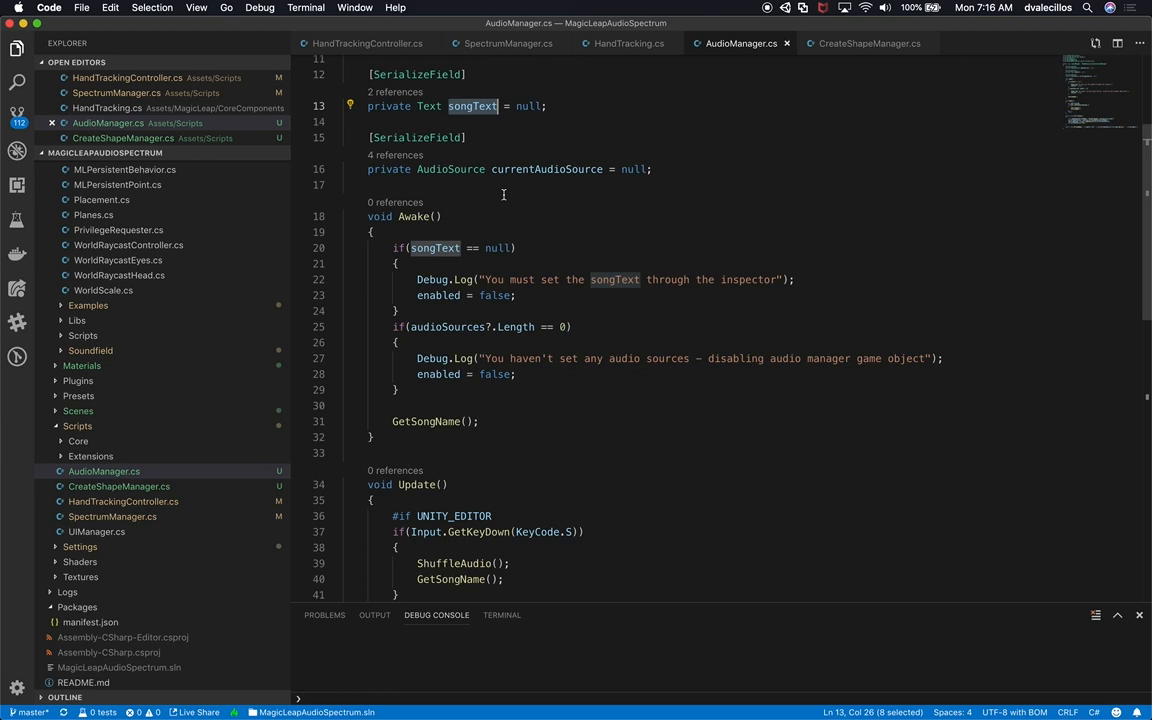
double_click(546, 169)
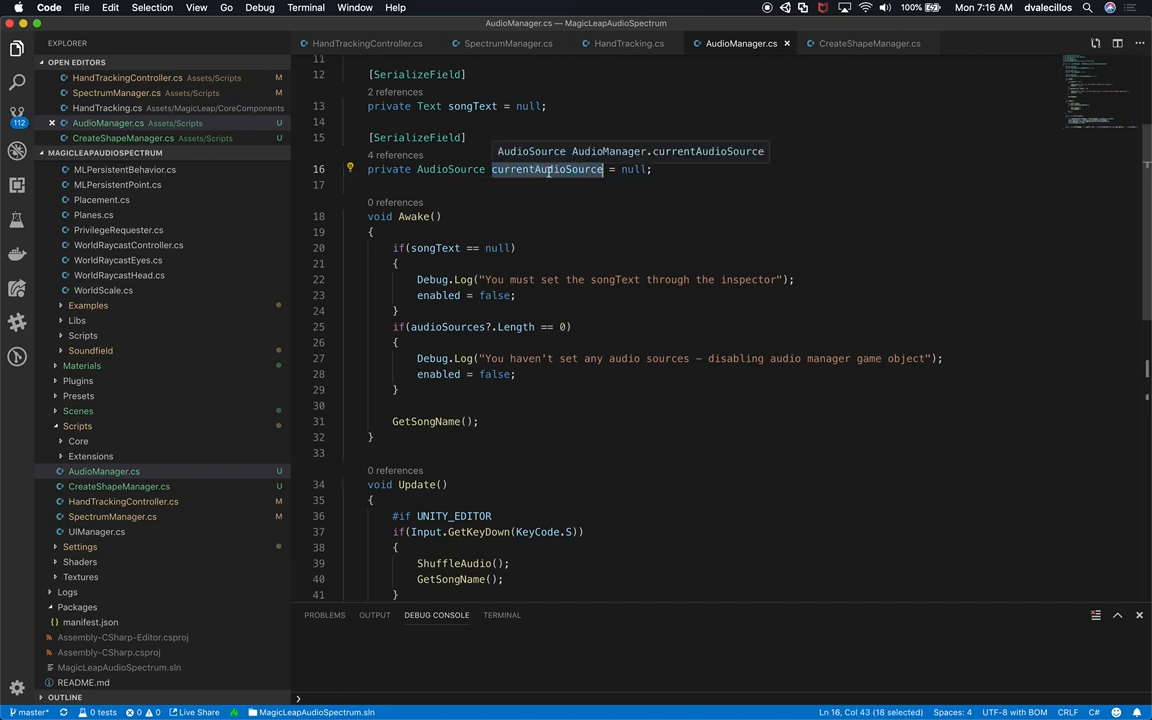
scroll(down, 3)
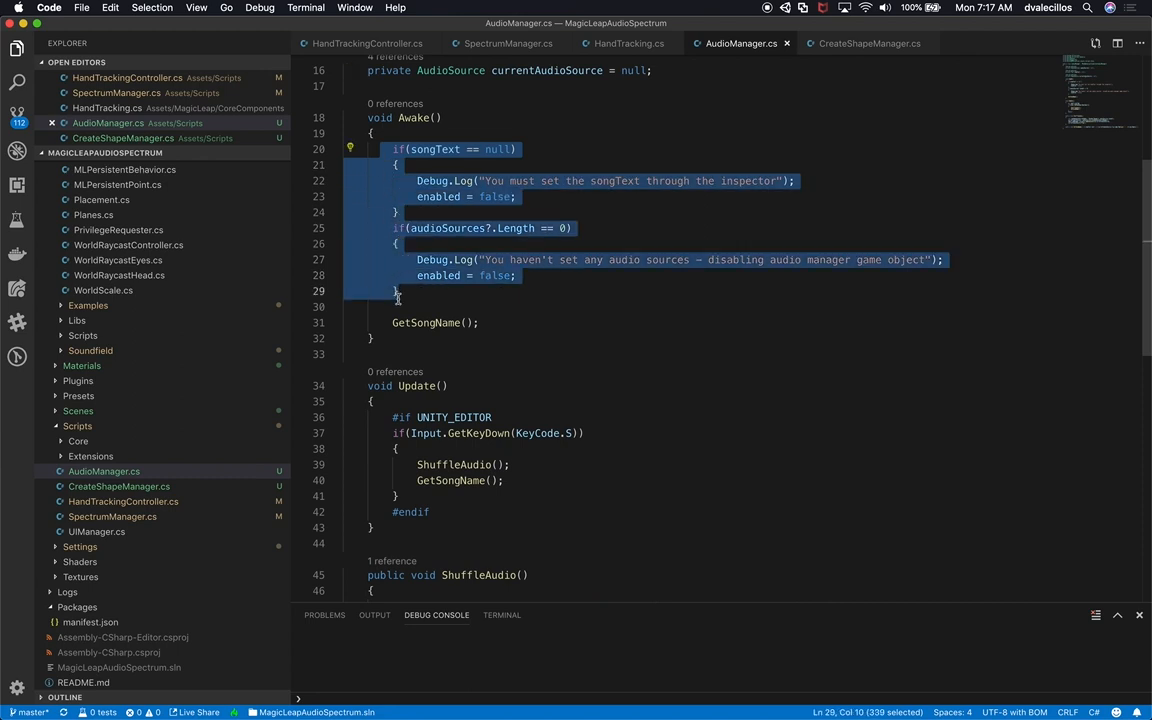
double_click(434, 149)
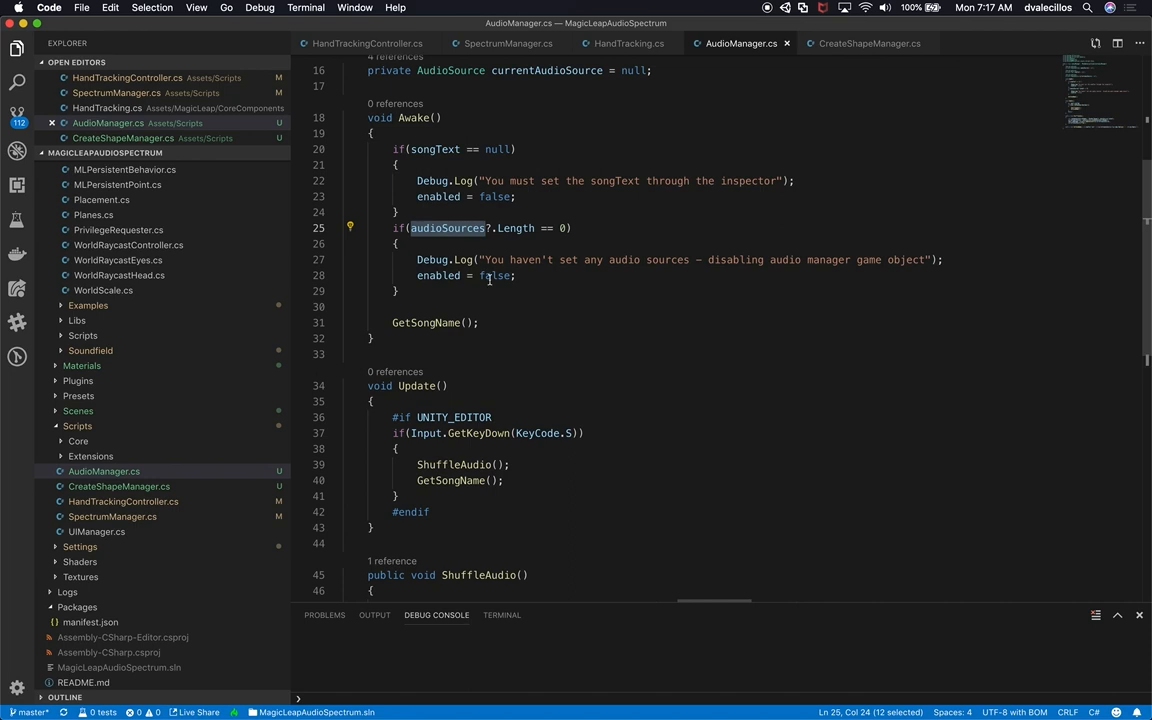
mouse_move(508, 178)
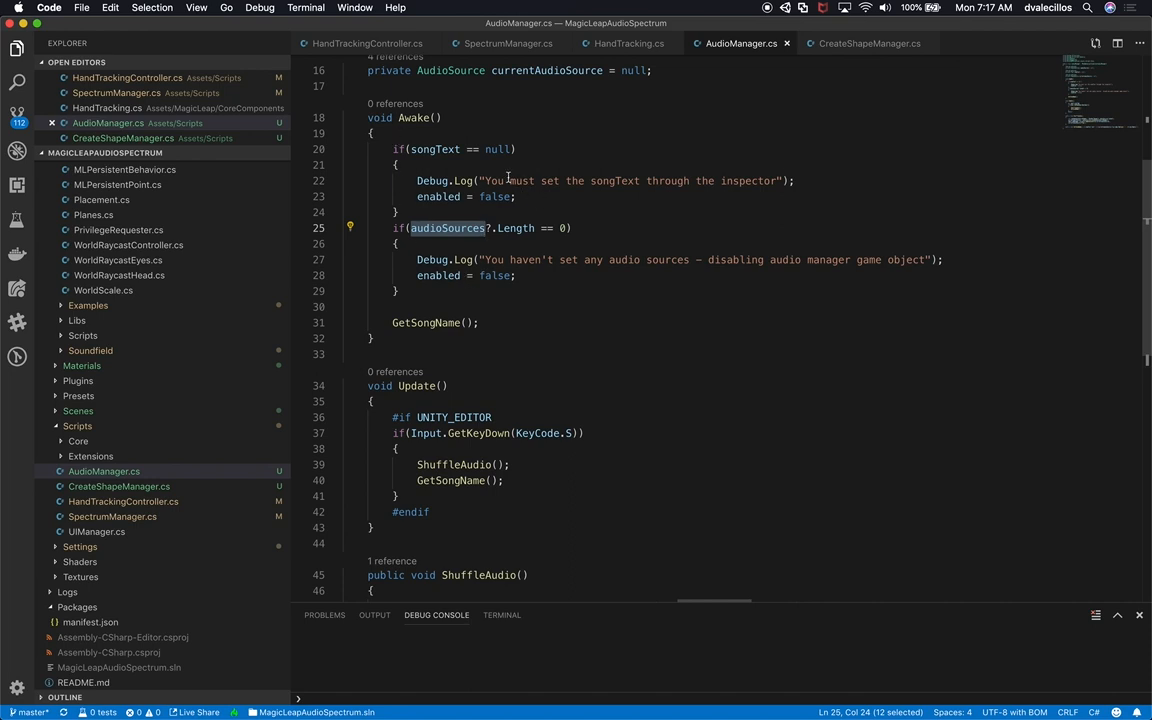
scroll(down, 3)
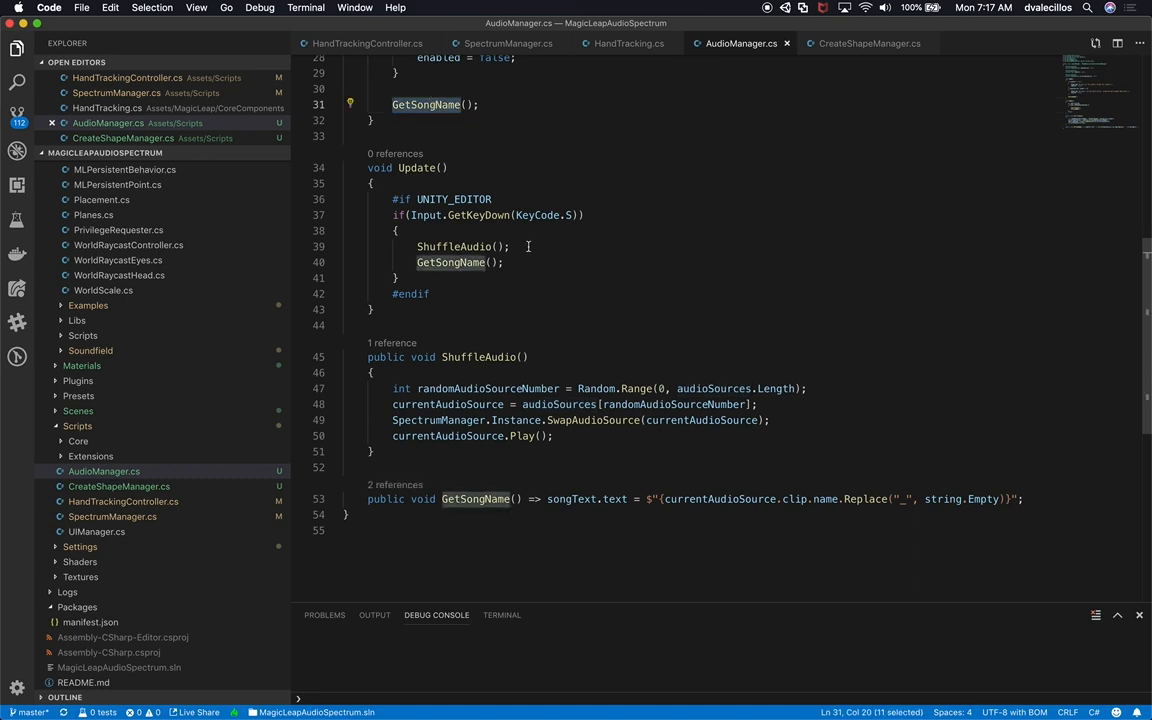
scroll(up, 3)
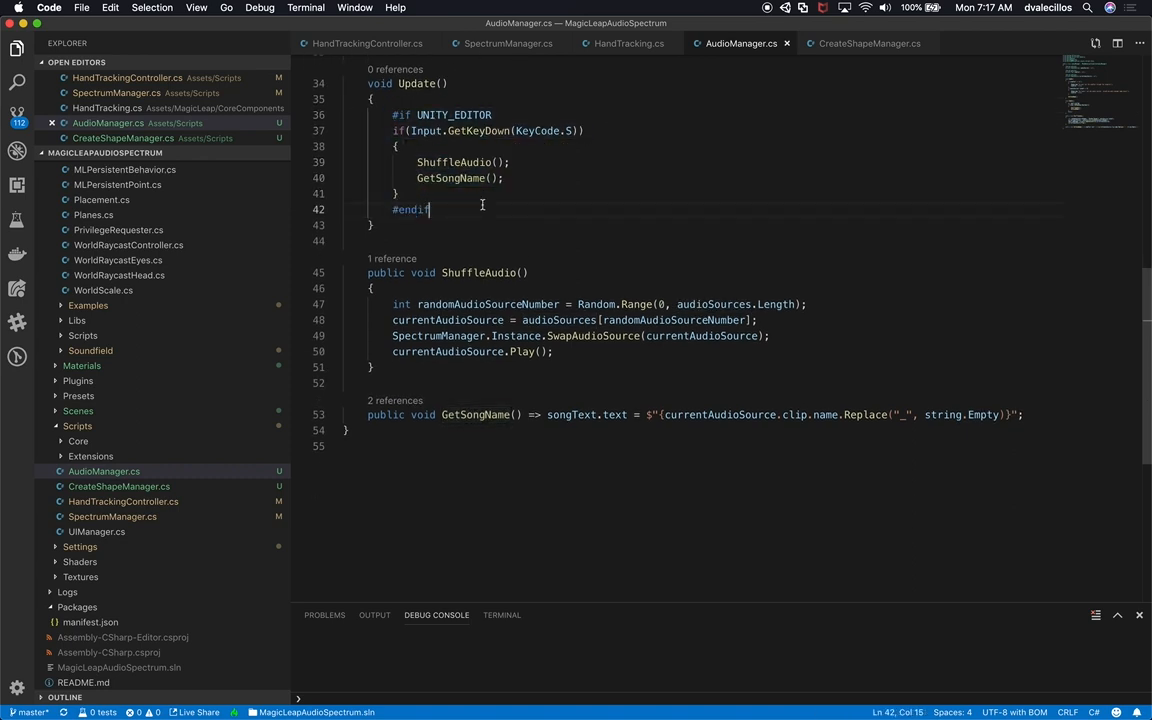
click(410, 162)
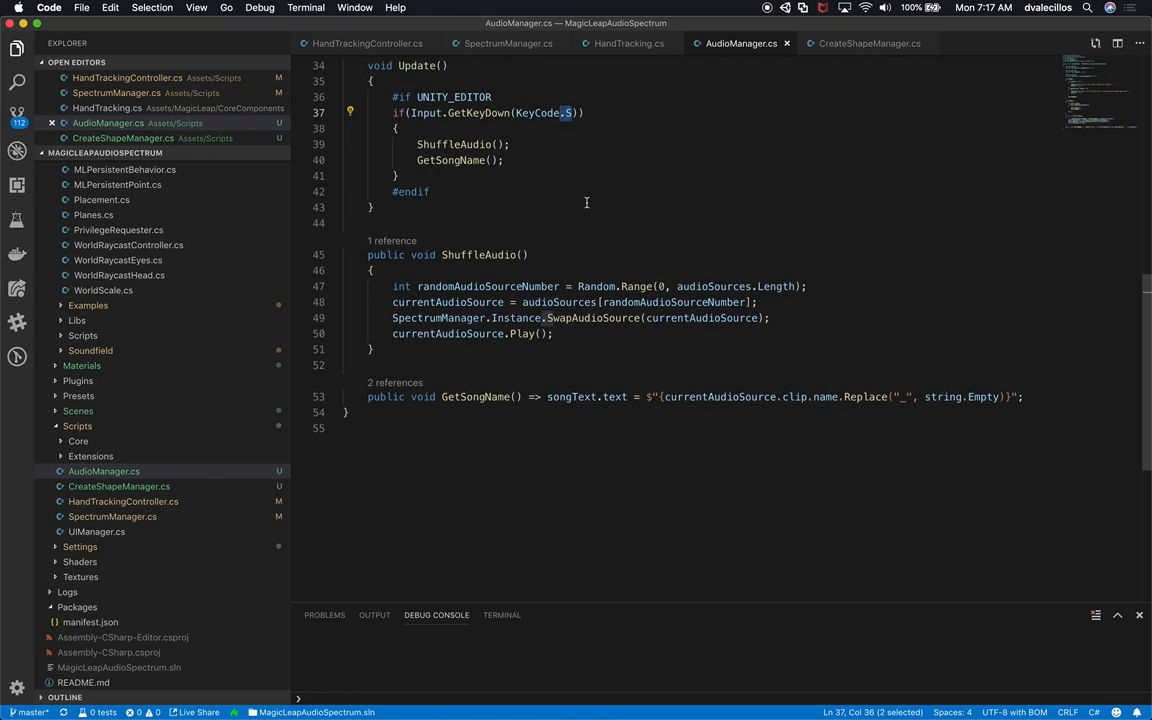
scroll(up, 3)
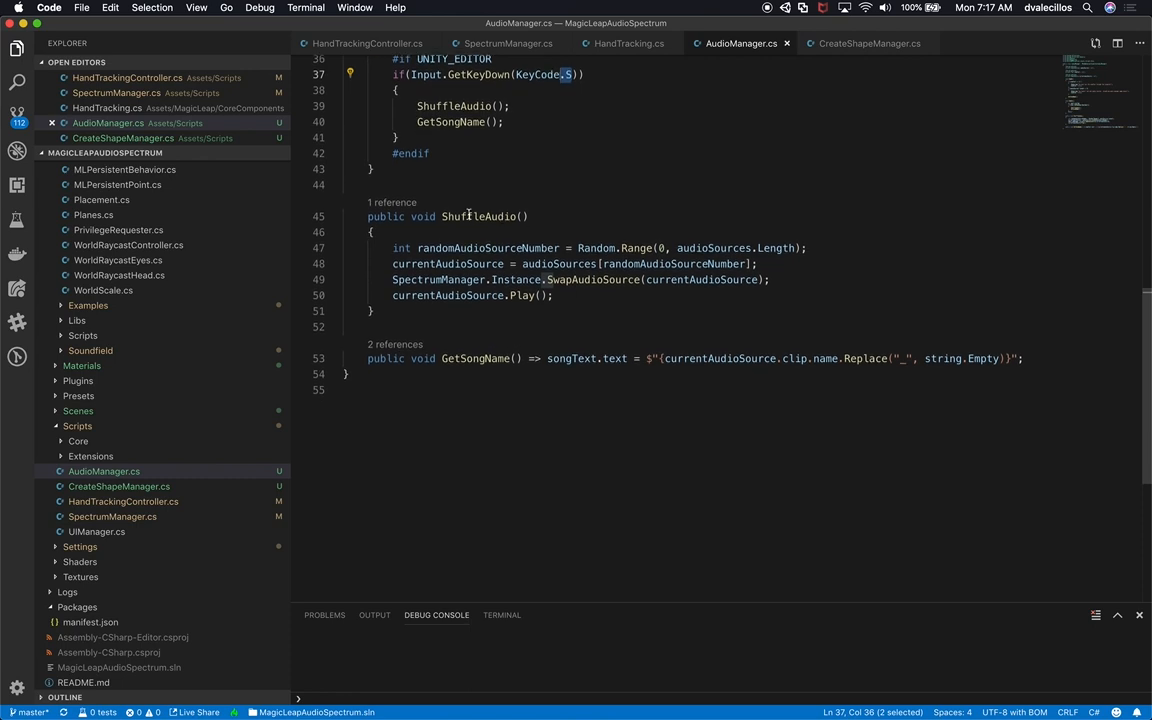
mouse_move(479, 216)
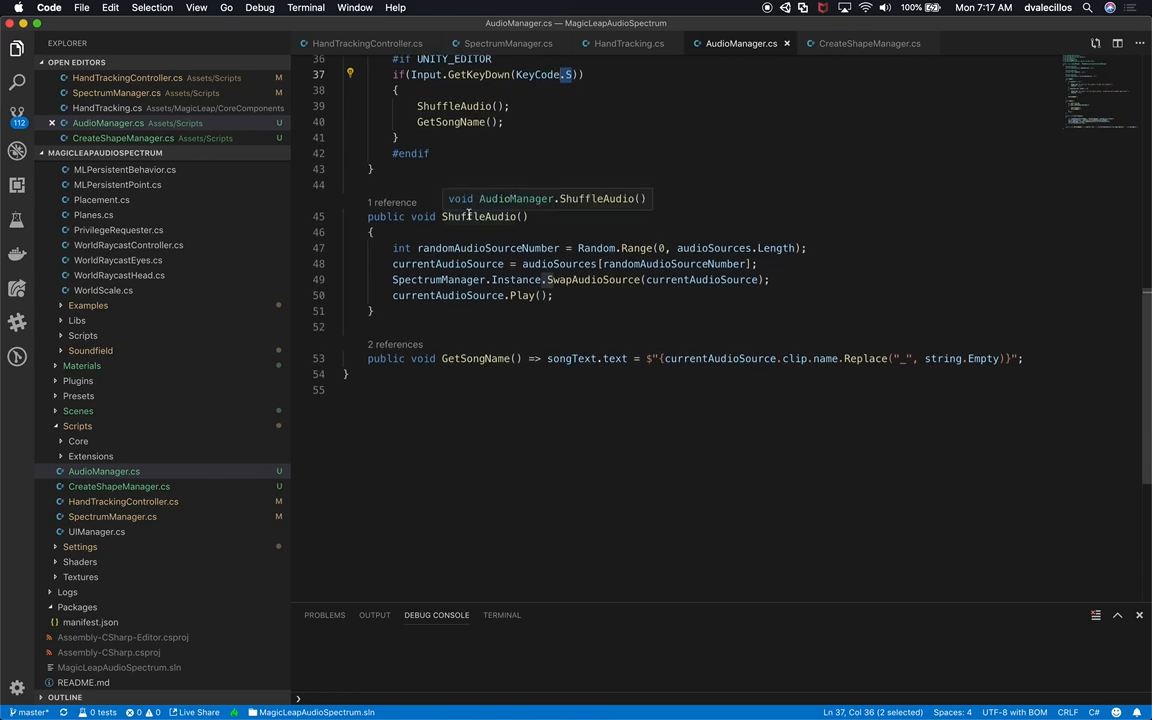
mouse_move(383, 247)
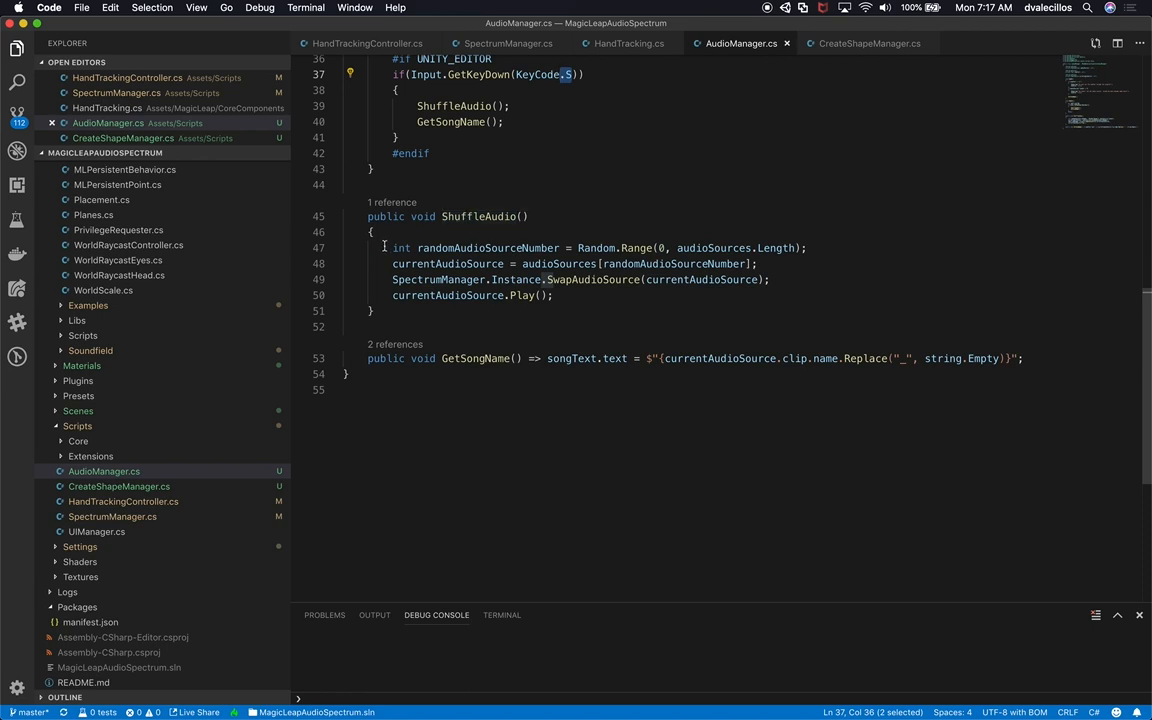
click(588, 279)
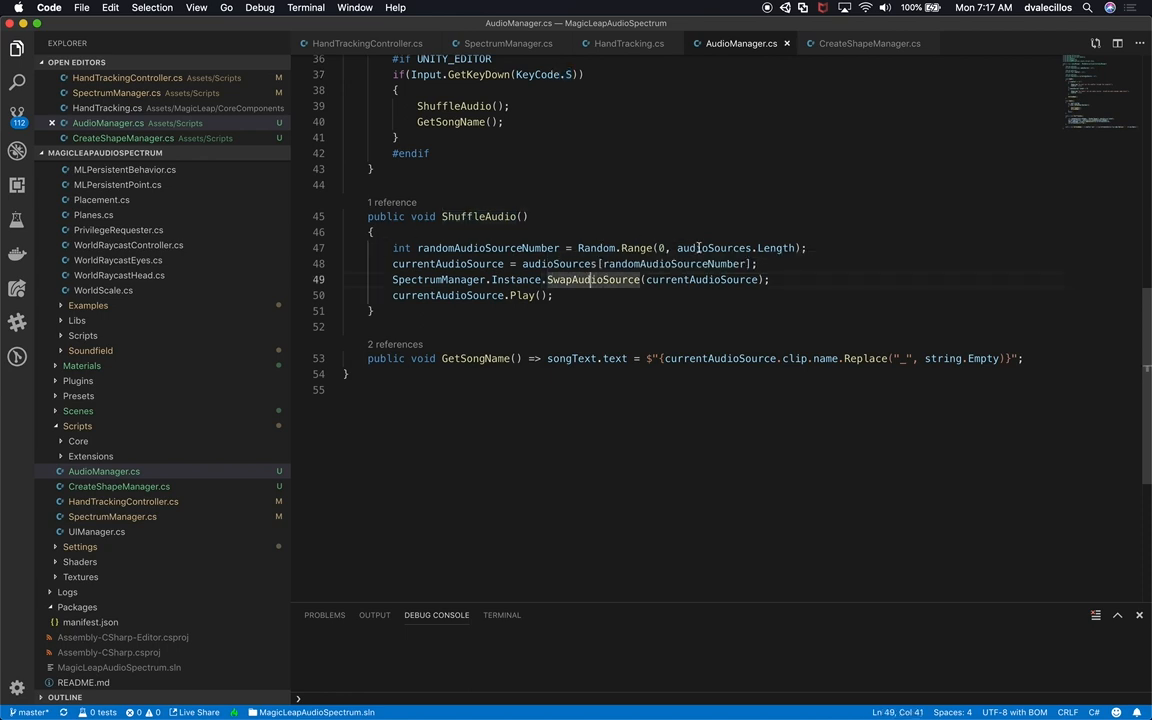
double_click(714, 248)
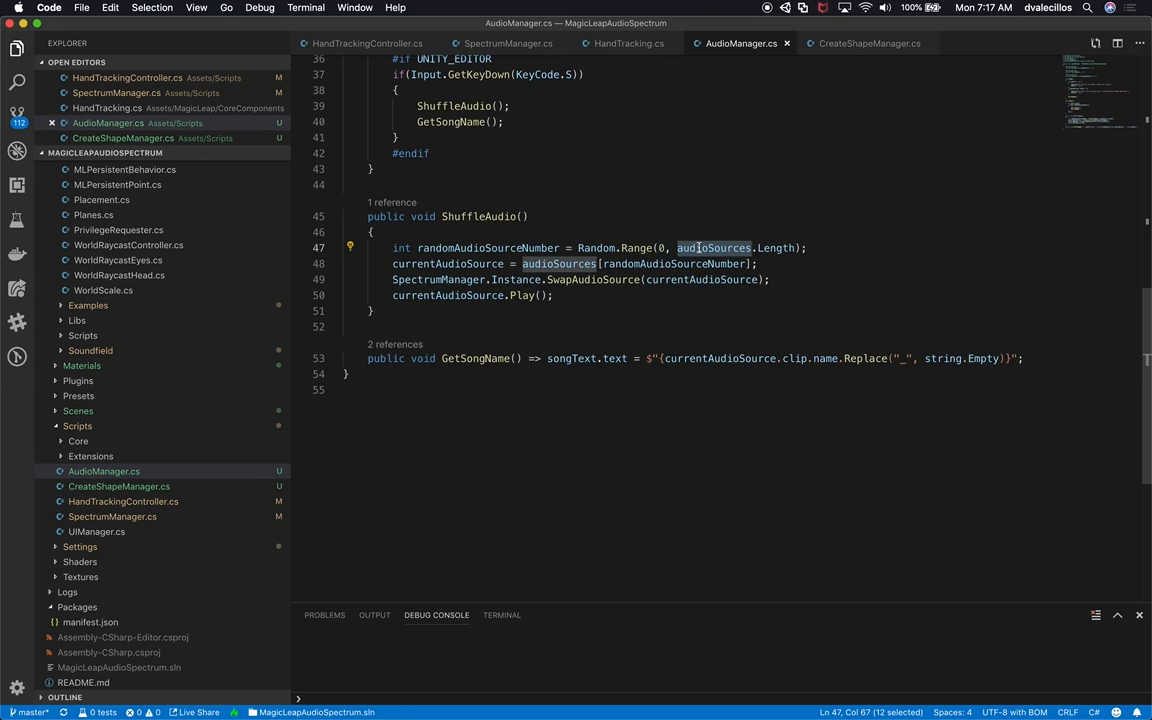
click(490, 248)
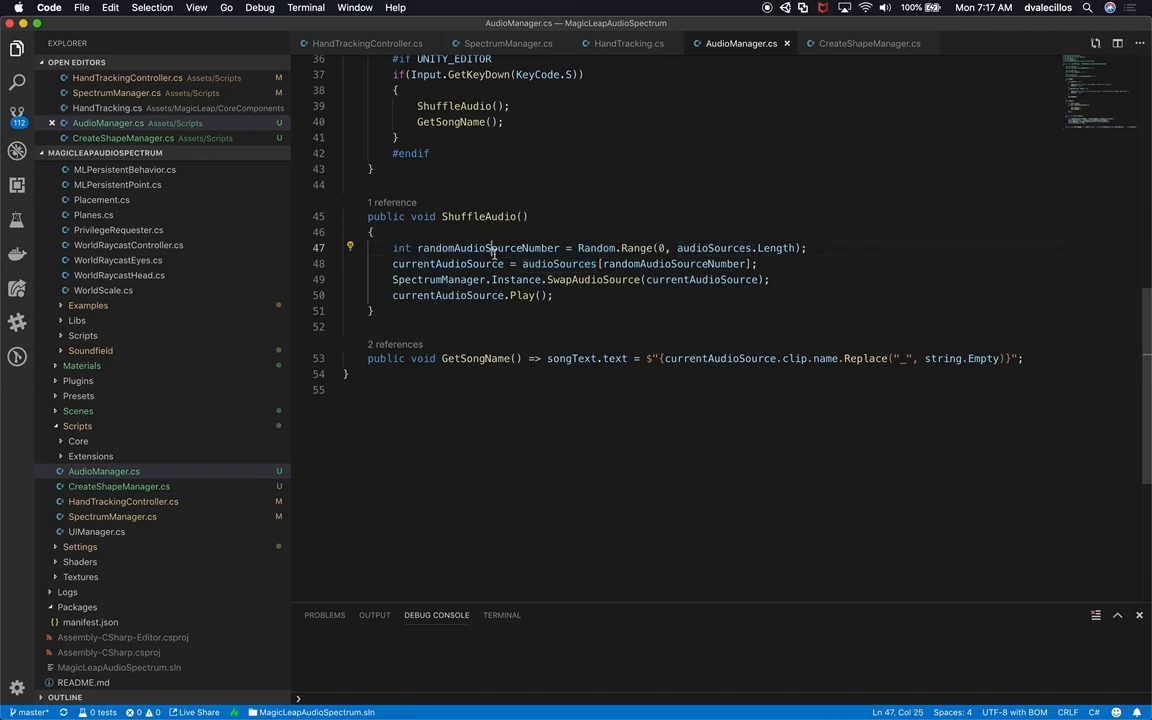
double_click(558, 263)
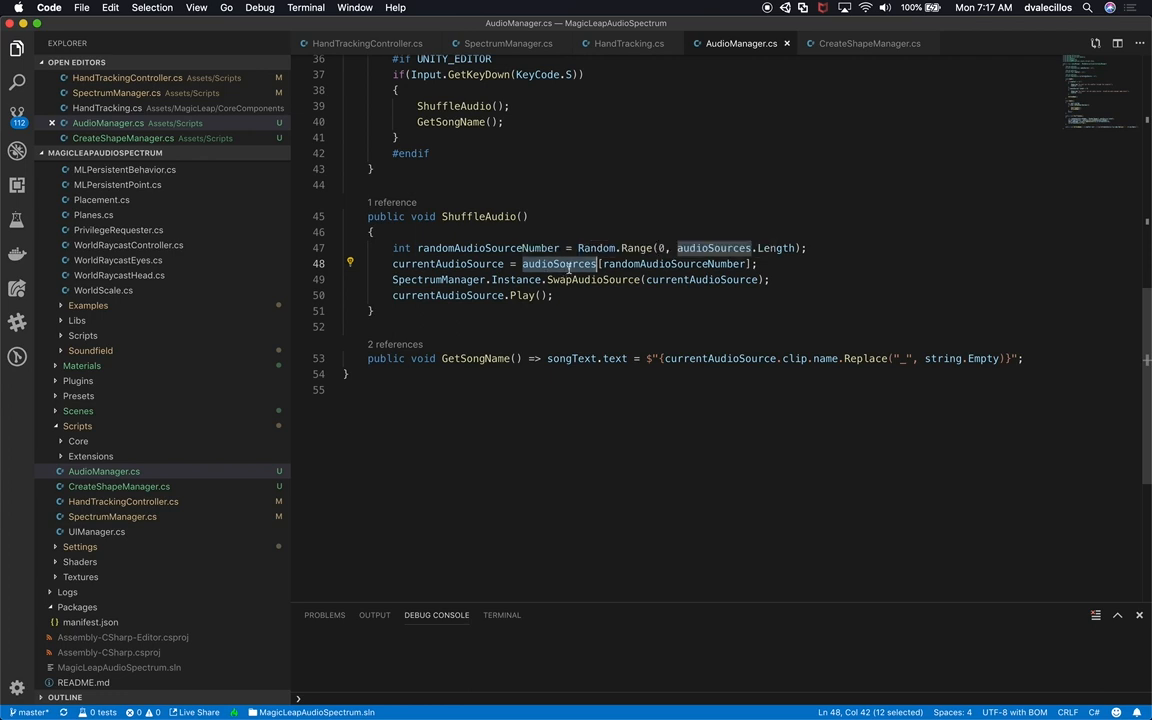
double_click(448, 263)
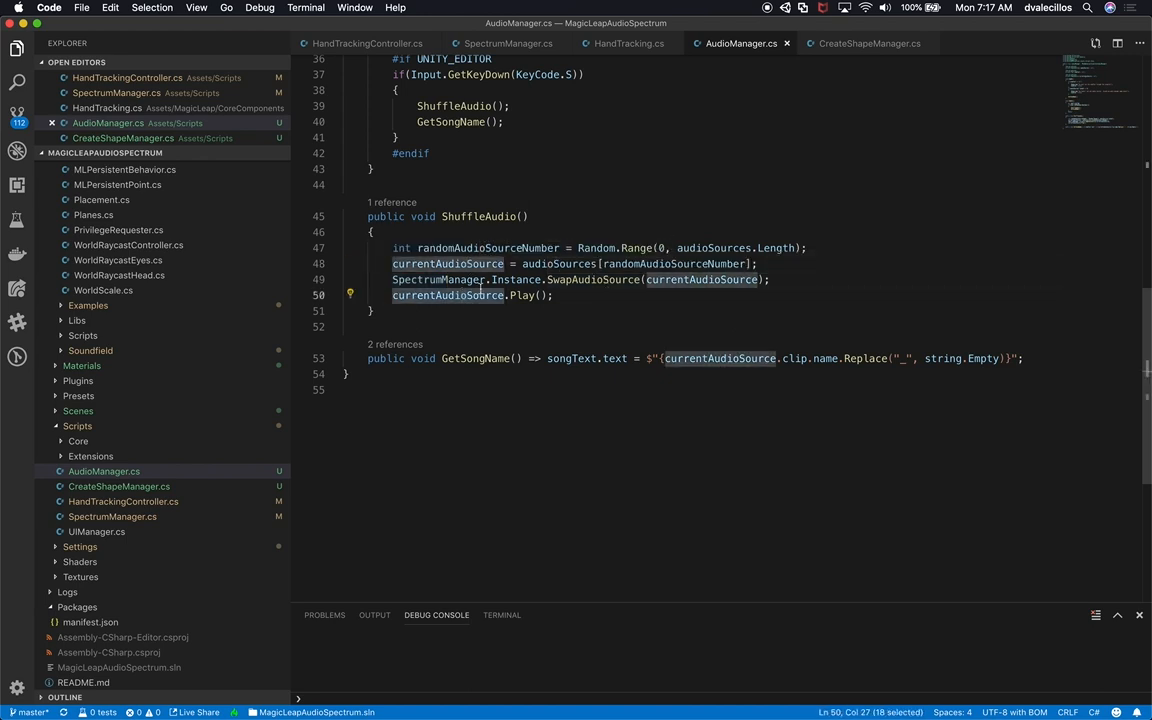
click(519, 390)
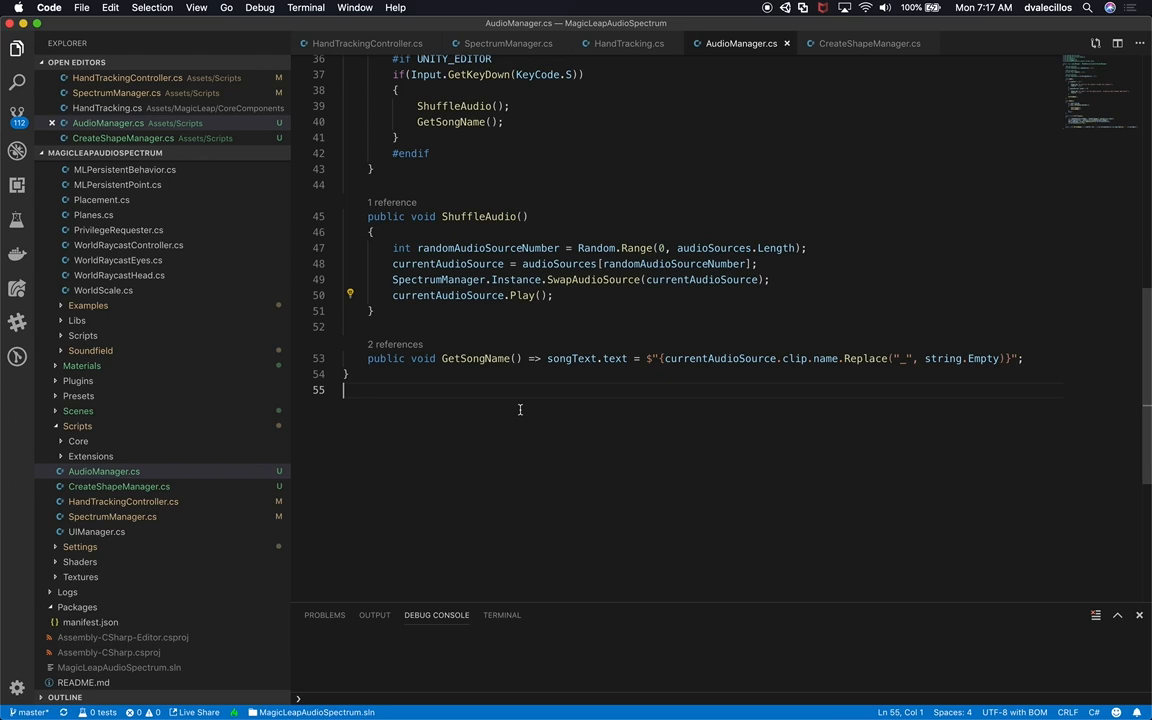
mouse_move(505, 368)
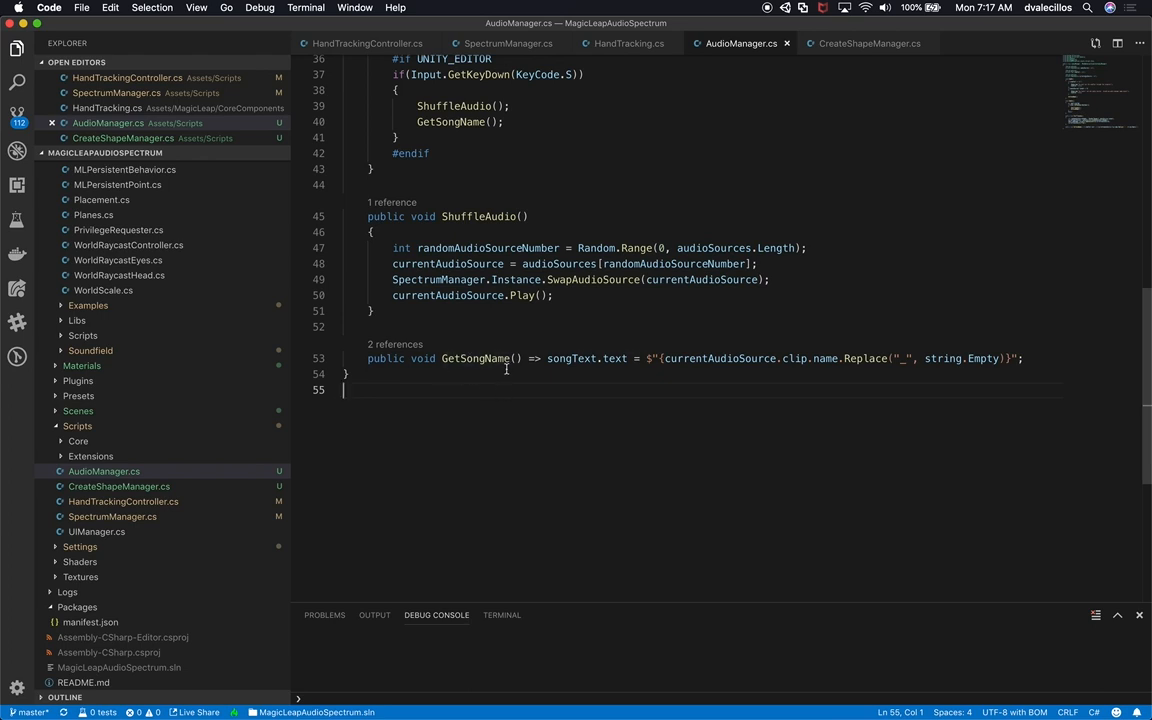
double_click(571, 358)
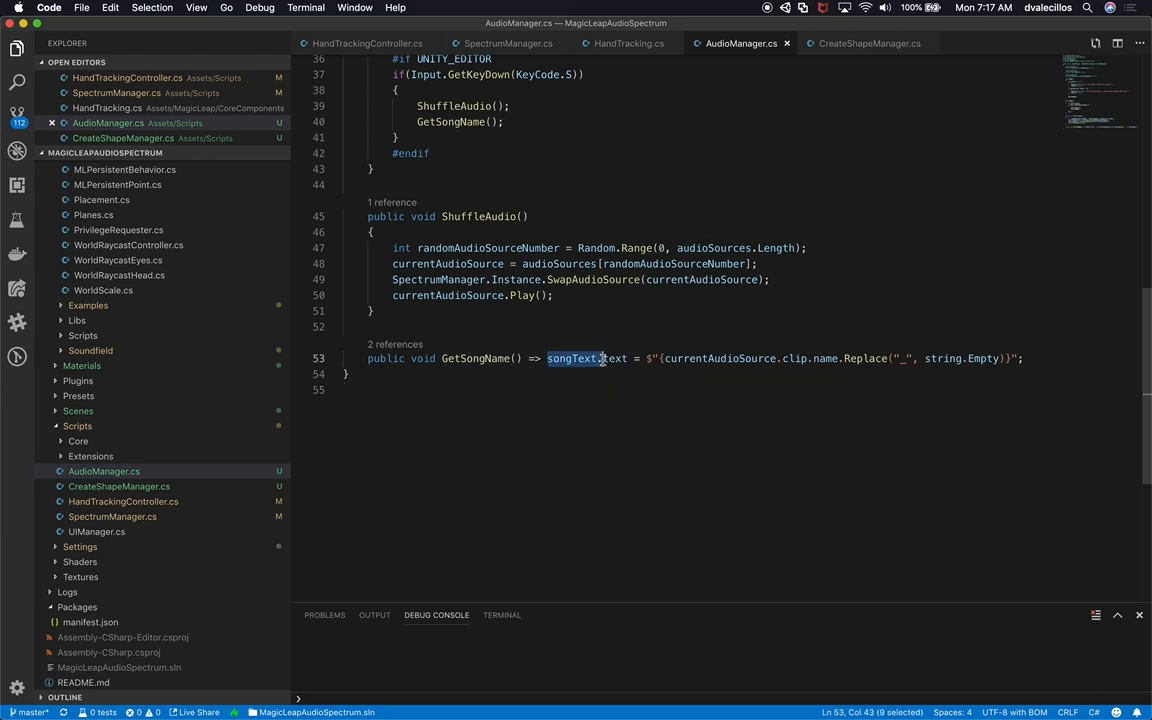
mouse_move(825, 358)
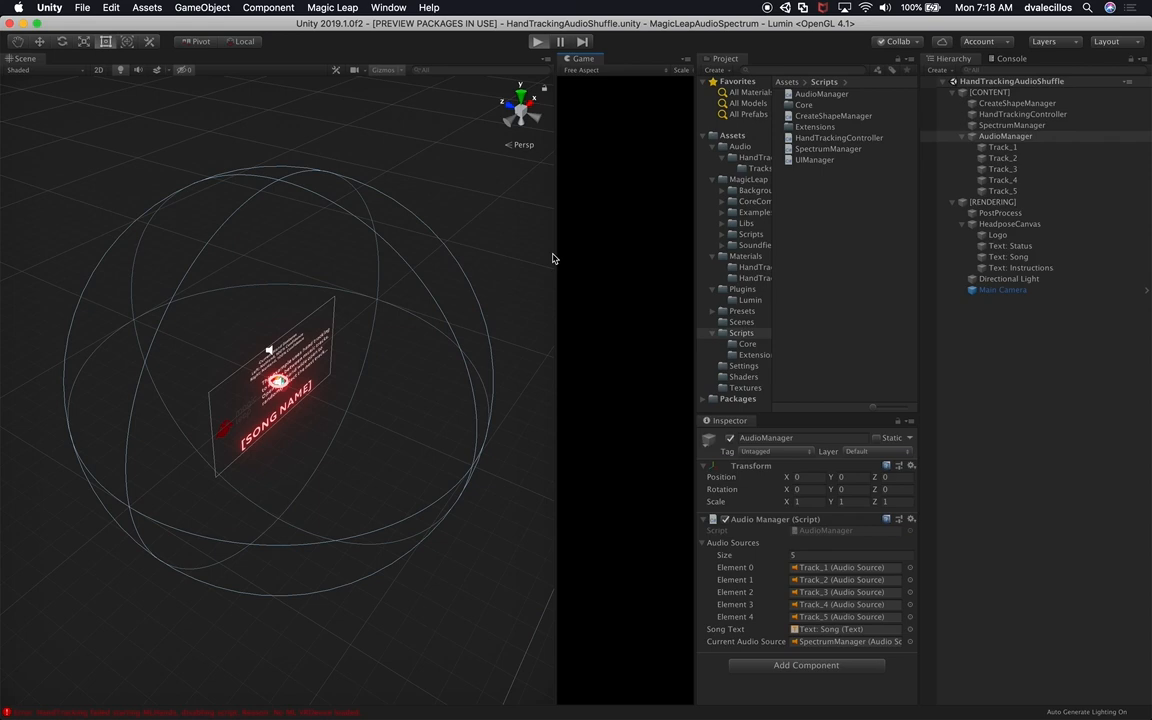
mouse_move(551, 254)
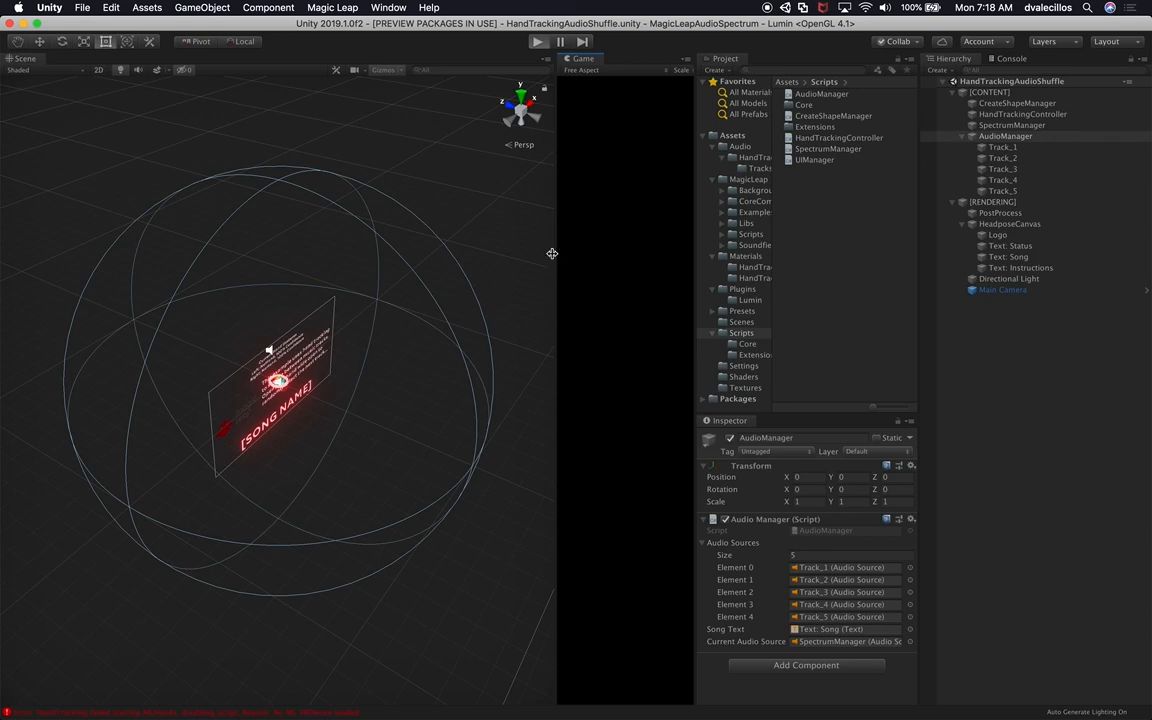
click(537, 41)
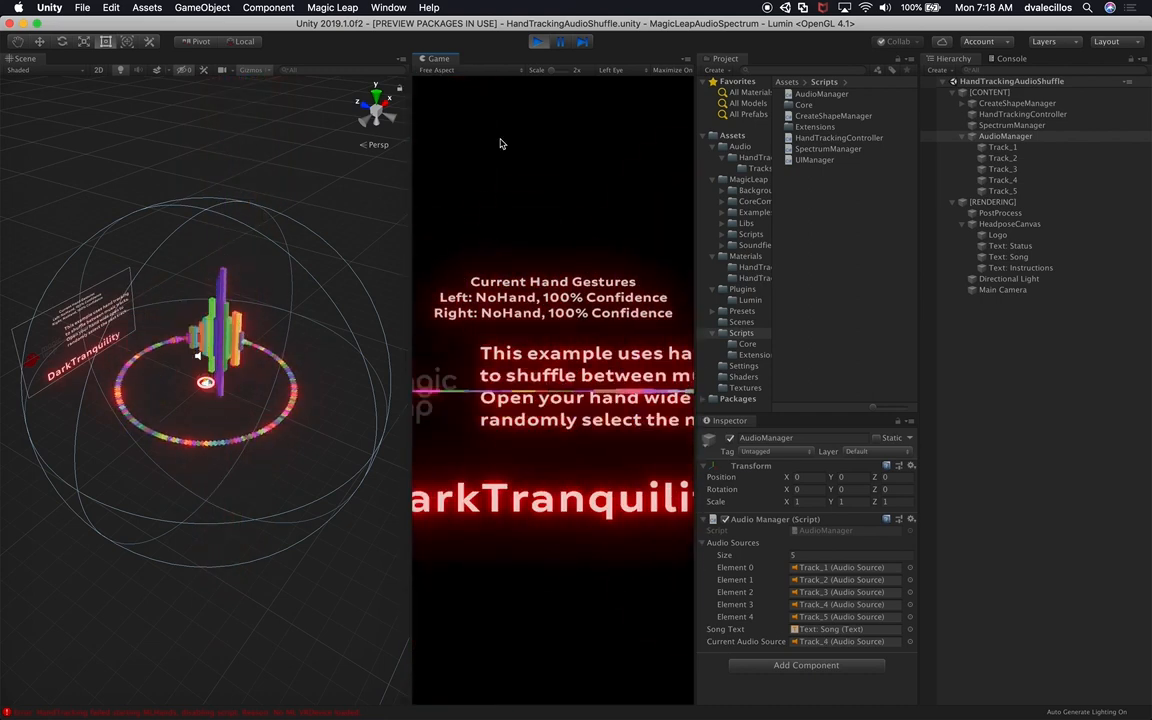
click(537, 41)
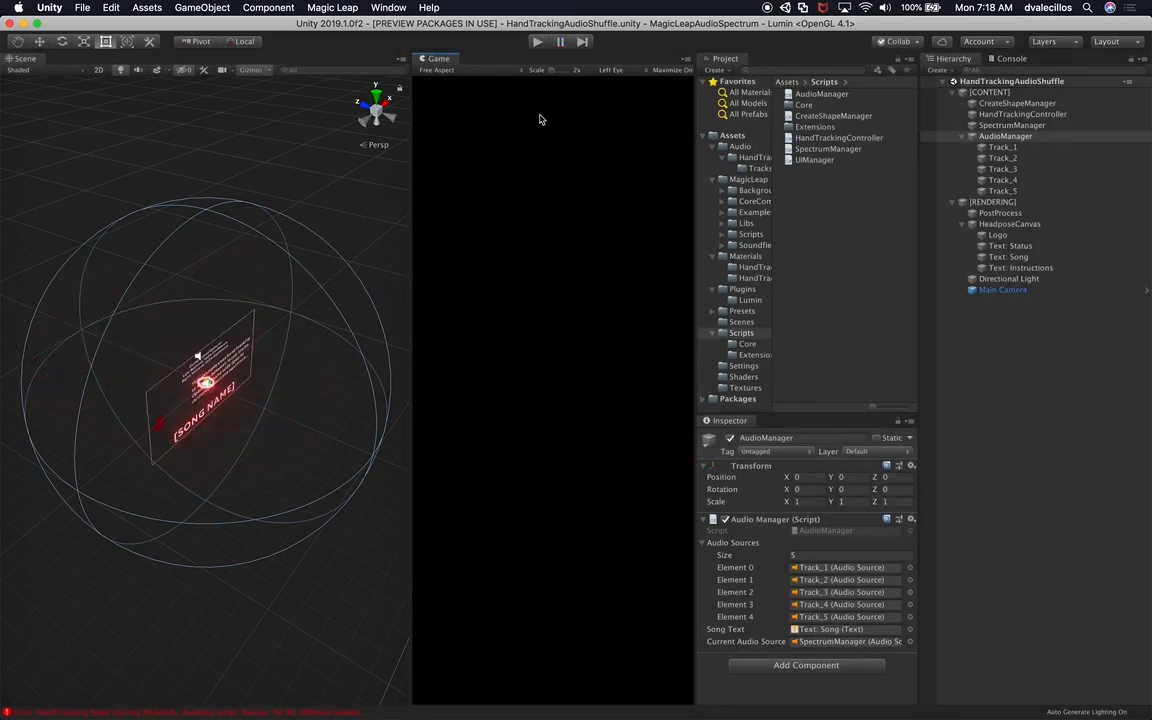